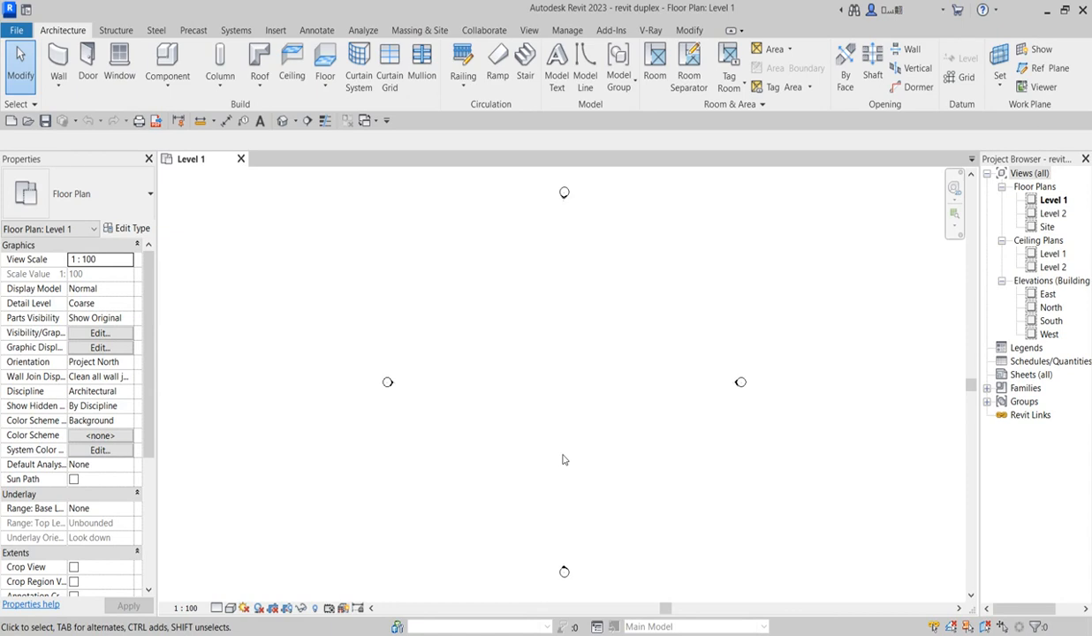
pyautogui.moveTo(594, 392)
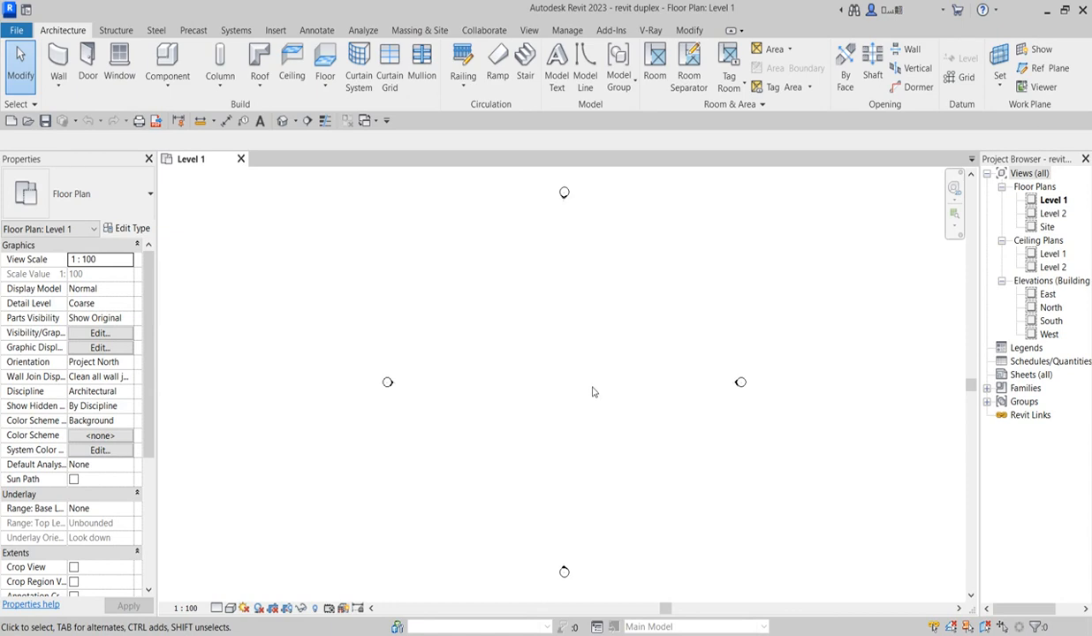
pyautogui.moveTo(544, 372)
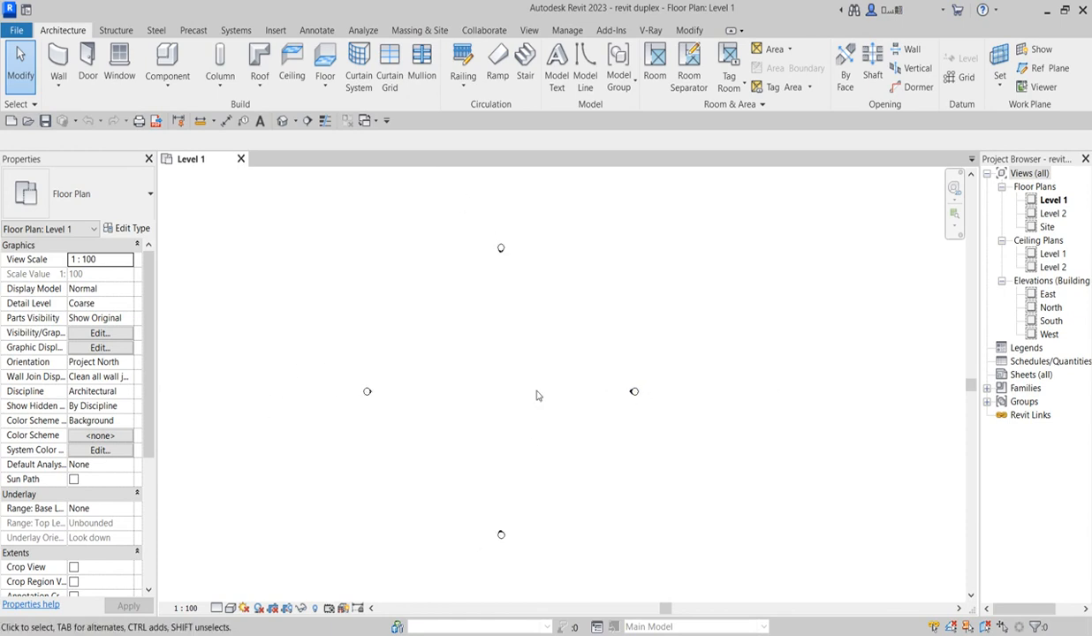
pyautogui.moveTo(509, 463)
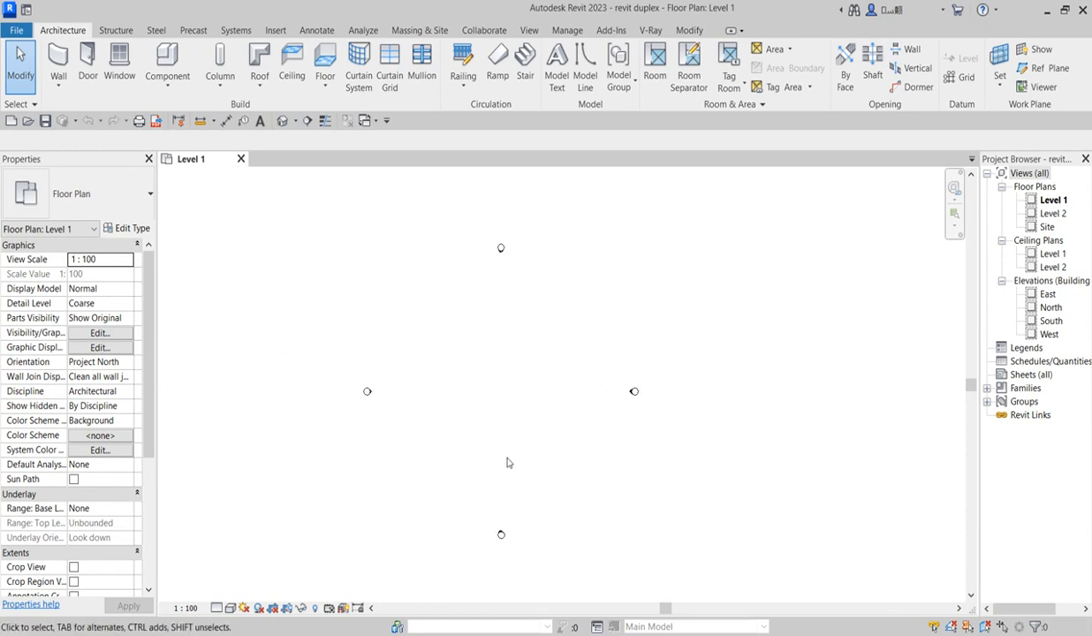
pyautogui.moveTo(493, 404)
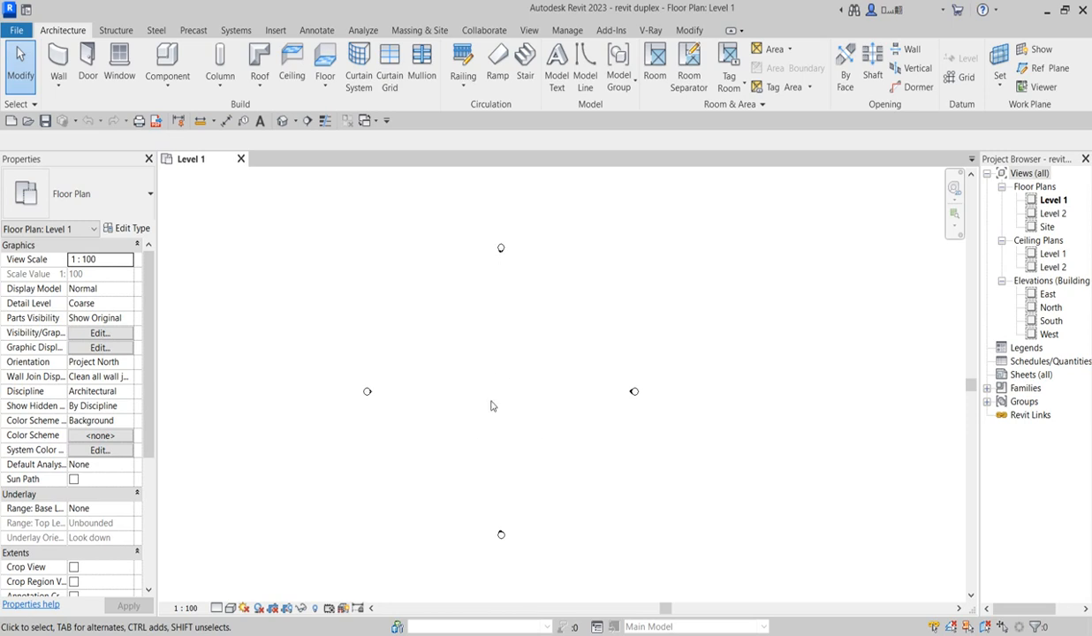
pyautogui.moveTo(522, 468)
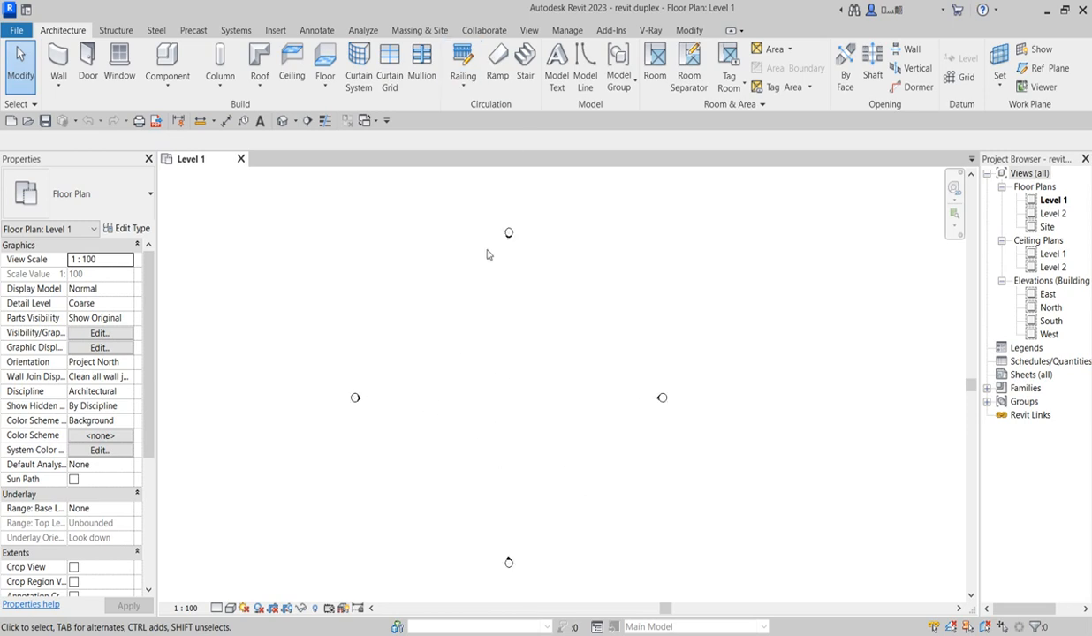
pyautogui.moveTo(442, 180)
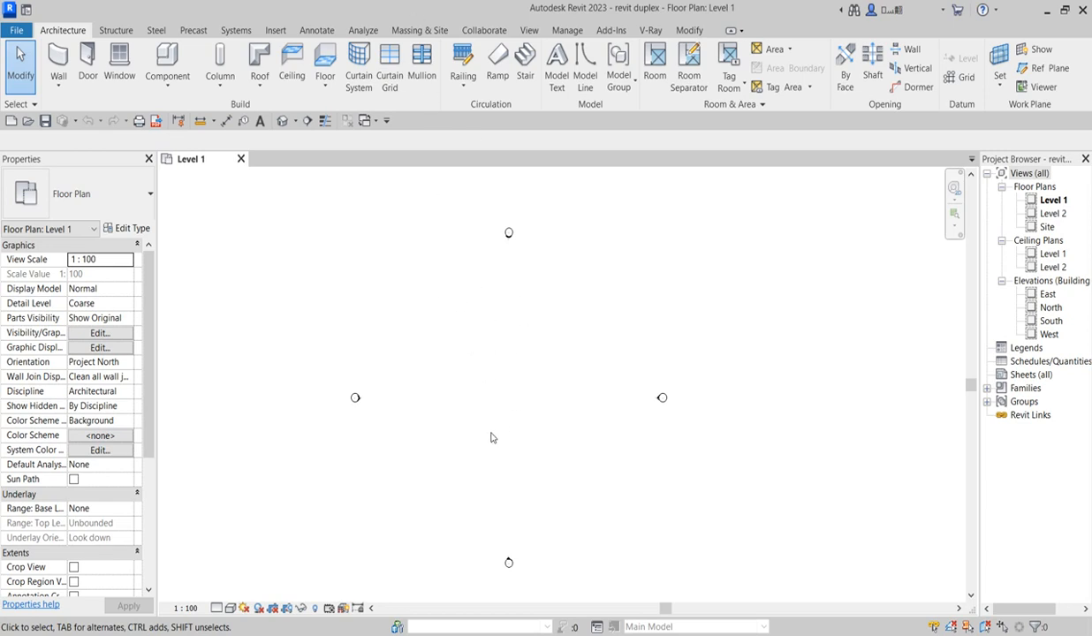
pyautogui.moveTo(520, 386)
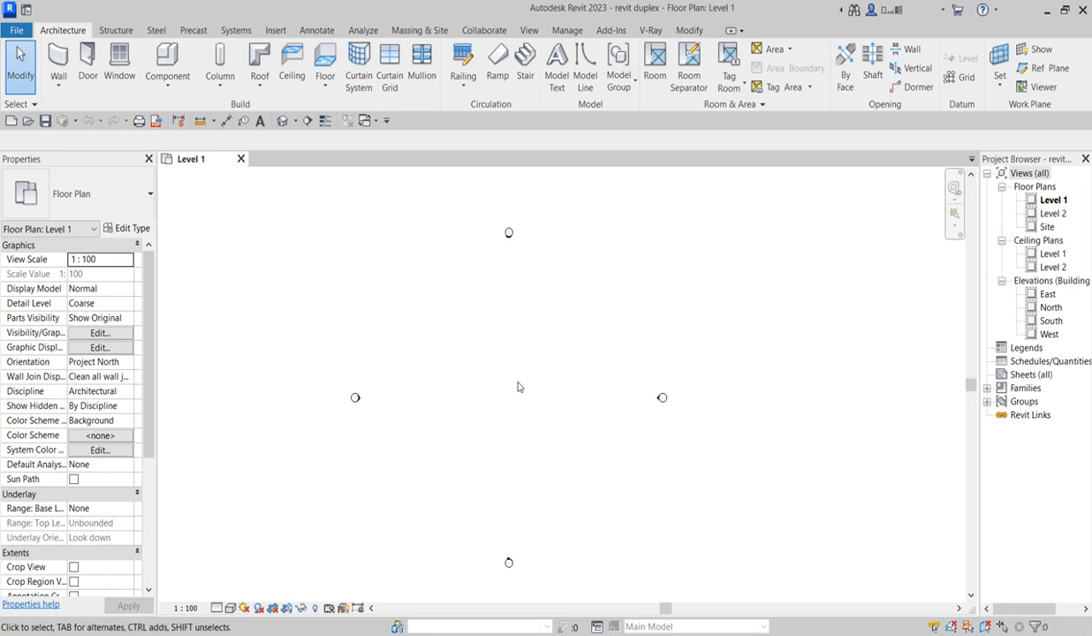
pyautogui.moveTo(526, 390)
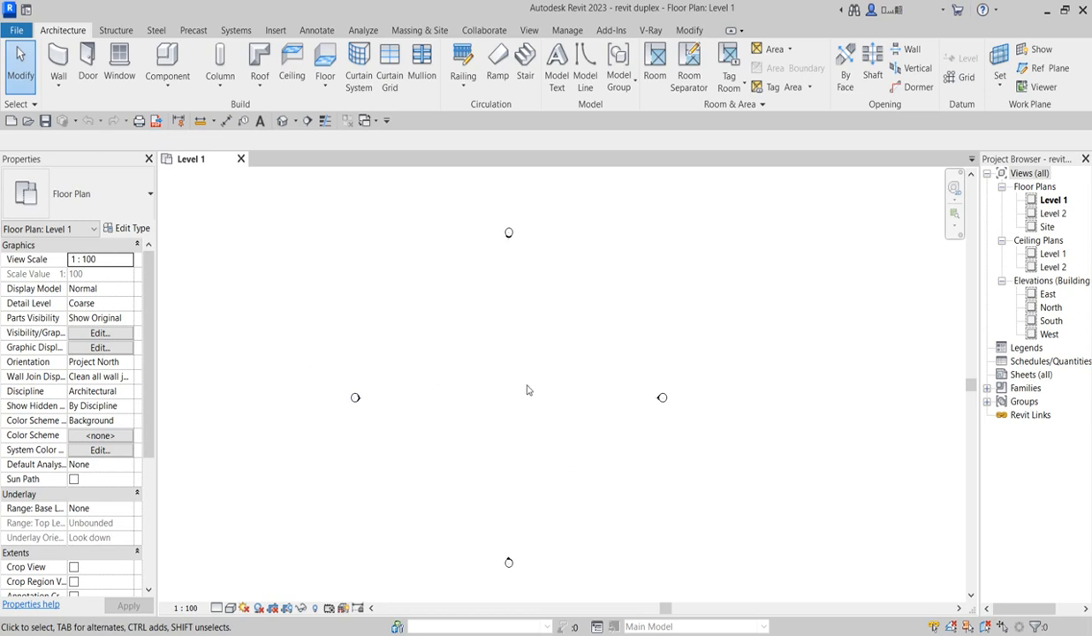
pyautogui.moveTo(558, 357)
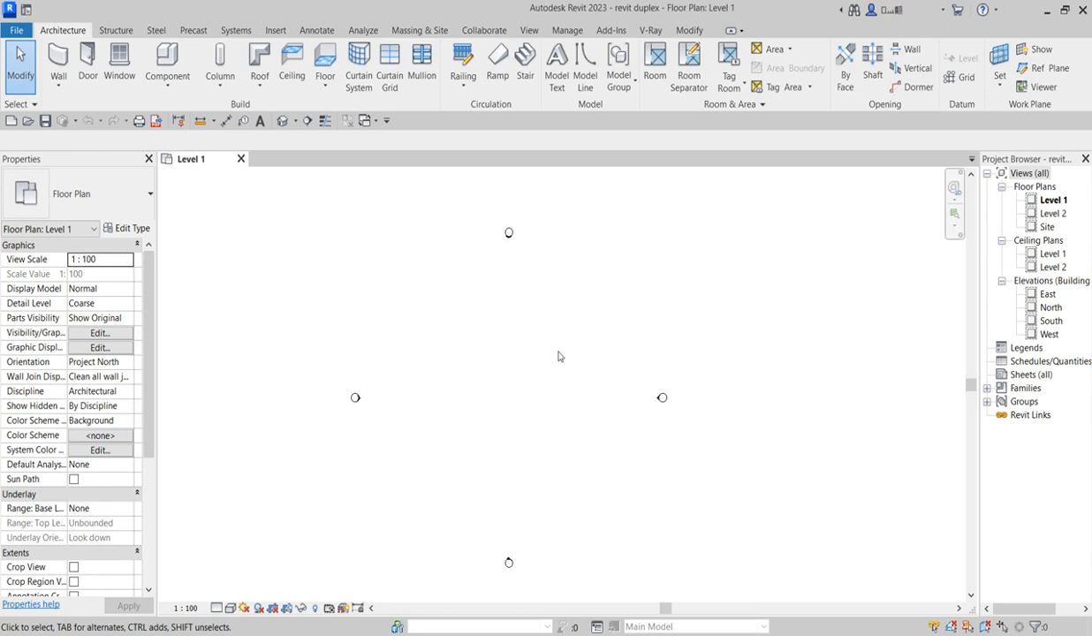
pyautogui.moveTo(236, 28)
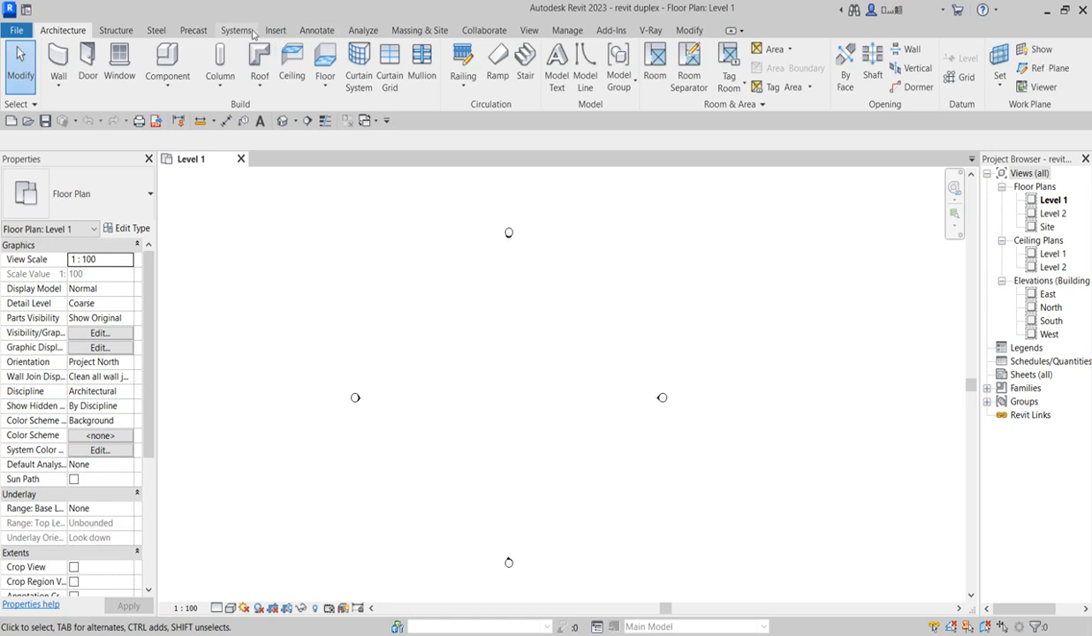
# Step: Import the IMG JPG survey photo from Desktop > screen as a background image in the plan
pyautogui.click(275, 30)
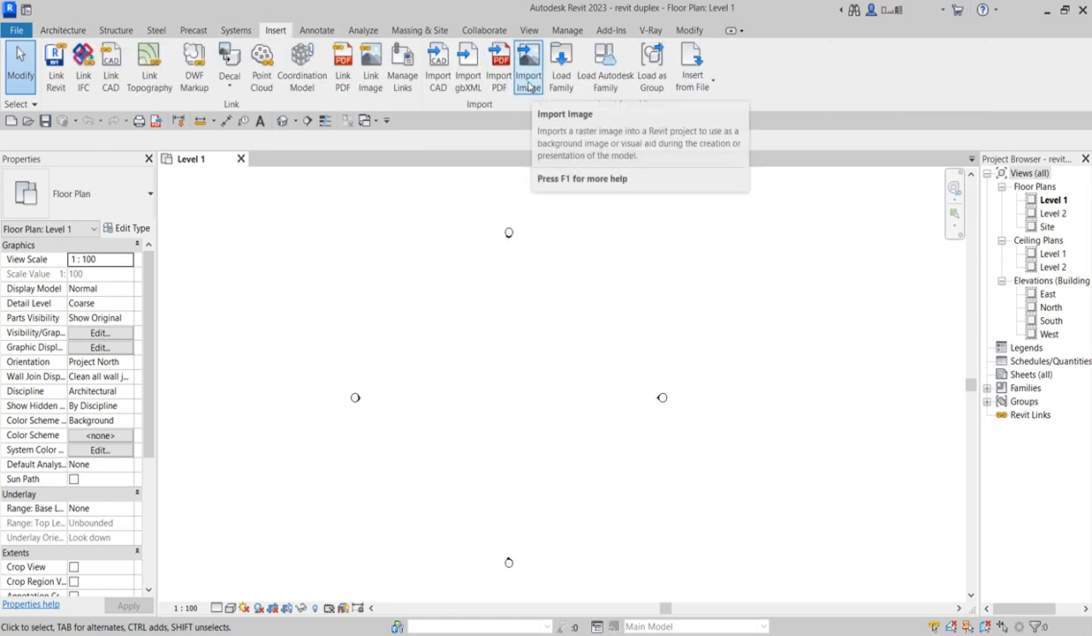
pyautogui.click(526, 68)
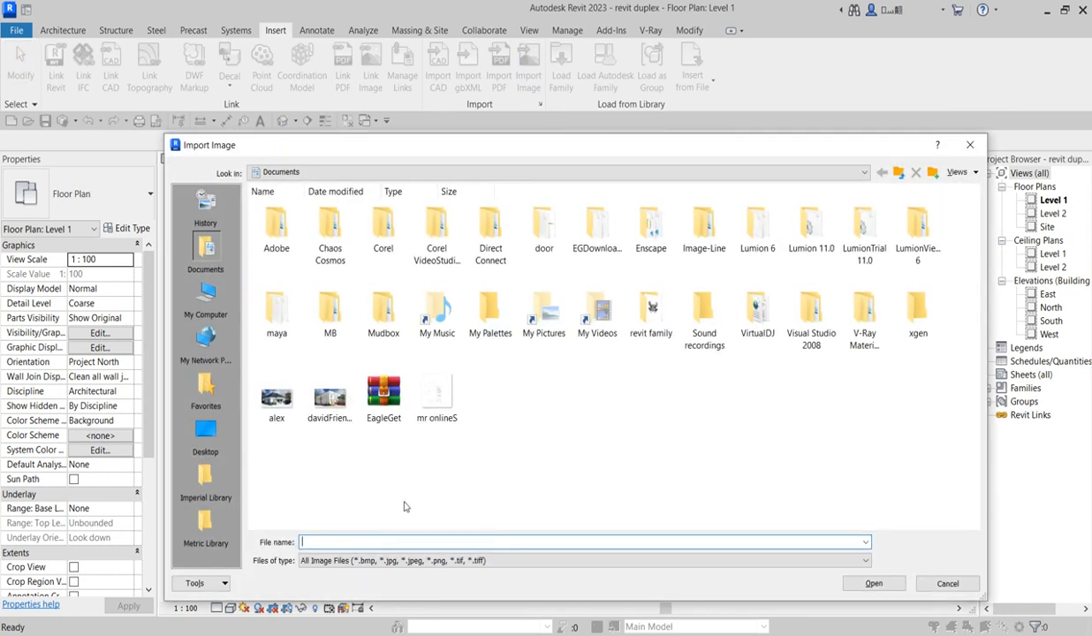
pyautogui.click(204, 433)
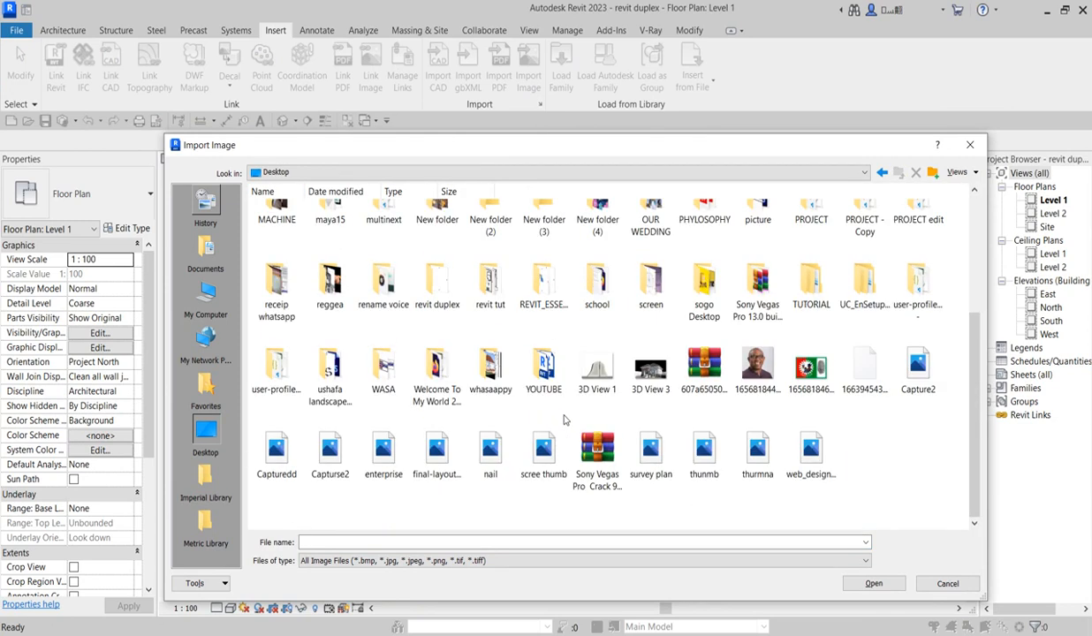
pyautogui.click(650, 284)
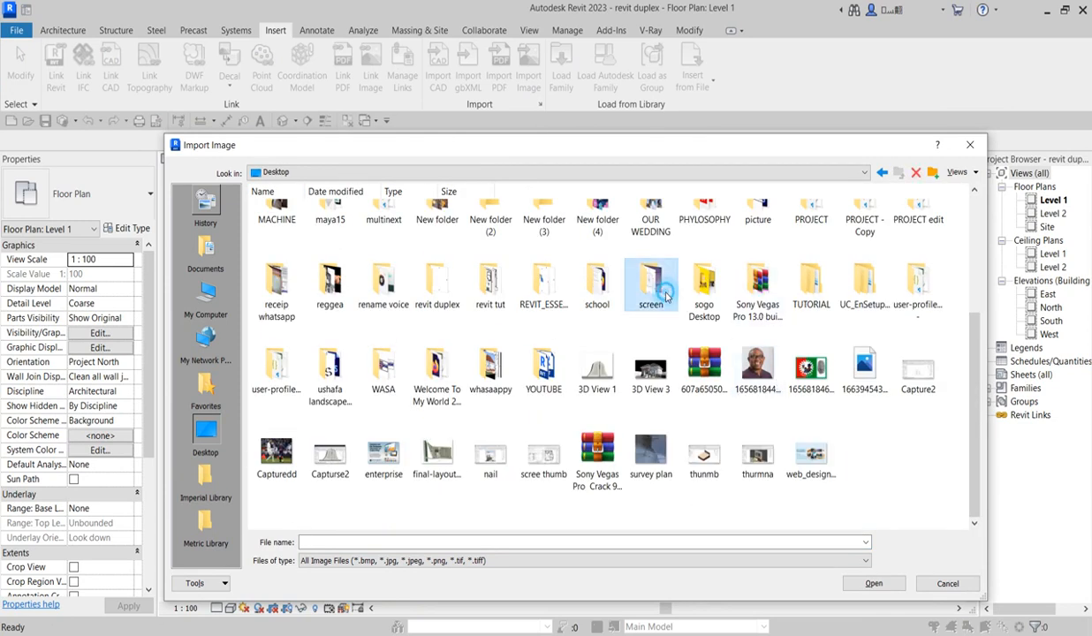
pyautogui.doubleClick(650, 287)
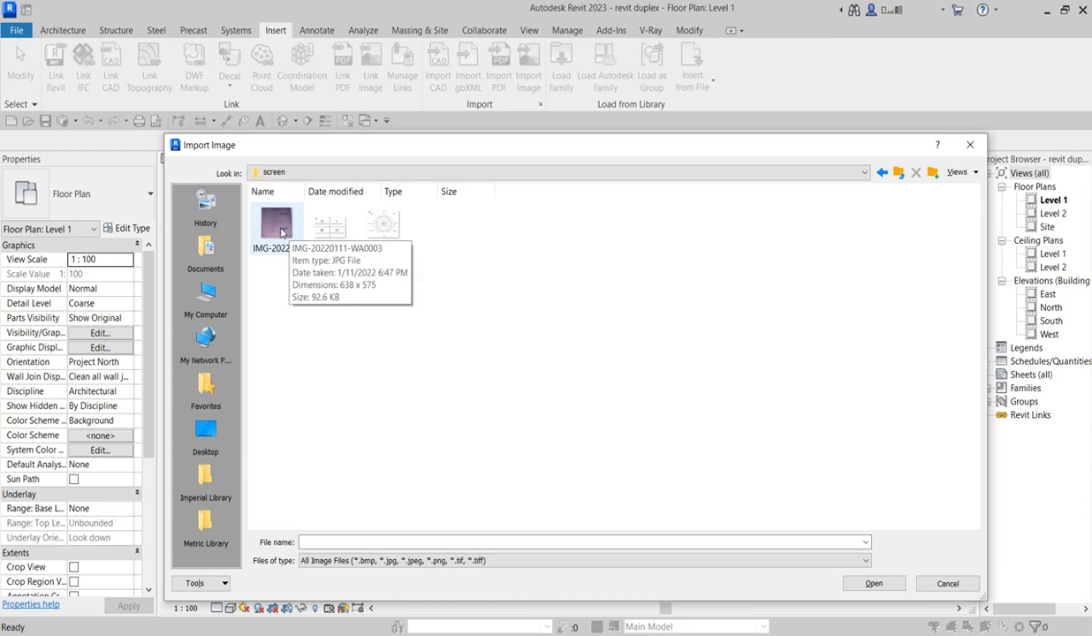
pyautogui.click(276, 221)
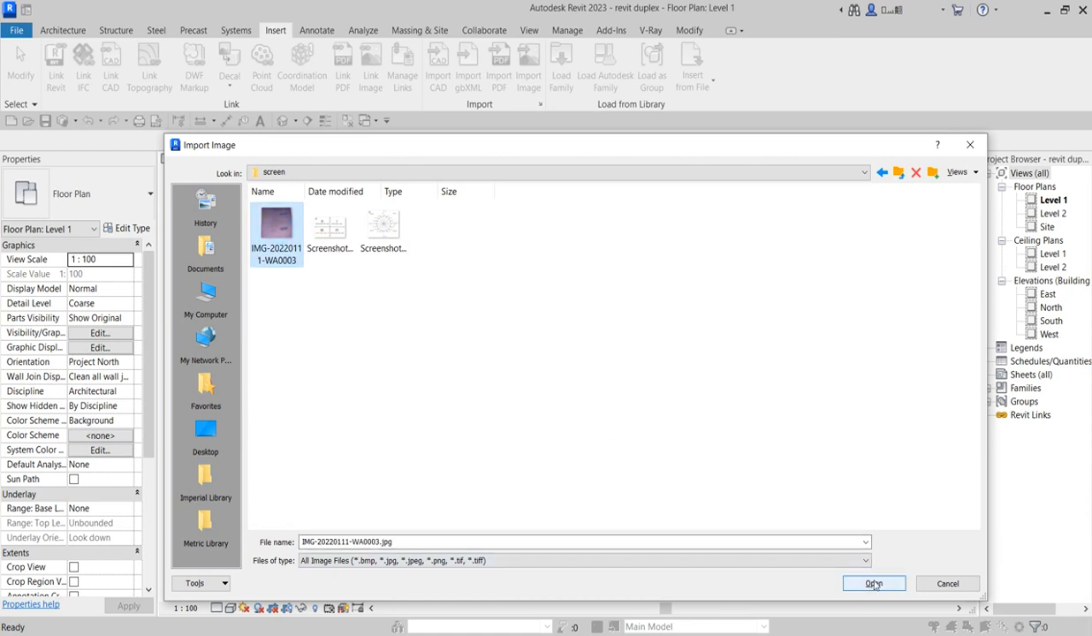
pyautogui.click(872, 583)
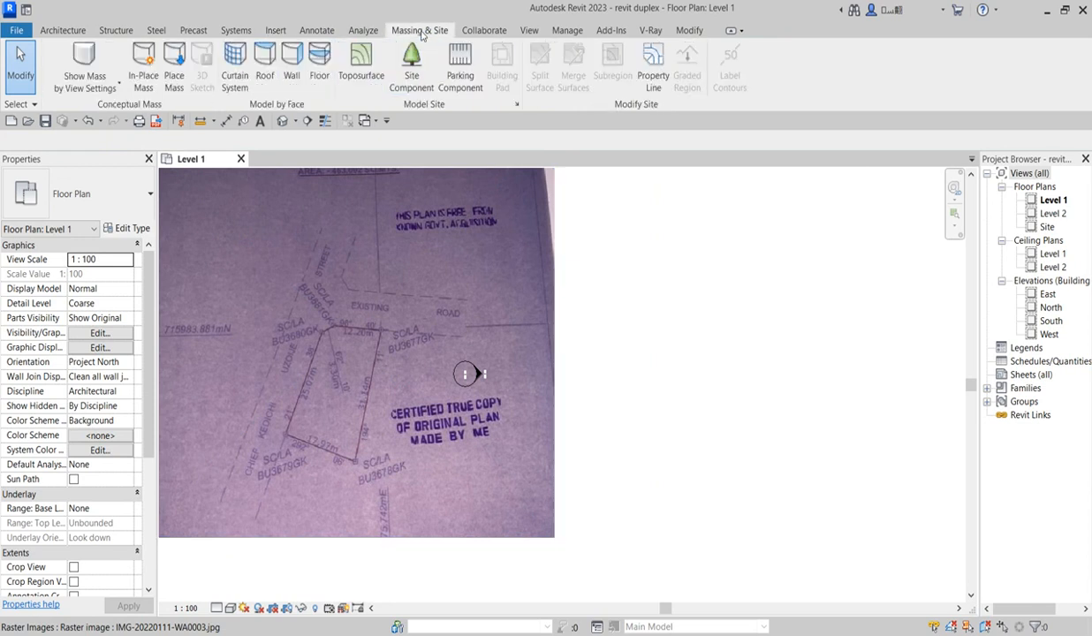
pyautogui.moveTo(723, 60)
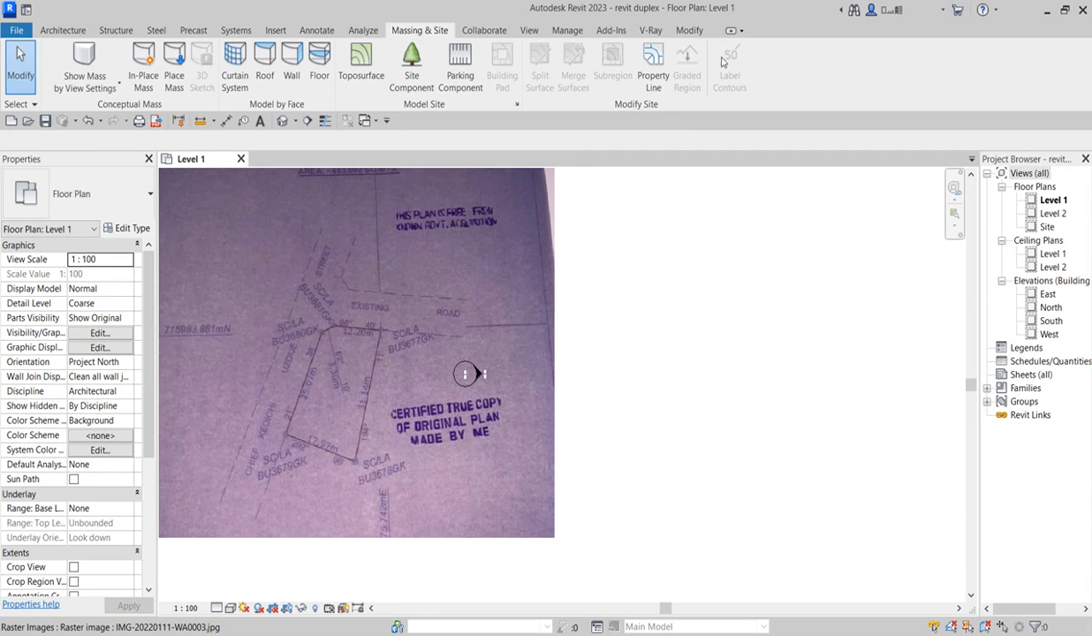
pyautogui.moveTo(654, 67)
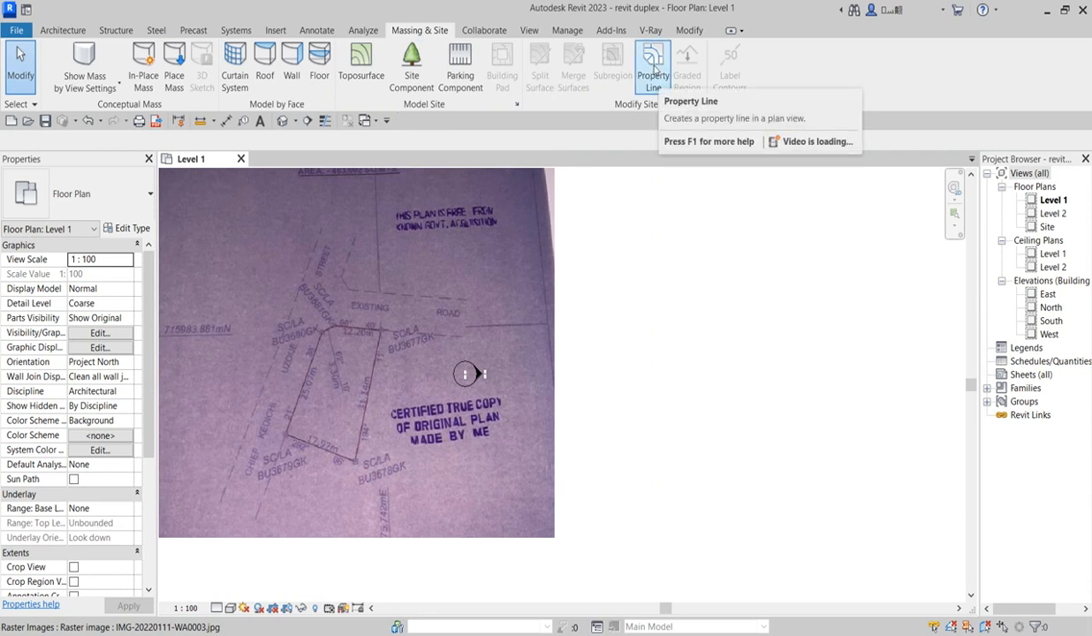
# Step: Start a Property Line created by entering distances and bearings
pyautogui.click(651, 67)
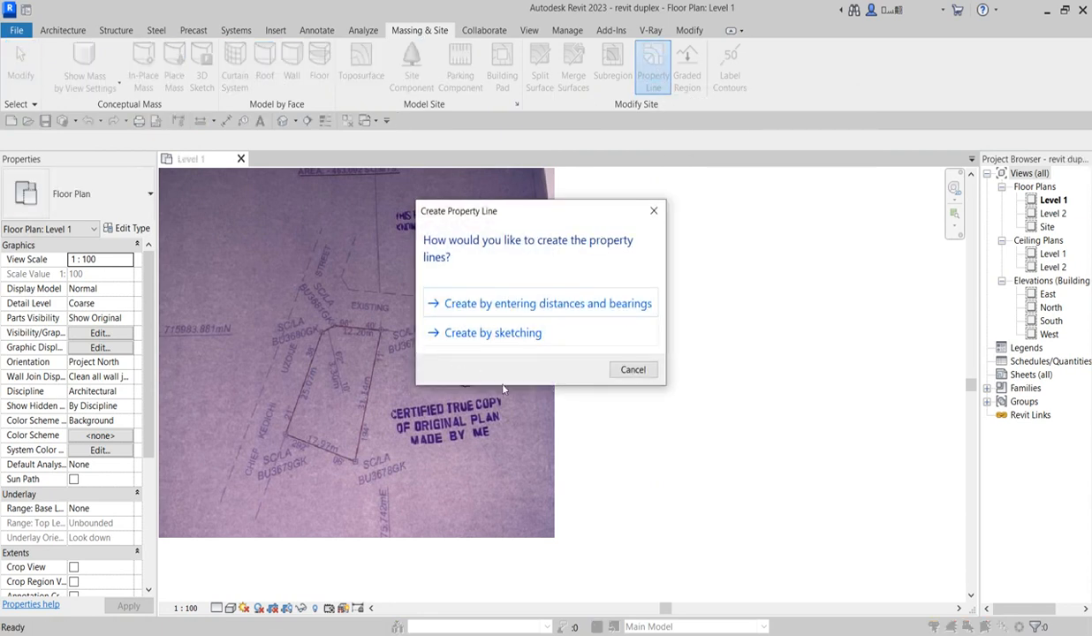
pyautogui.moveTo(498, 364)
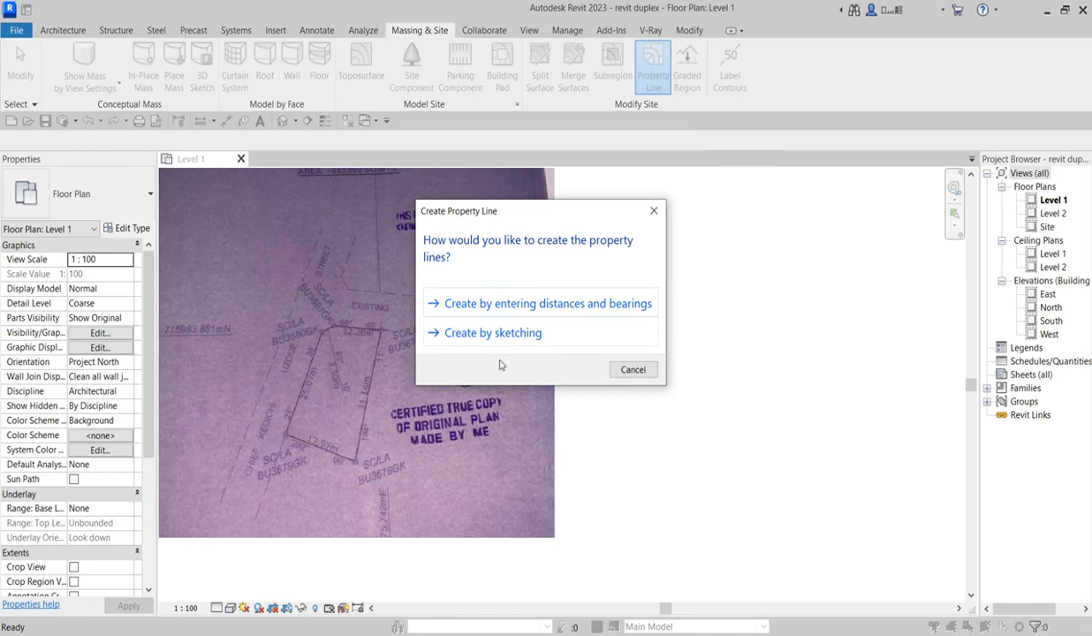
pyautogui.moveTo(484, 339)
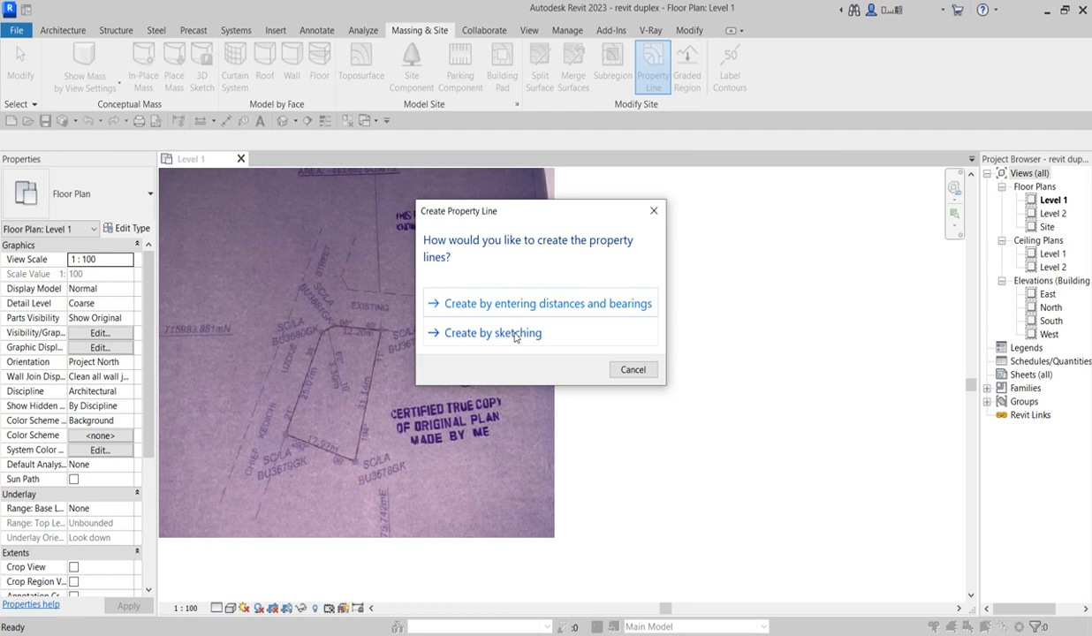
pyautogui.moveTo(458, 322)
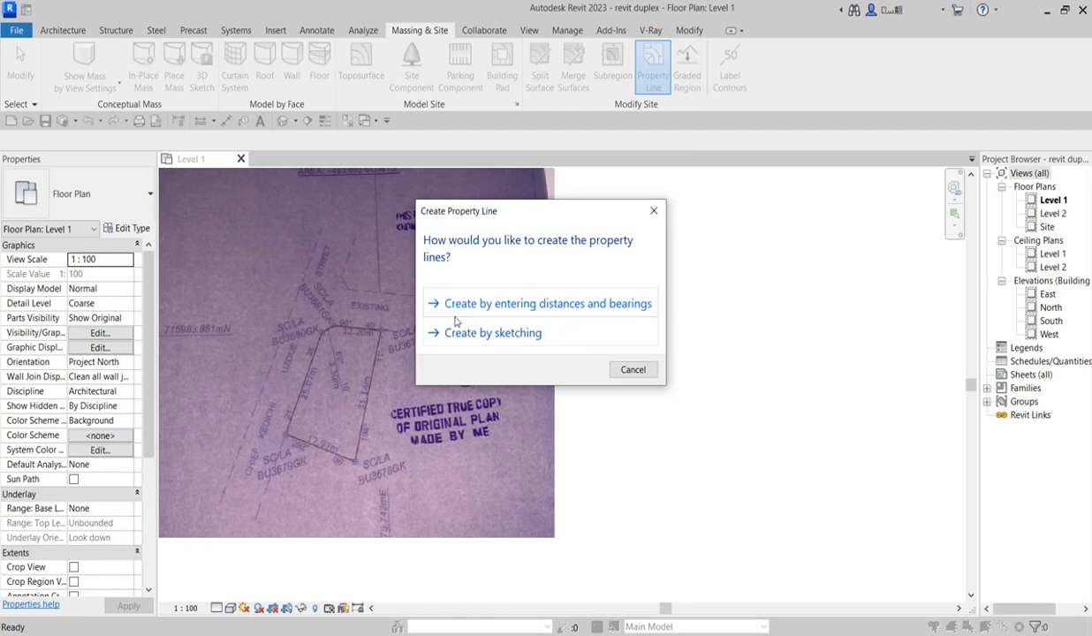
pyautogui.moveTo(480, 352)
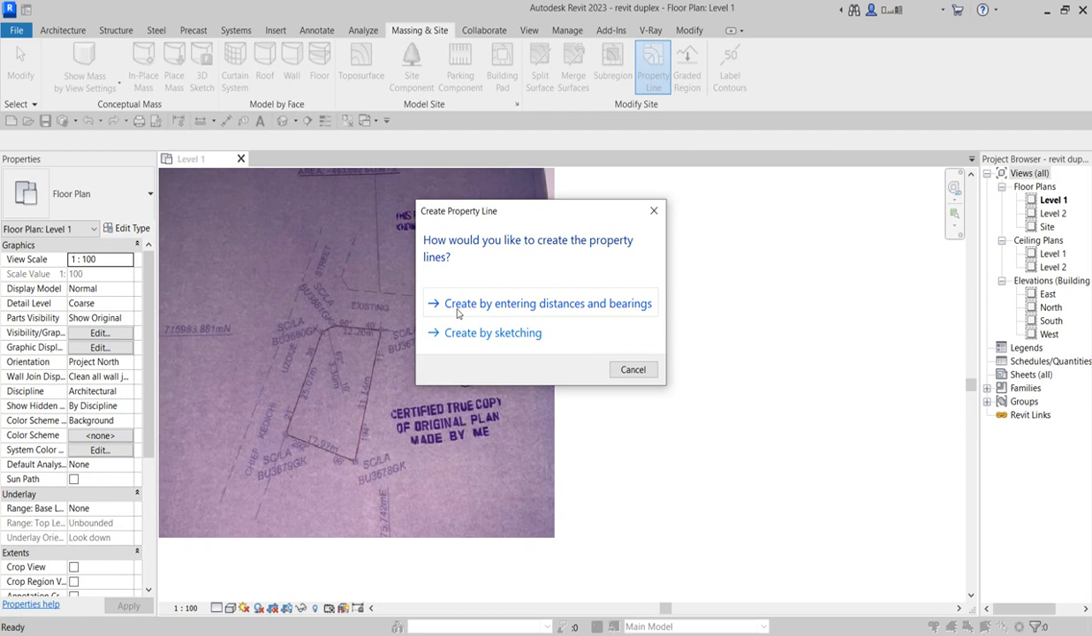
pyautogui.moveTo(661, 315)
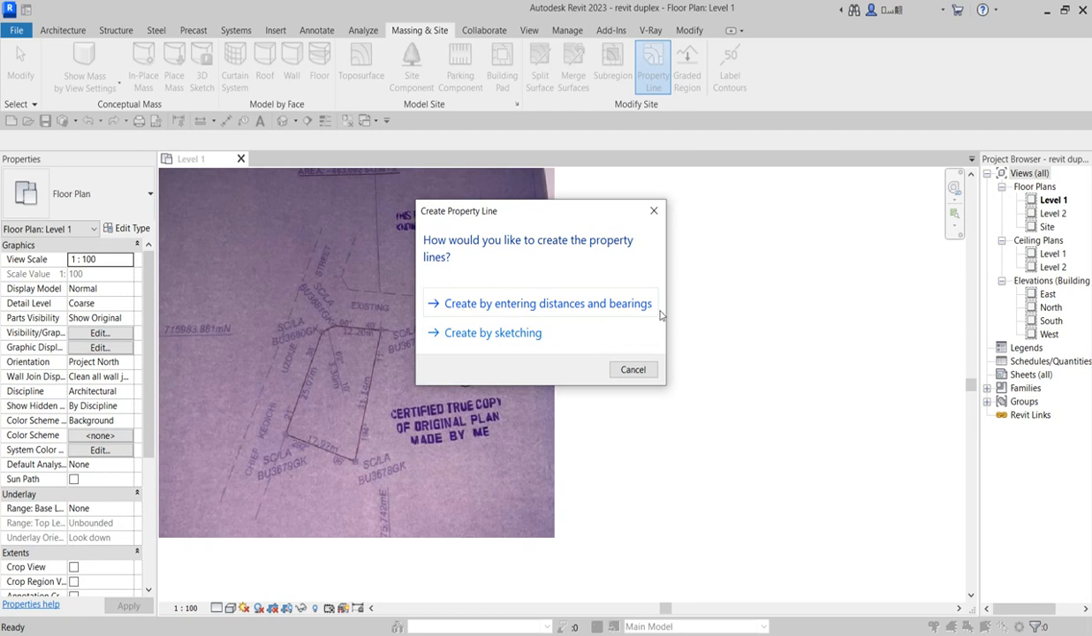
pyautogui.moveTo(498, 311)
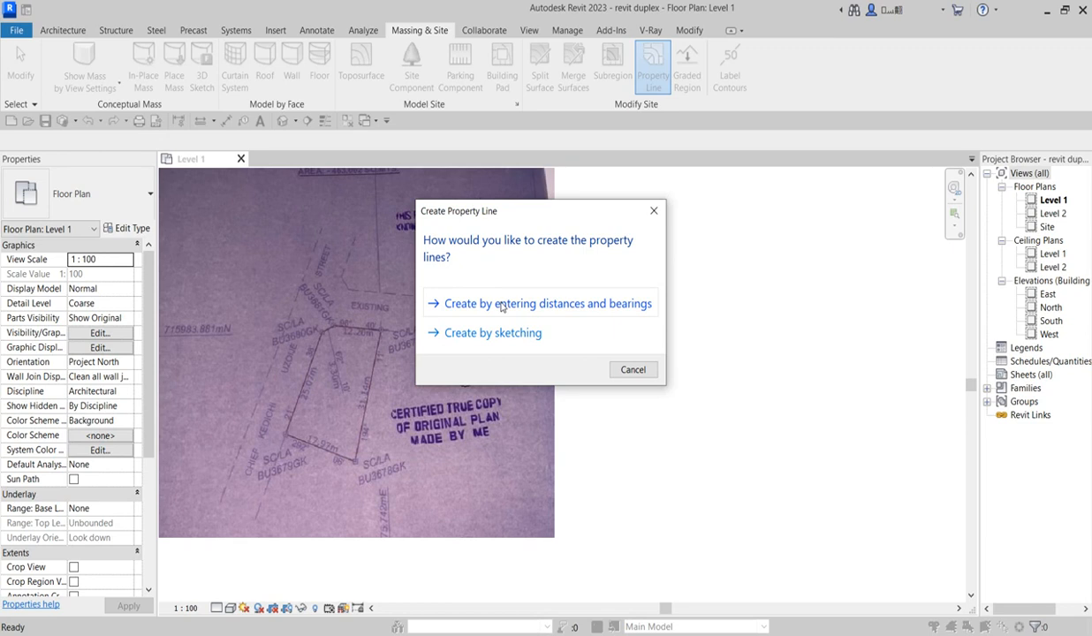
pyautogui.click(546, 304)
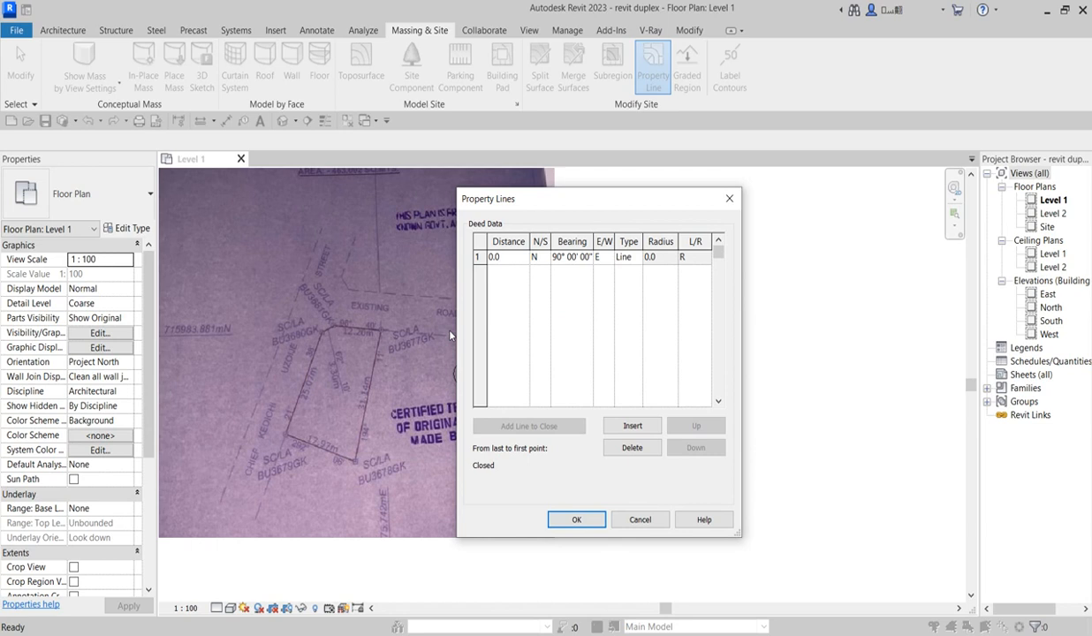
pyautogui.moveTo(366, 317)
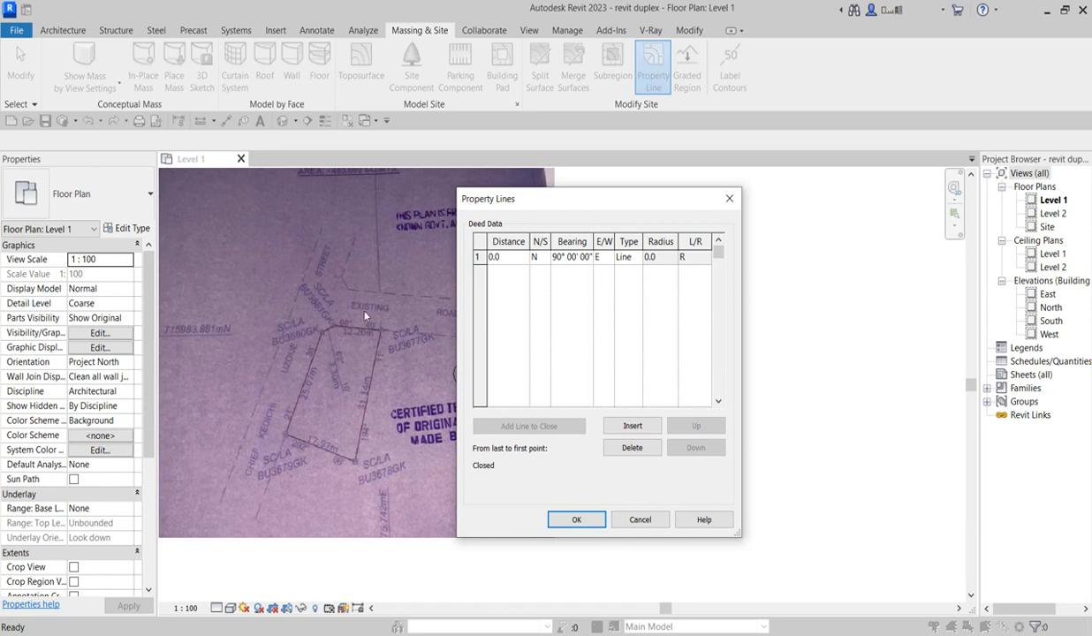
pyautogui.moveTo(360, 387)
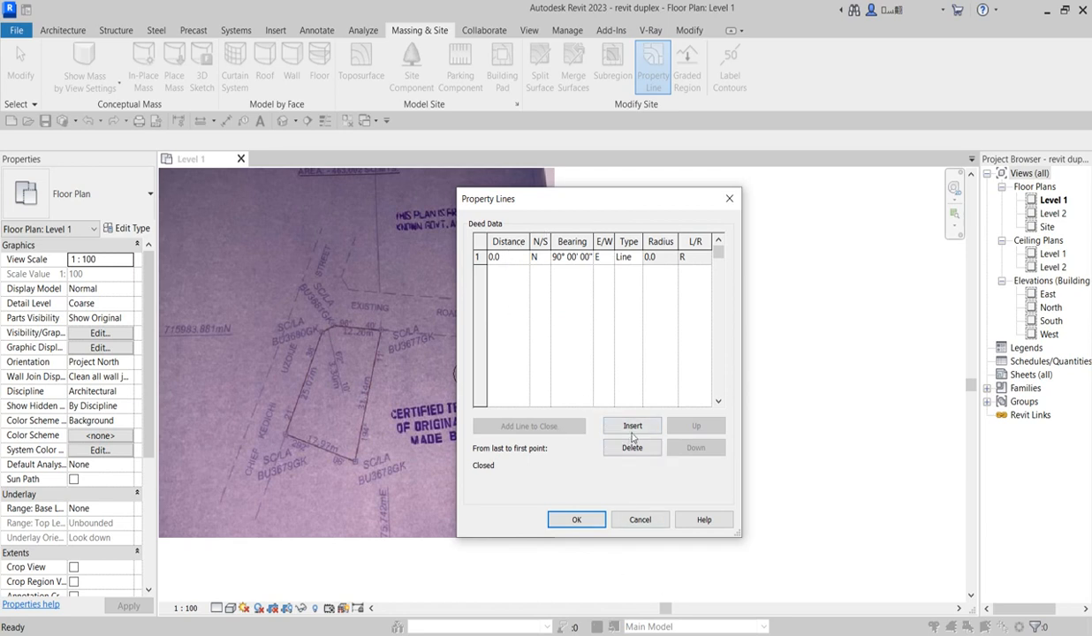
# Step: Add deed rows to make five, accept them, and dismiss the under-2 mm length warning
pyautogui.click(632, 425)
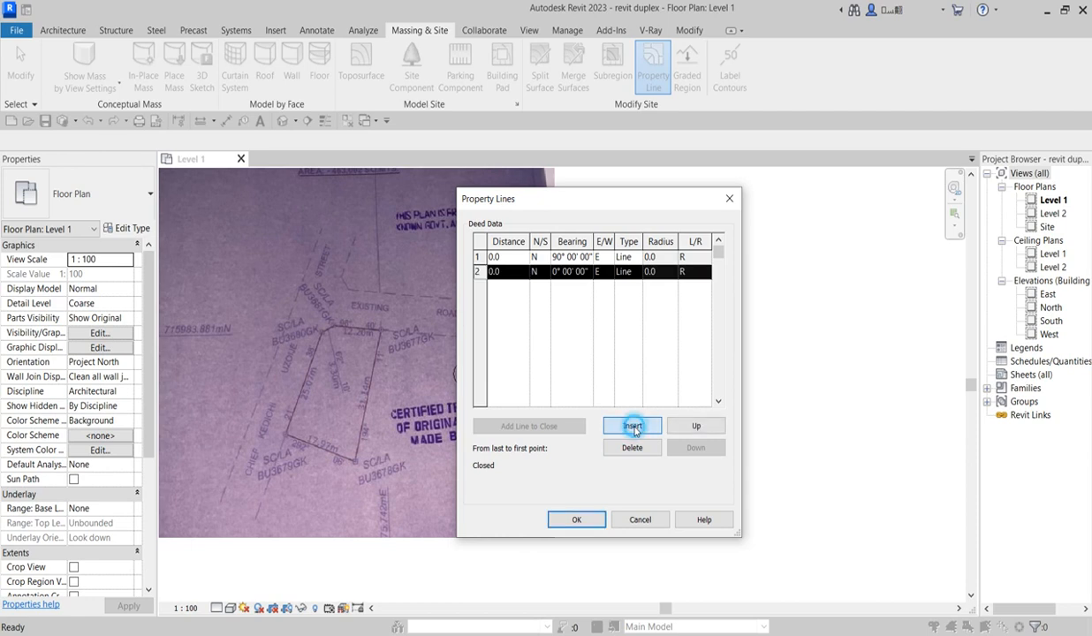
pyautogui.click(633, 426)
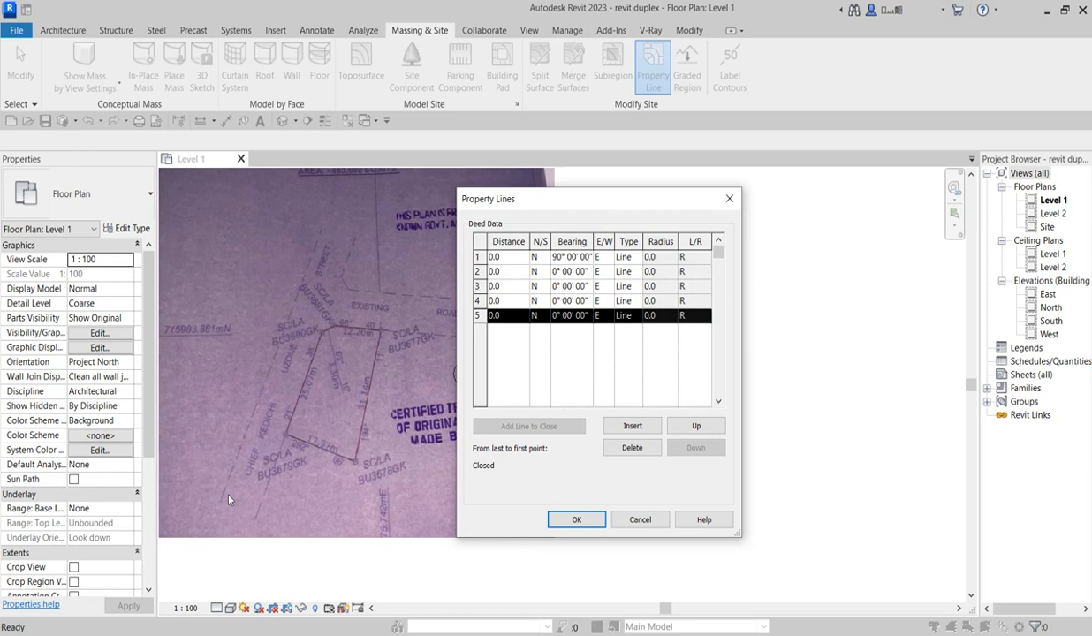
pyautogui.moveTo(558, 360)
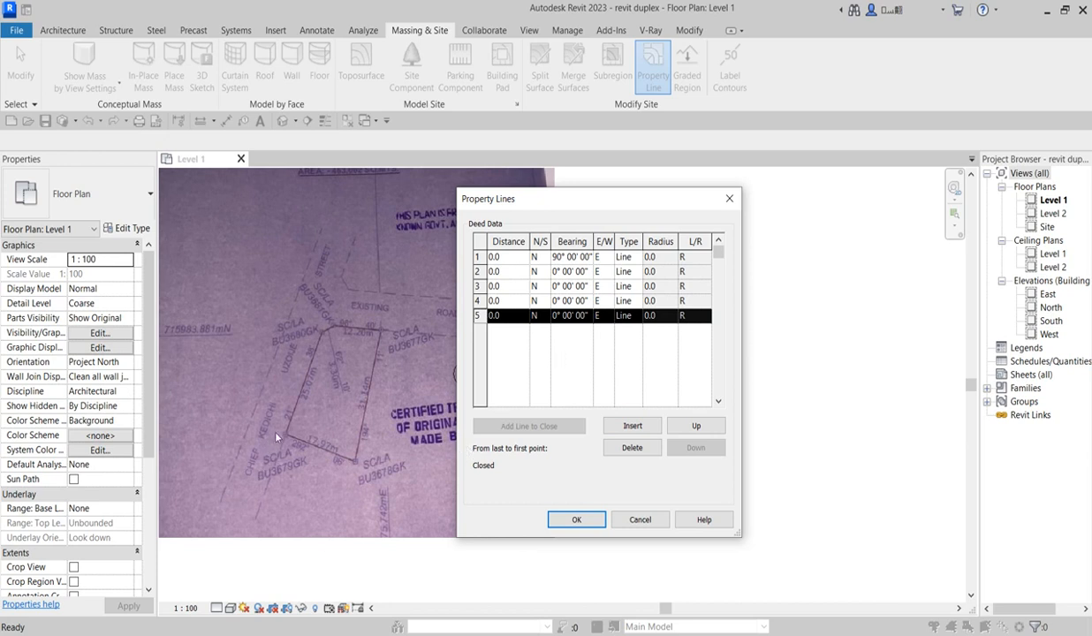
pyautogui.moveTo(637, 212)
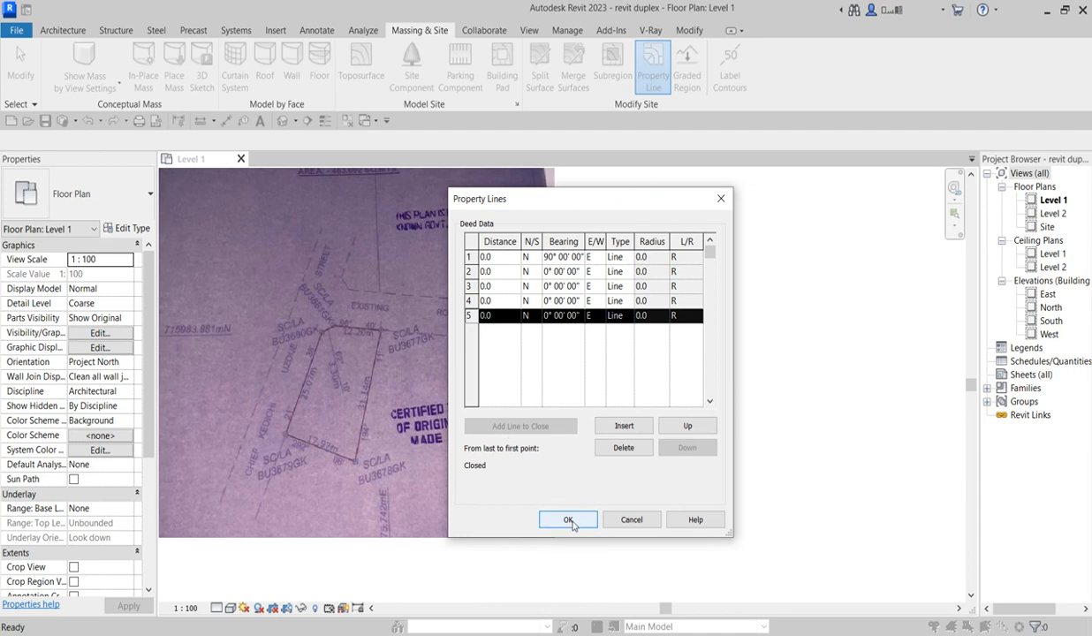
pyautogui.click(568, 520)
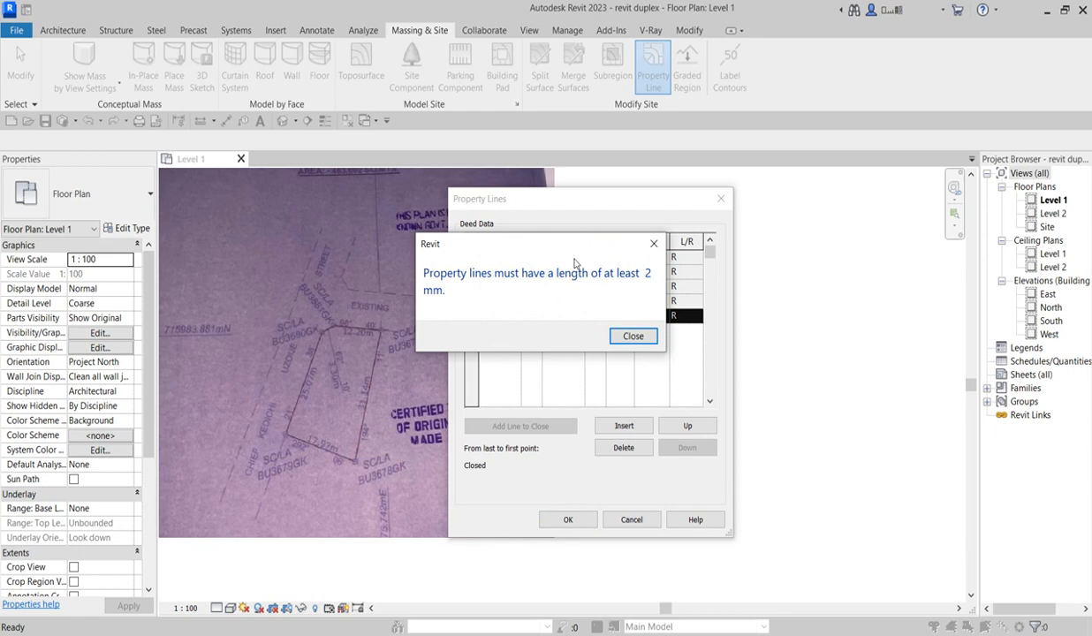
pyautogui.click(633, 335)
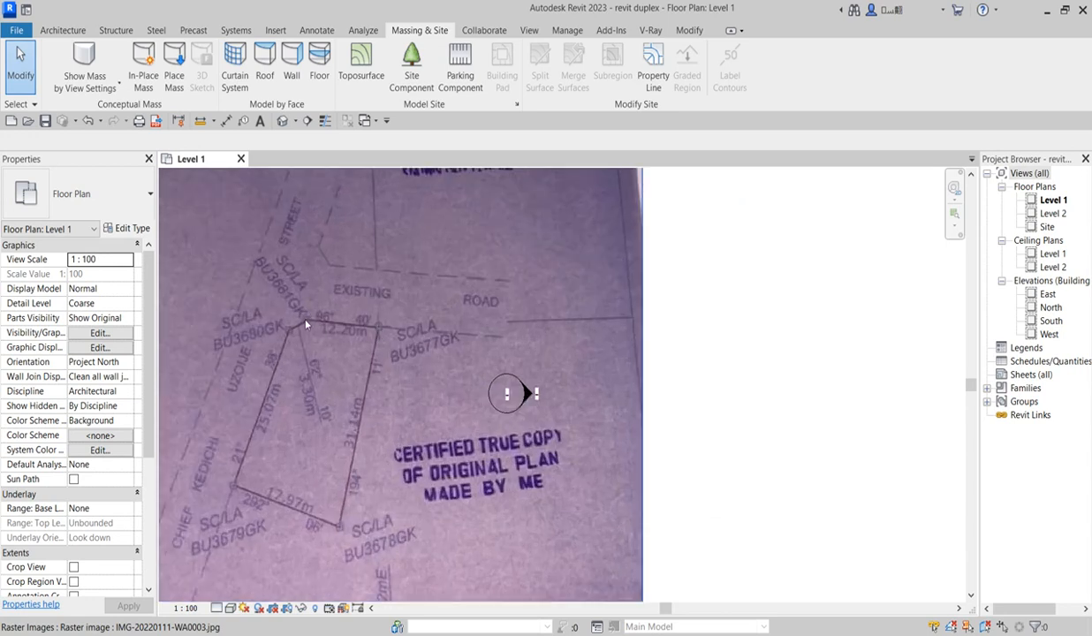
pyautogui.moveTo(400, 345)
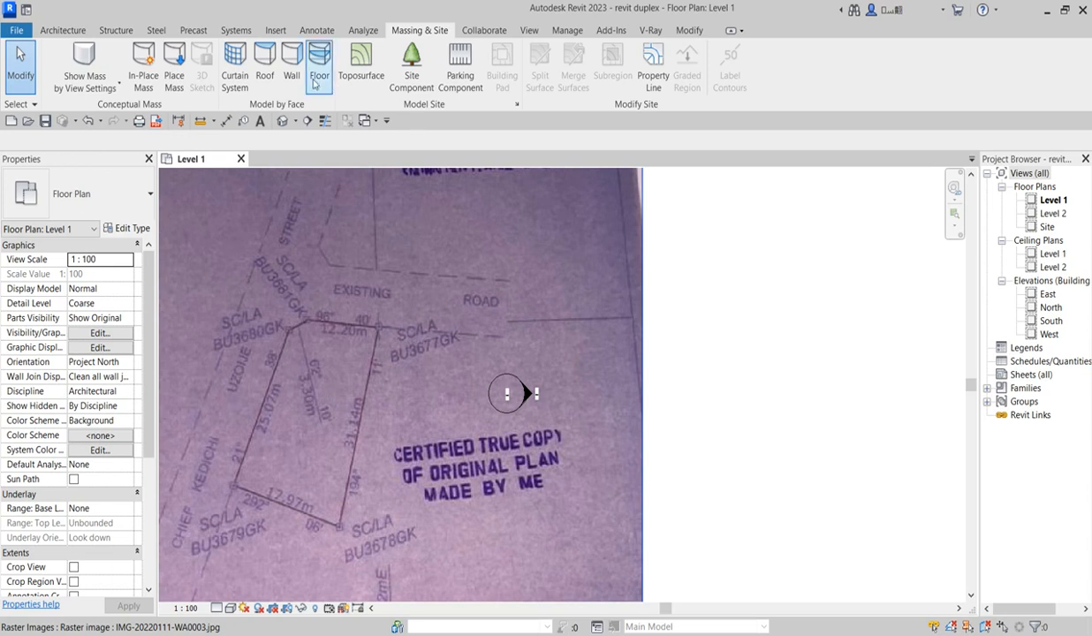
# Step: Cancel the deed entry and return to the Insert ribbon commands
pyautogui.click(276, 28)
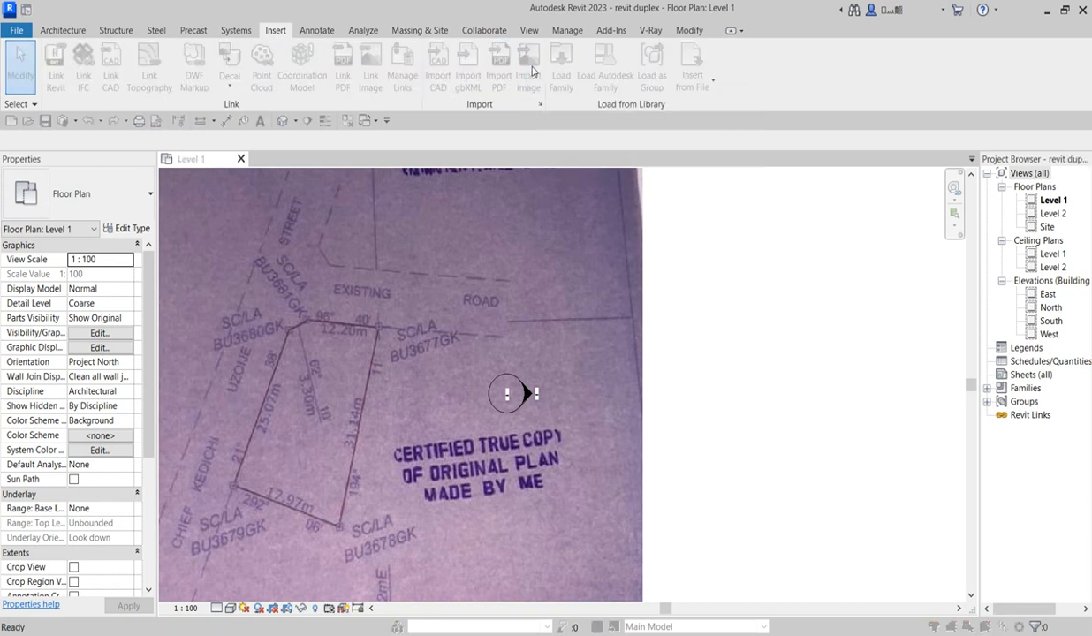
# Step: Import the bearing quadrant screenshot PNG and place it, resized, beside the survey plan
pyautogui.click(528, 67)
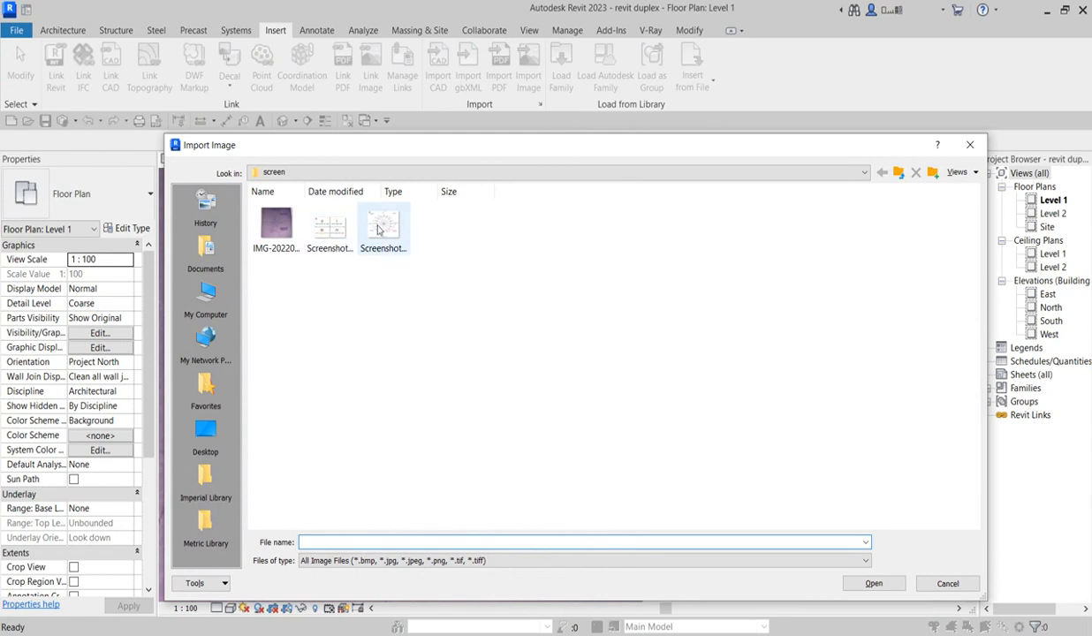
pyautogui.click(381, 221)
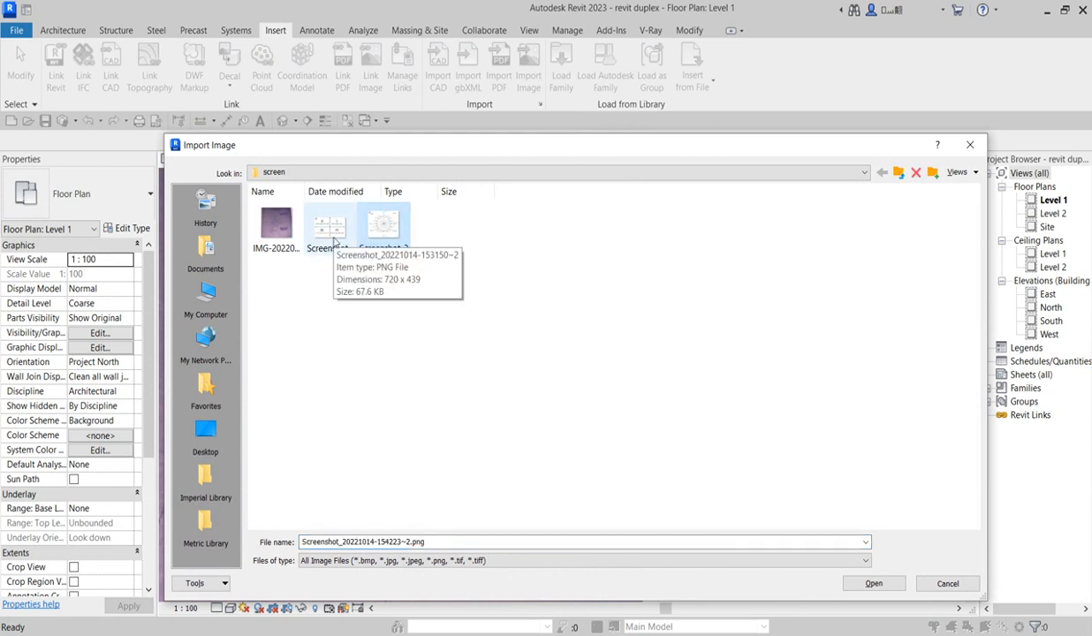
pyautogui.click(328, 221)
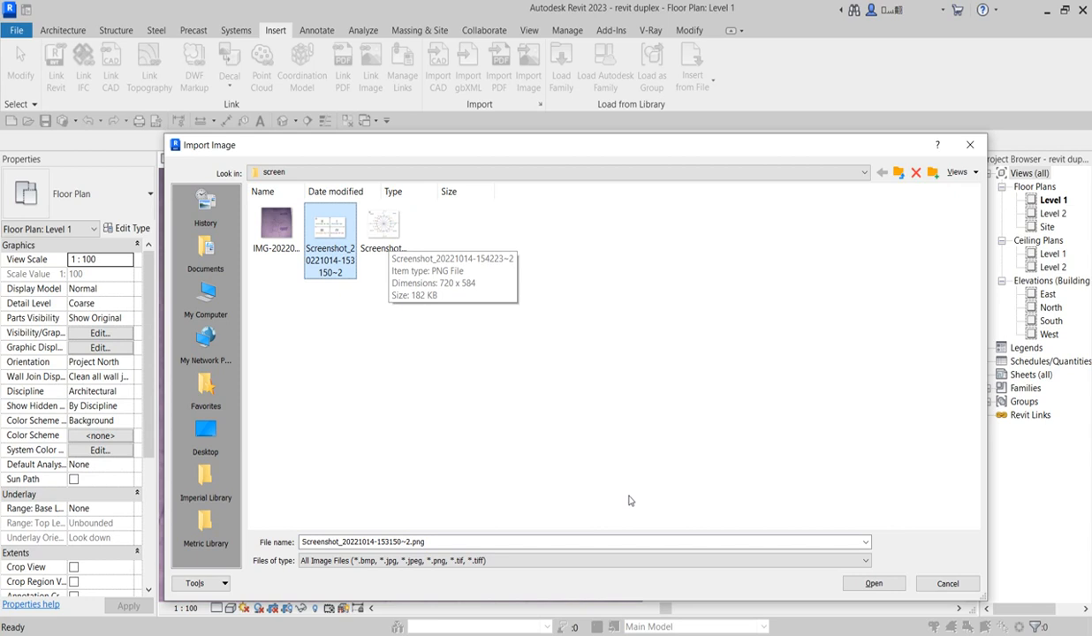
pyautogui.click(872, 583)
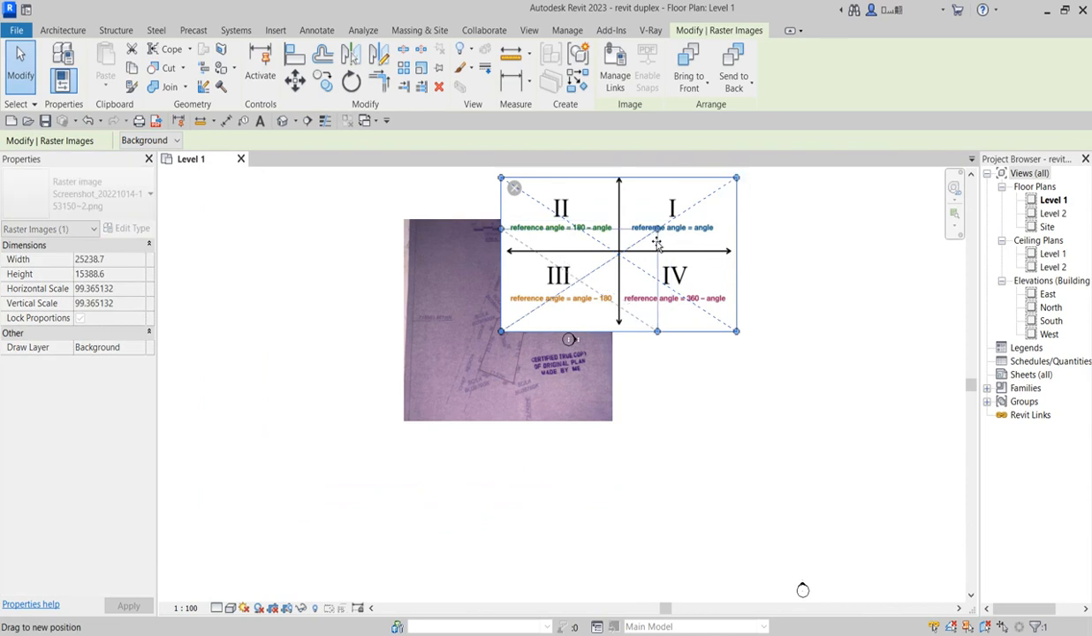
pyautogui.moveTo(735, 176); pyautogui.dragTo(659, 227)
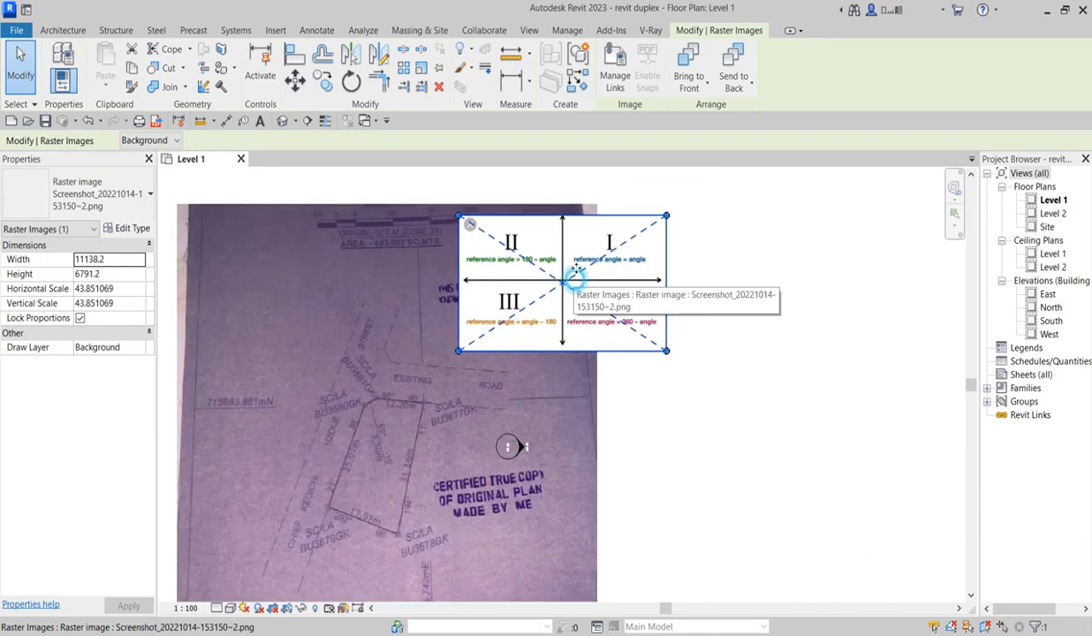
pyautogui.moveTo(561, 282); pyautogui.dragTo(561, 254)
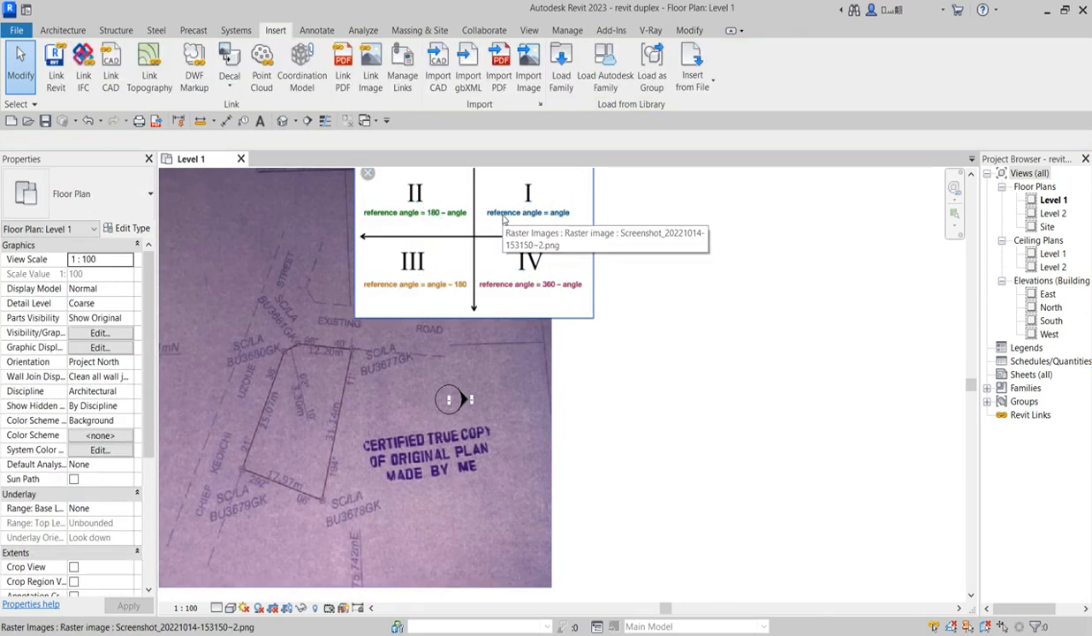
pyautogui.moveTo(502, 236)
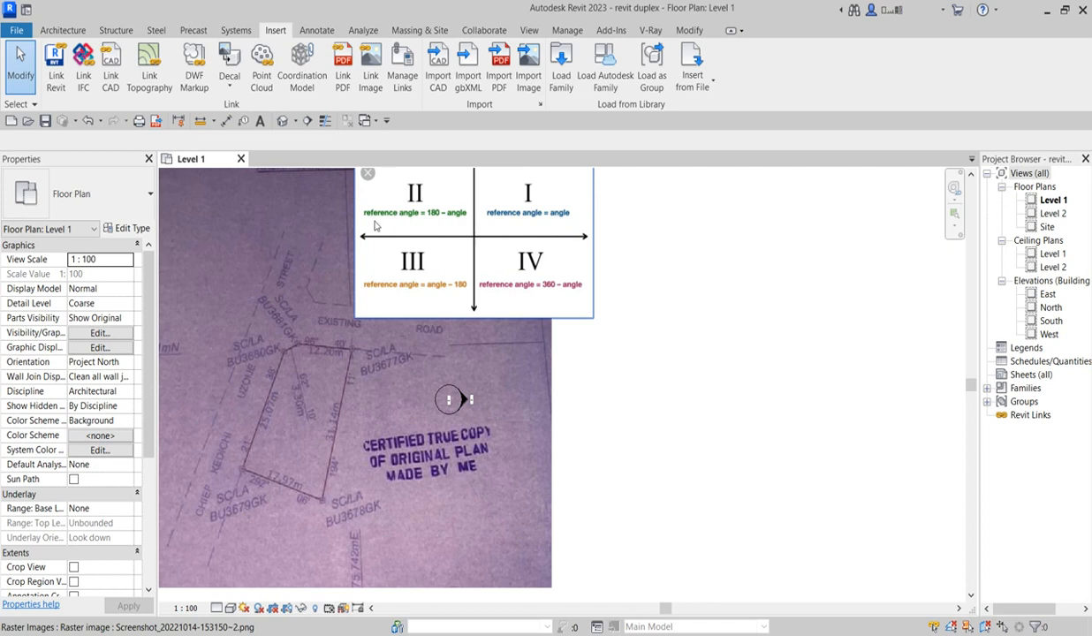
pyautogui.moveTo(414, 228)
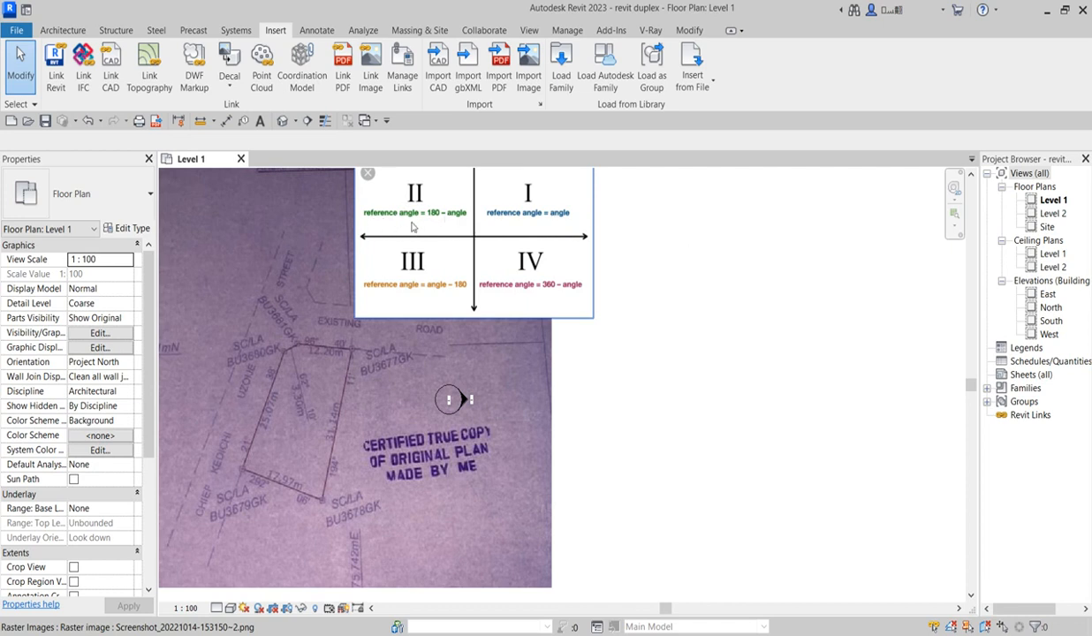
pyautogui.moveTo(488, 153)
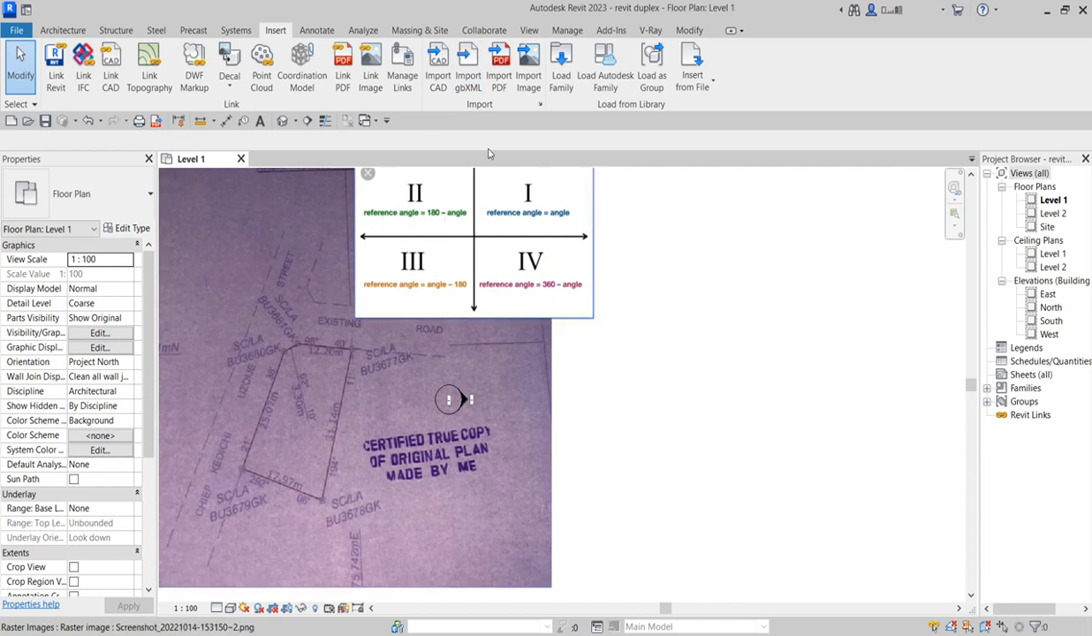
pyautogui.moveTo(434, 219)
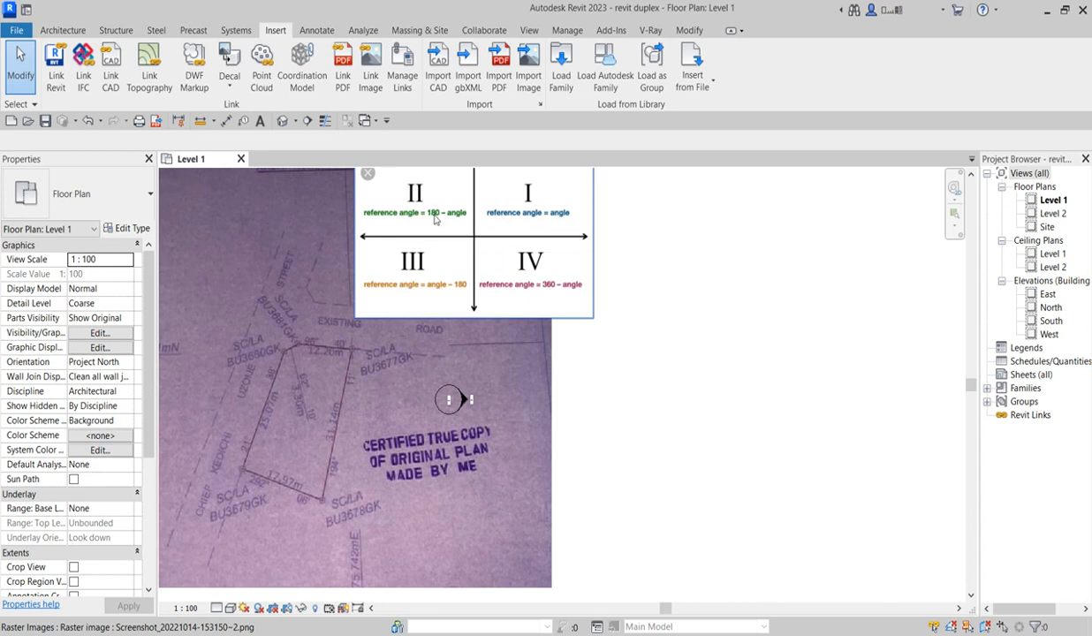
pyautogui.moveTo(445, 219)
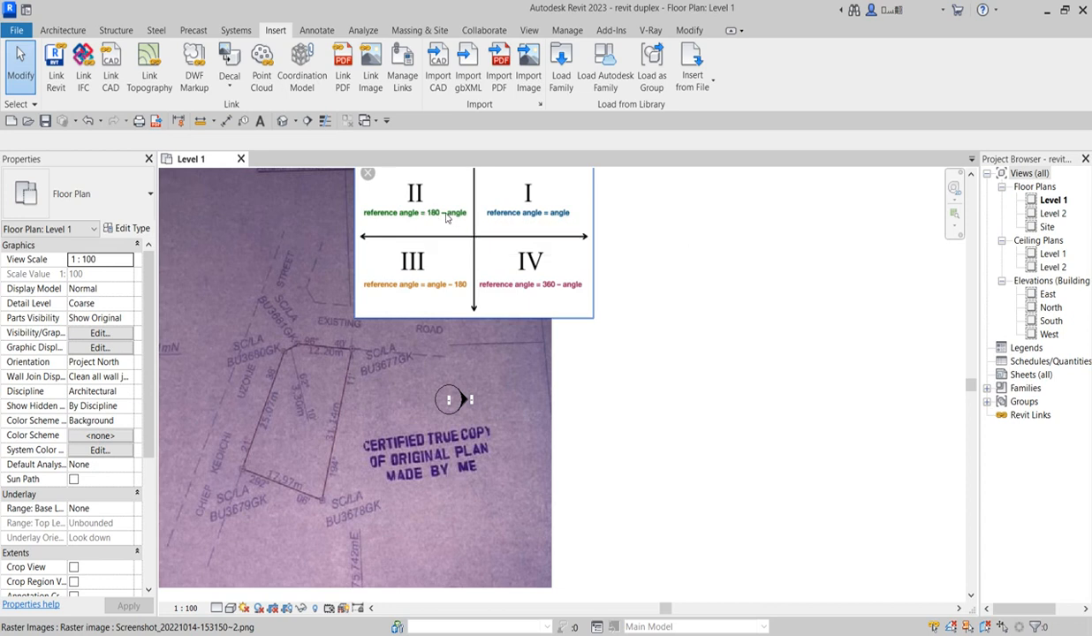
pyautogui.moveTo(445, 219)
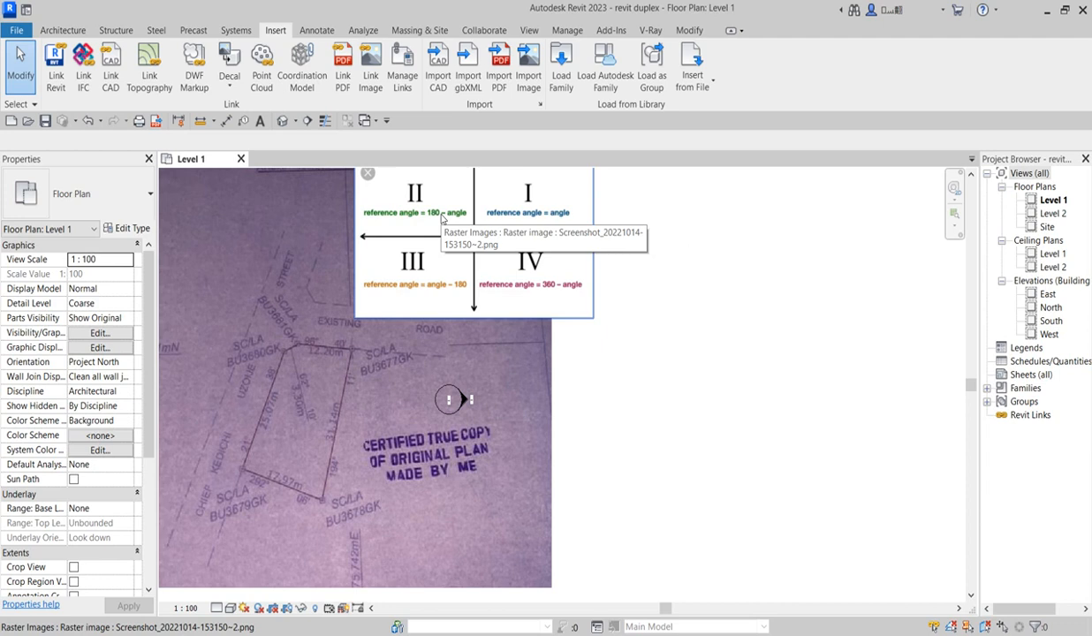
pyautogui.moveTo(427, 298)
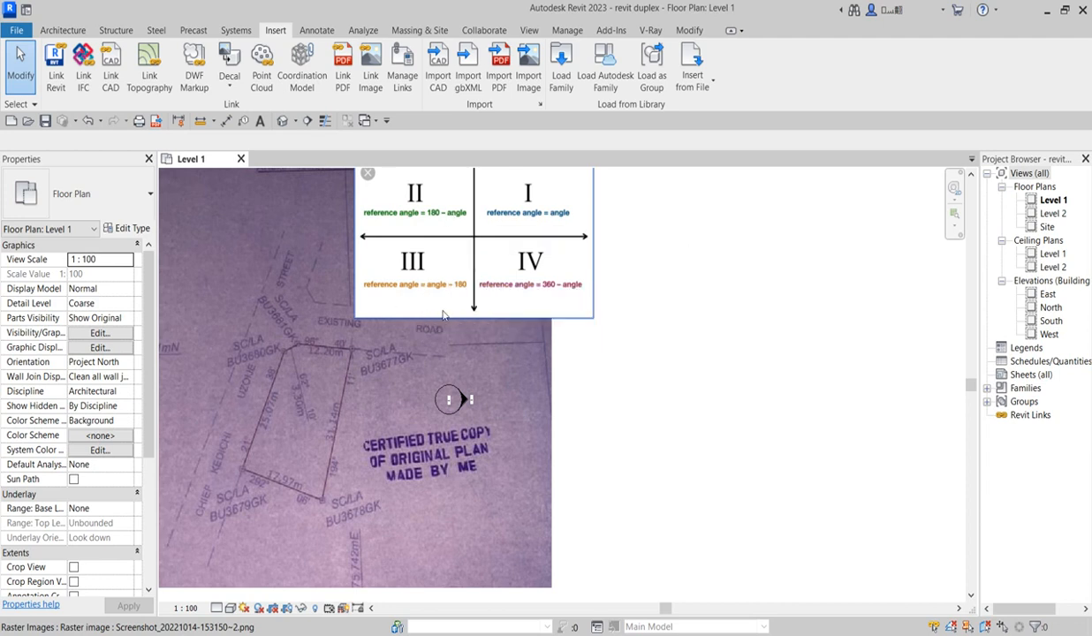
pyautogui.moveTo(452, 291)
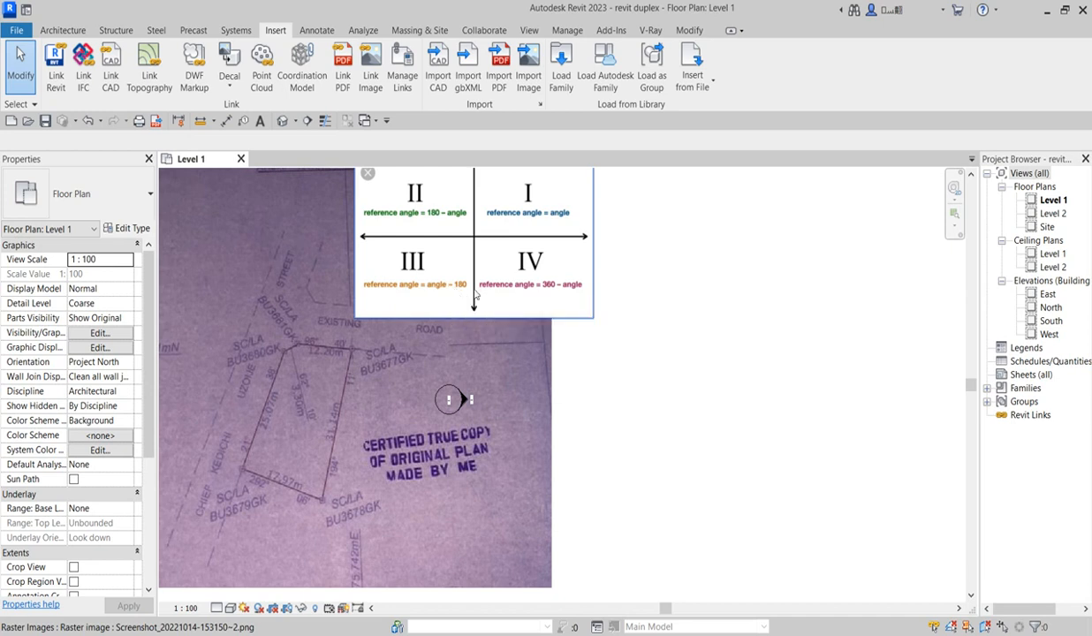
pyautogui.moveTo(513, 294)
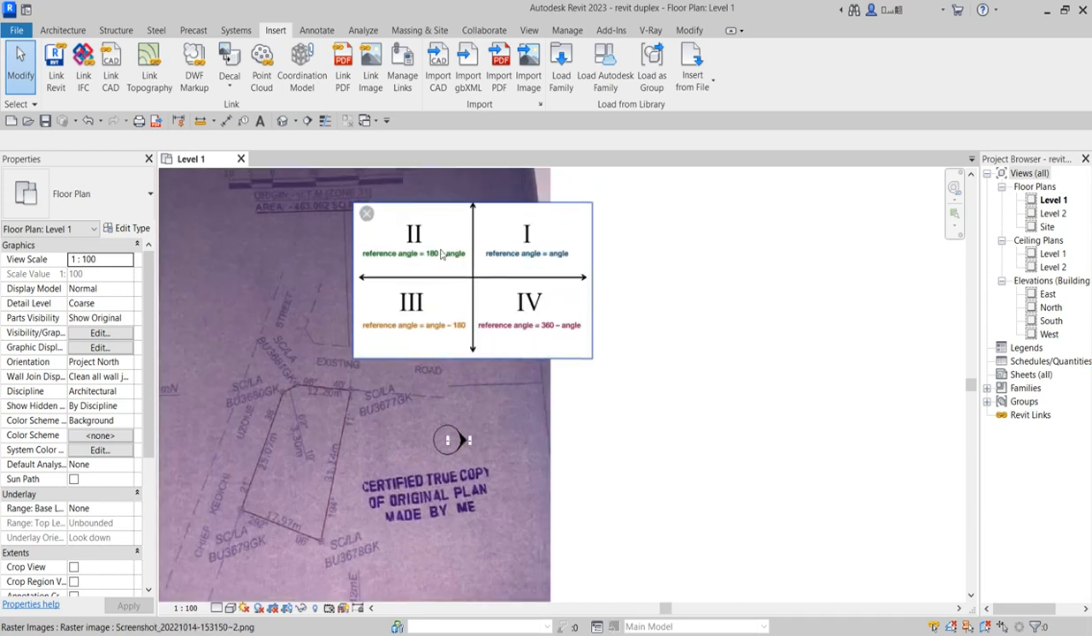
pyautogui.moveTo(421, 316)
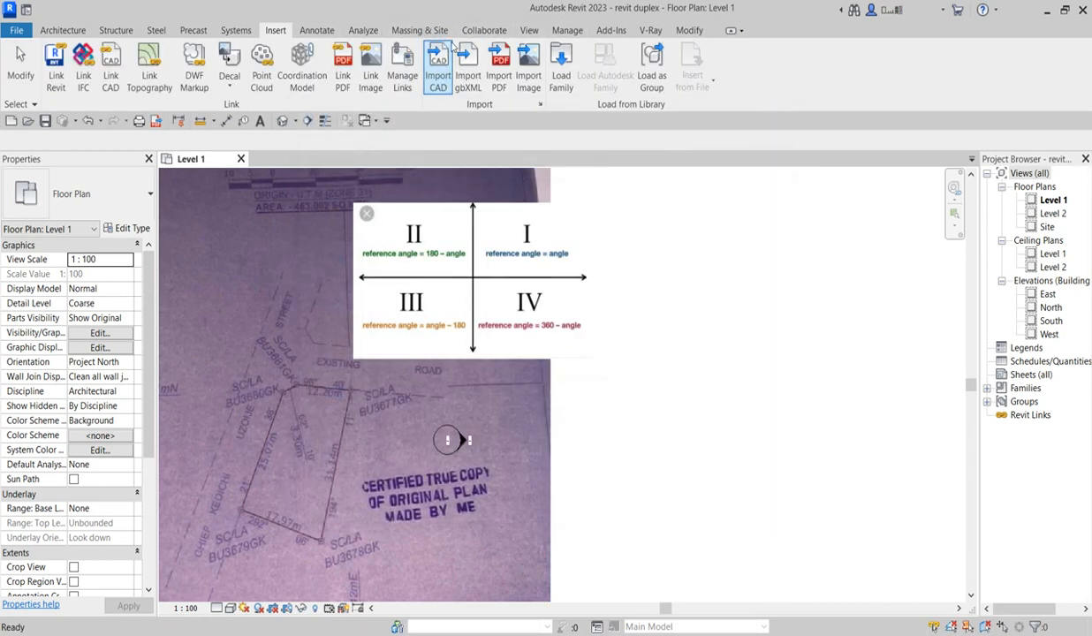
# Step: Reopen the Property Line deed table from Massing & Site and insert rows to make five
pyautogui.click(421, 28)
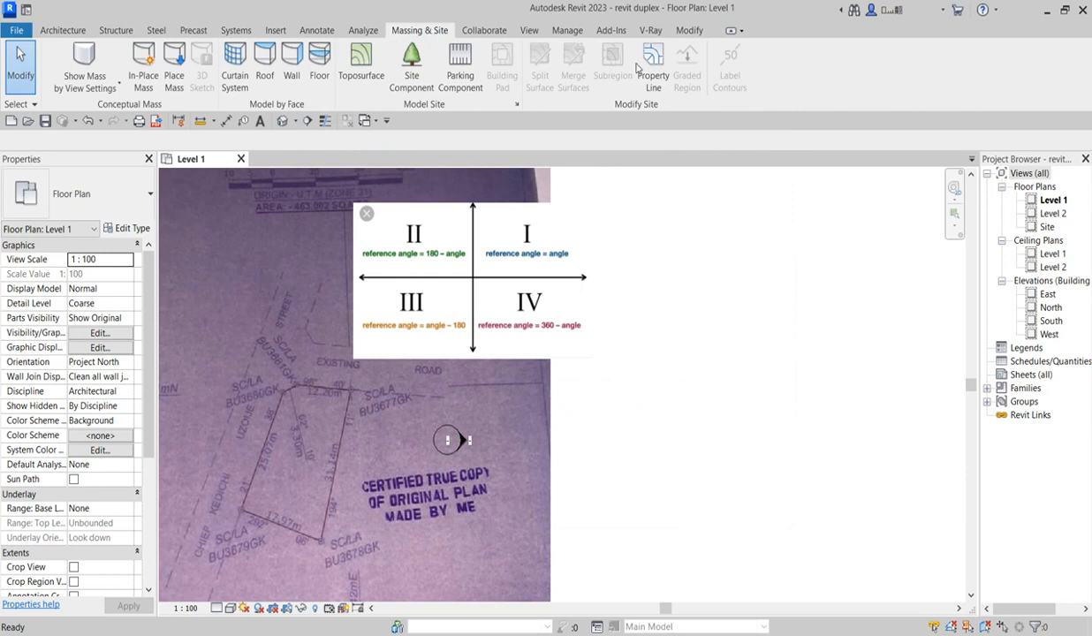
pyautogui.click(652, 67)
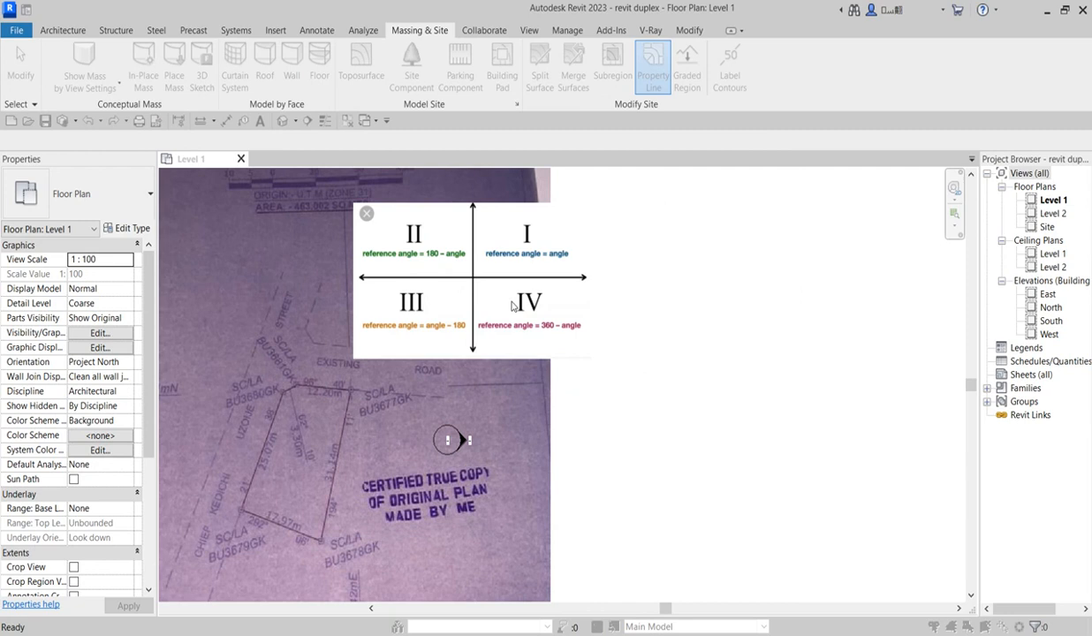
pyautogui.click(652, 67)
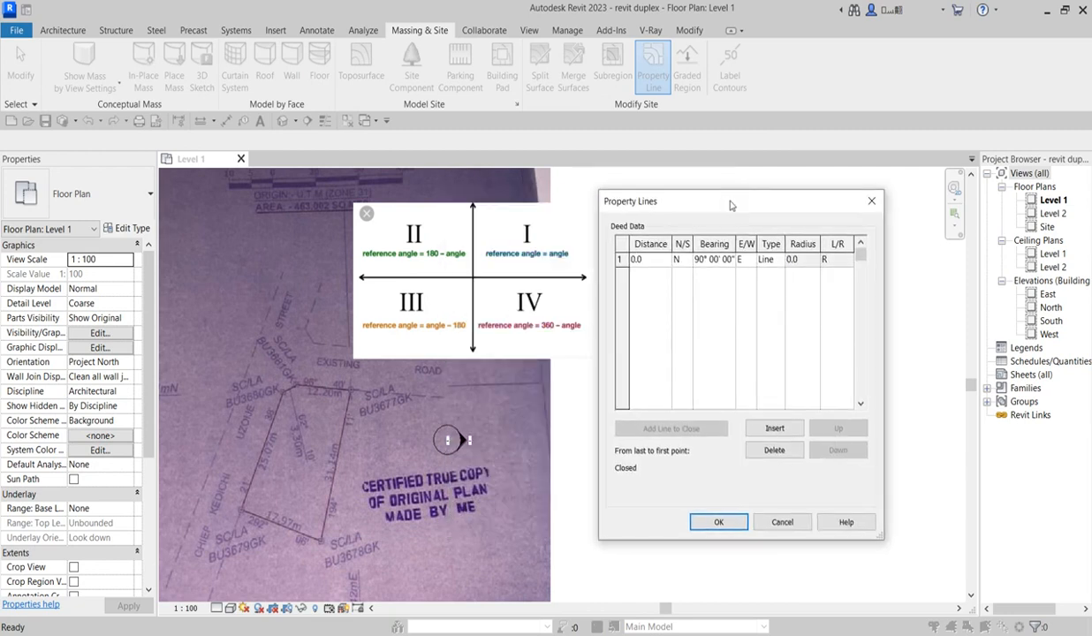
pyautogui.click(774, 427)
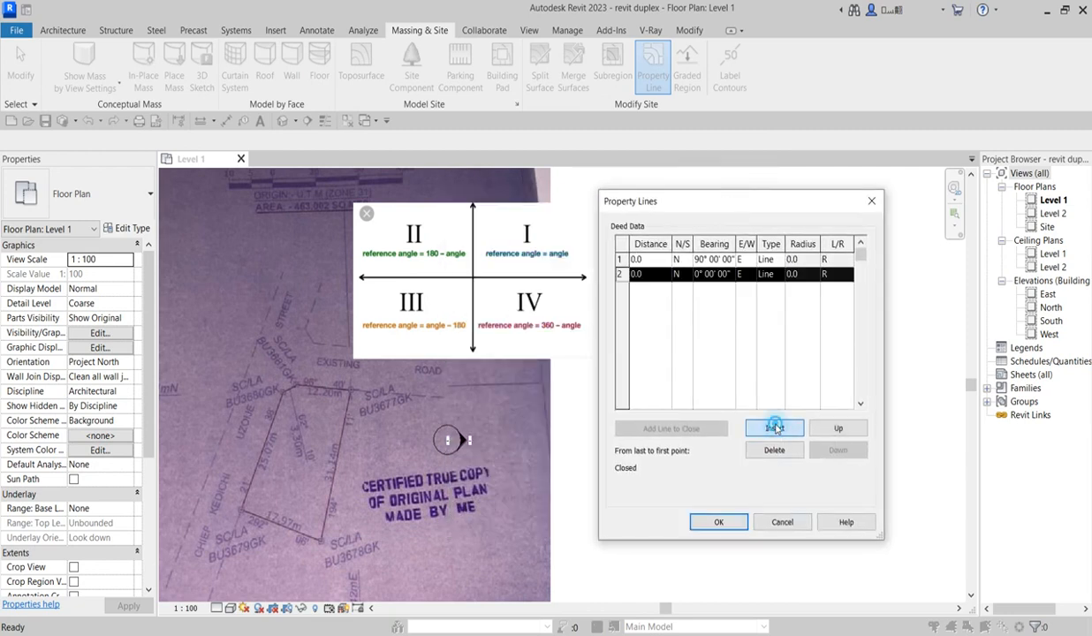
pyautogui.click(774, 428)
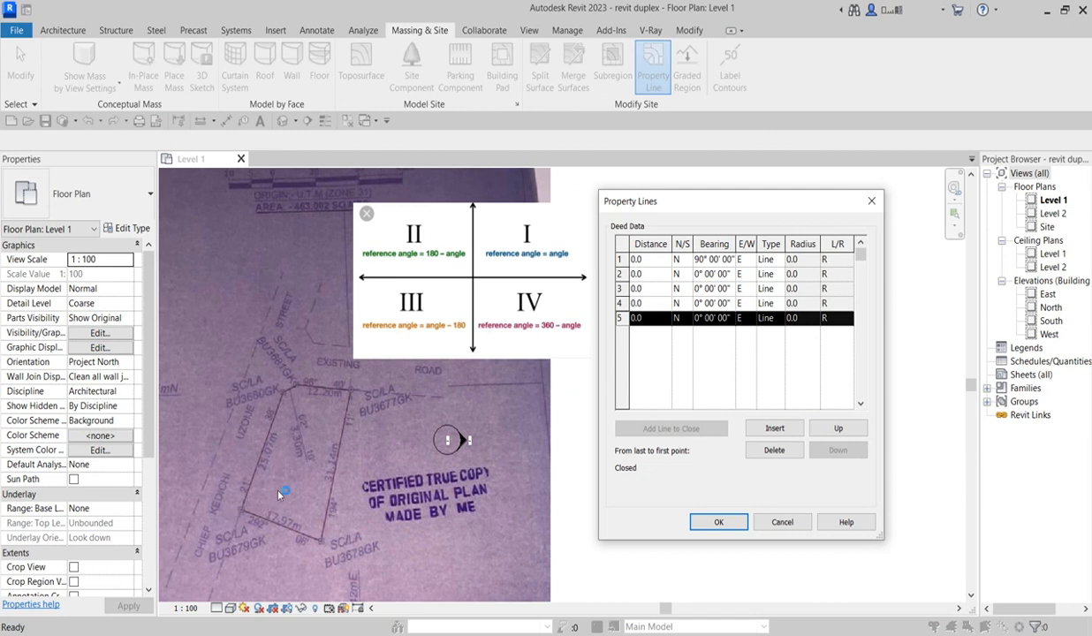
pyautogui.click(651, 258)
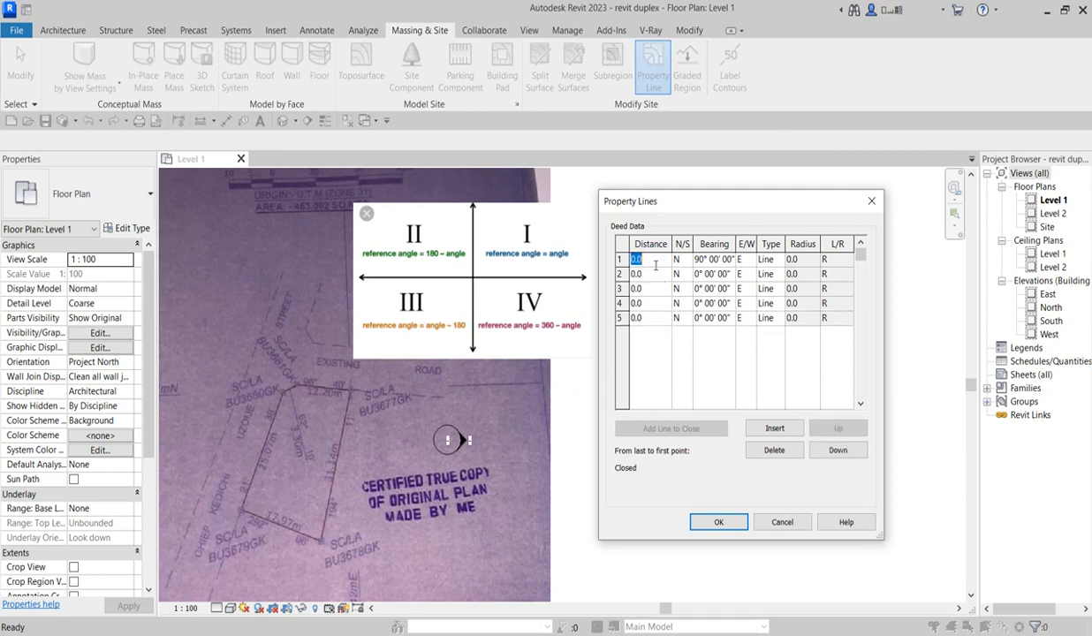
pyautogui.moveTo(274, 463)
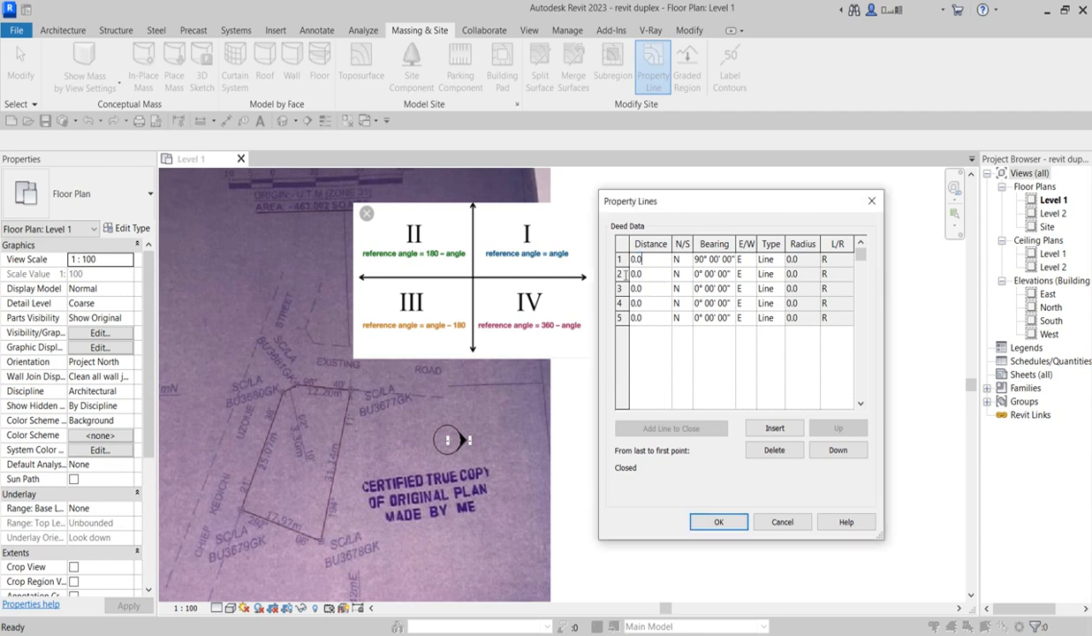
# Step: Enter distance 25070 and bearing N 21° 38' 00" E for the first deed row
pyautogui.click(640, 274)
pyautogui.write('2')
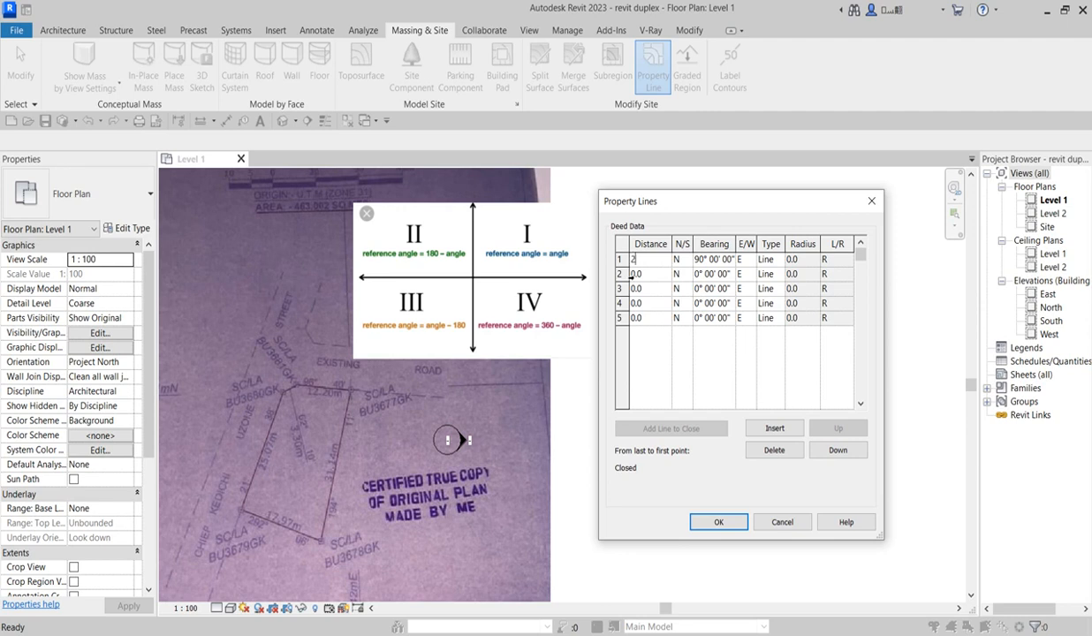
pyautogui.write('5070')
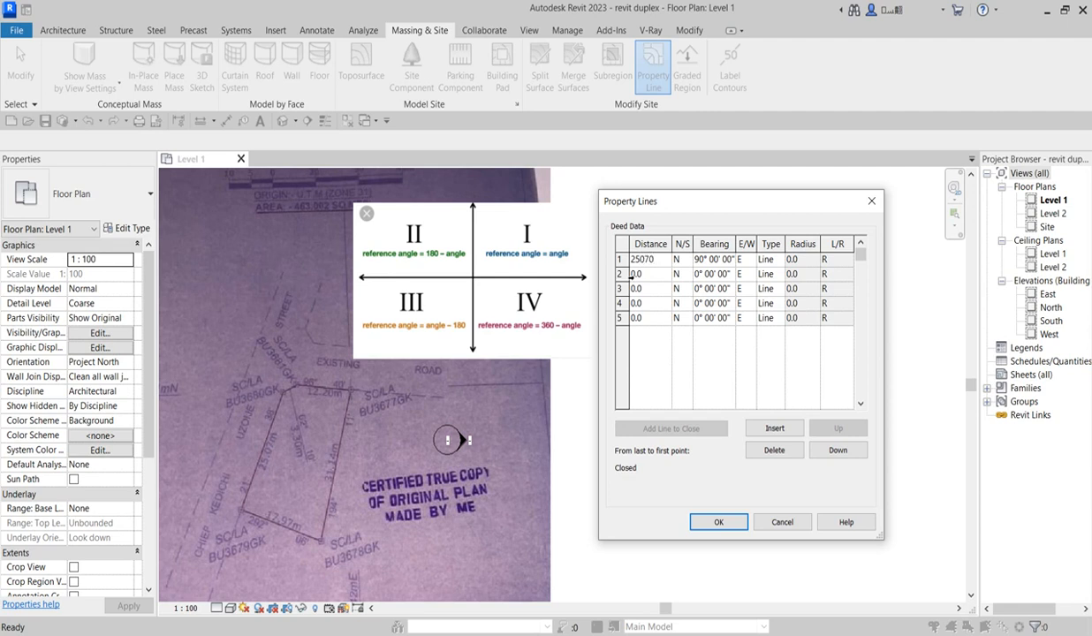
pyautogui.click(643, 258)
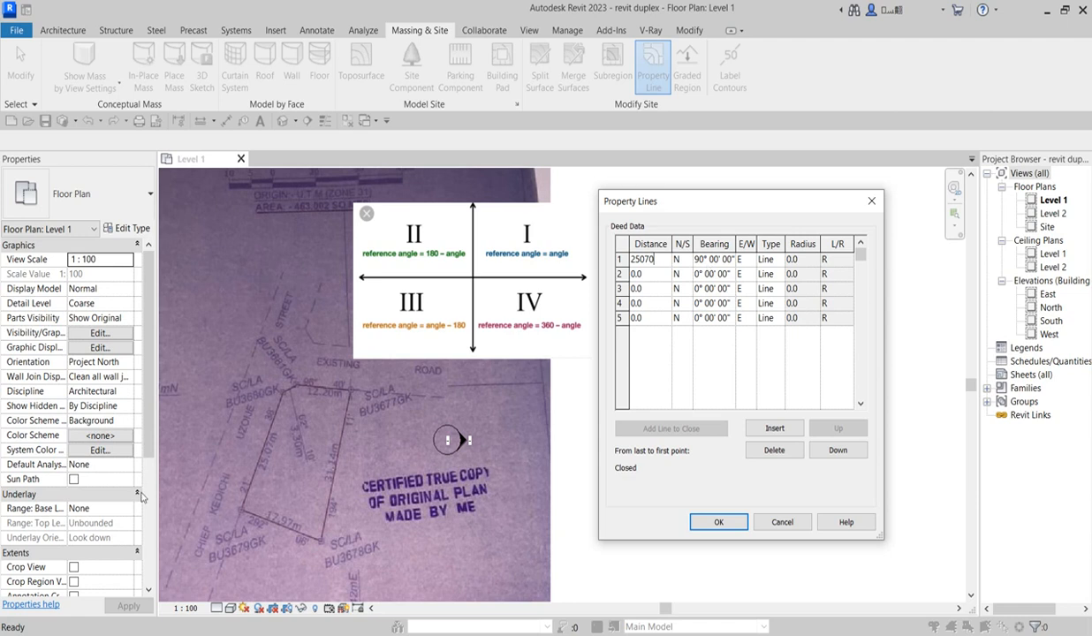
pyautogui.moveTo(284, 392)
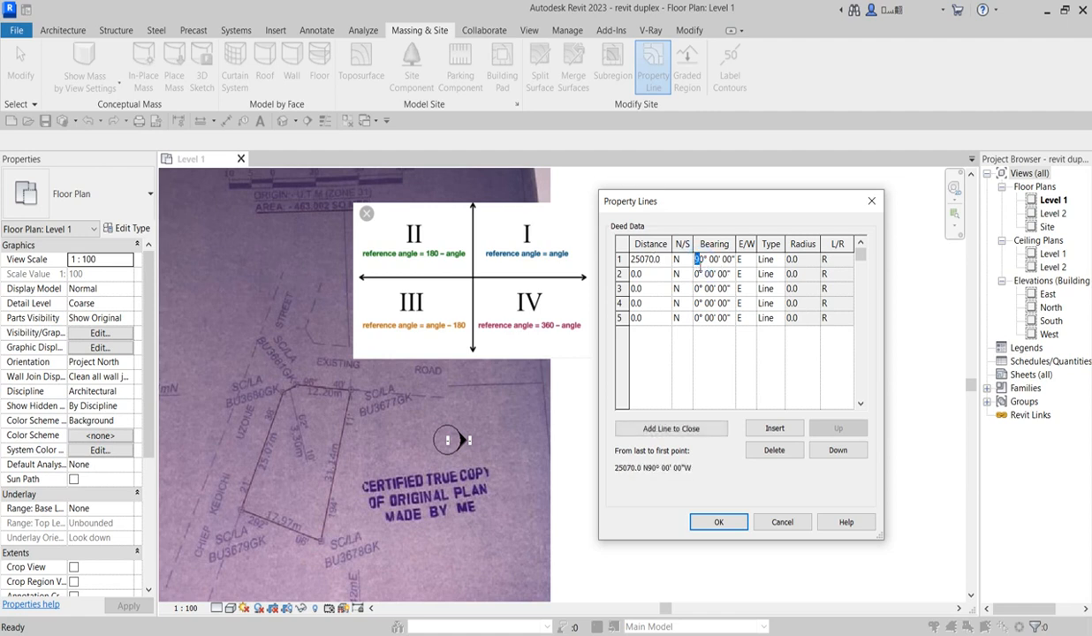
pyautogui.write('210')
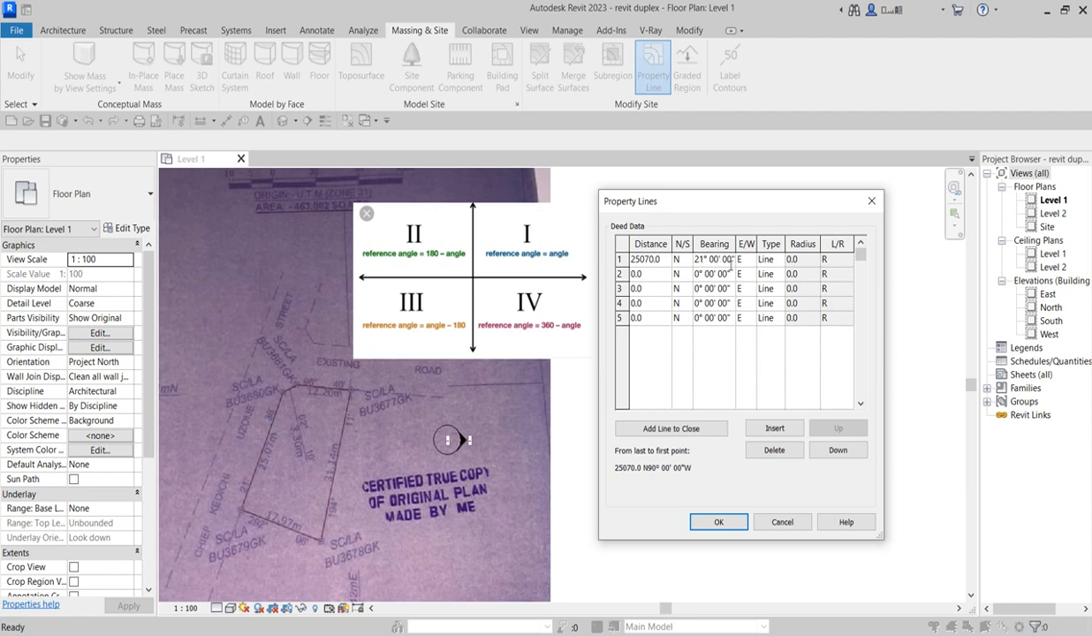
pyautogui.moveTo(703, 420)
pyautogui.write('38')
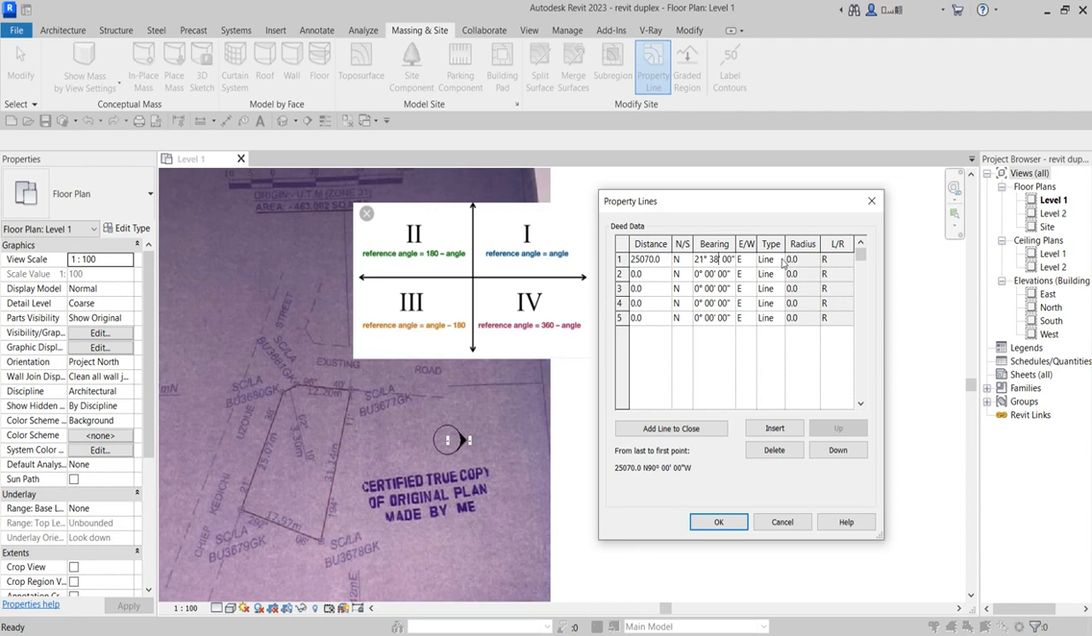
pyautogui.moveTo(284, 393)
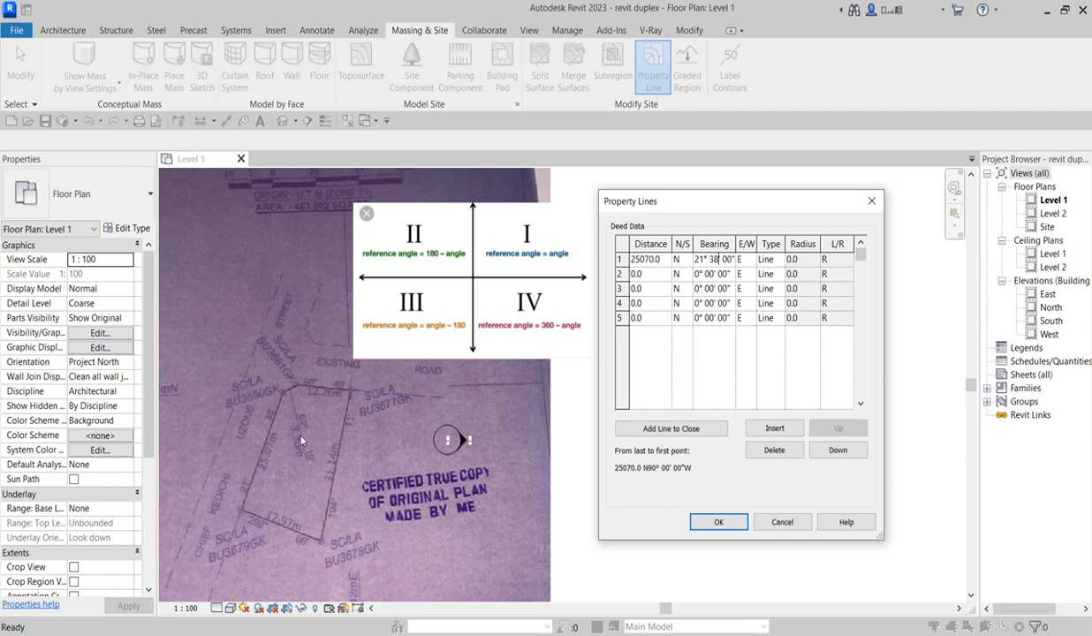
# Step: Enter distance 3300 and bearing N 62° 10' 00" E for the second deed row
pyautogui.click(646, 273)
pyautogui.write('2')
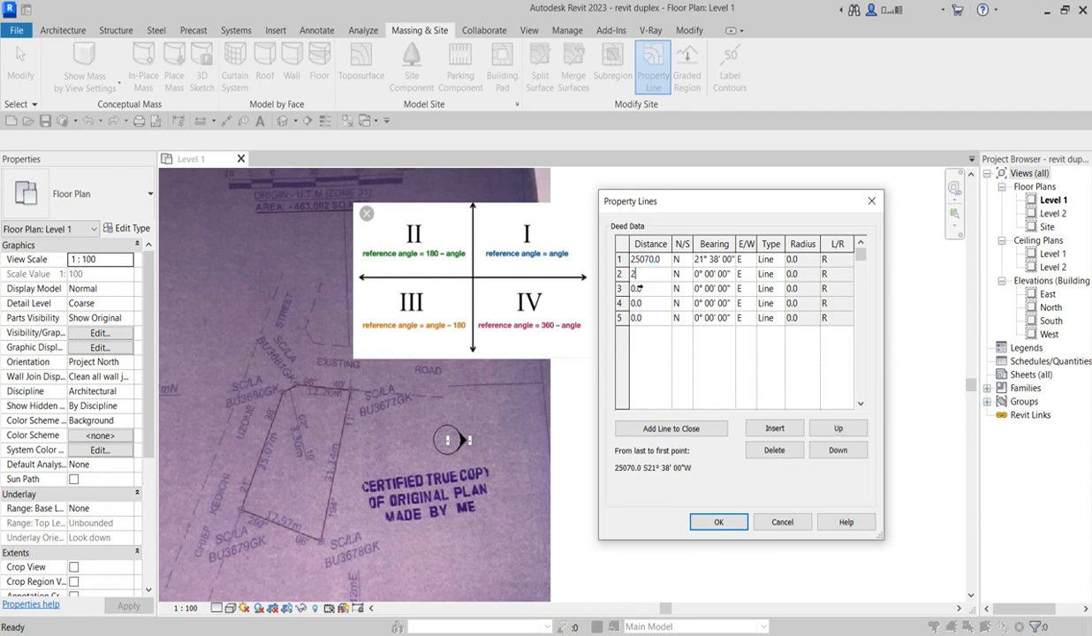
pyautogui.write('3300')
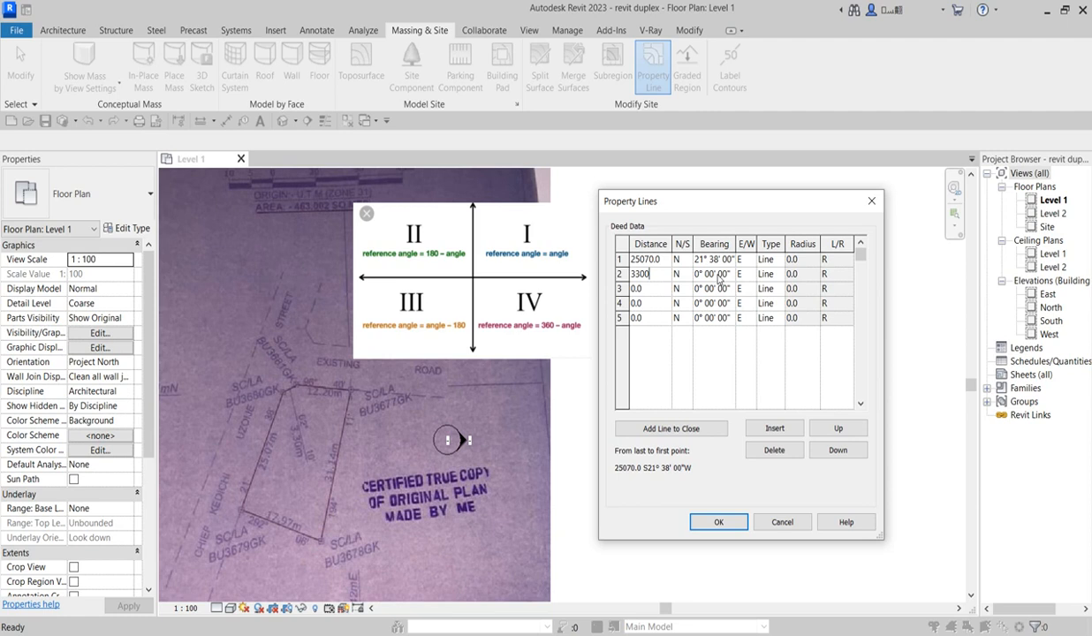
pyautogui.click(712, 272)
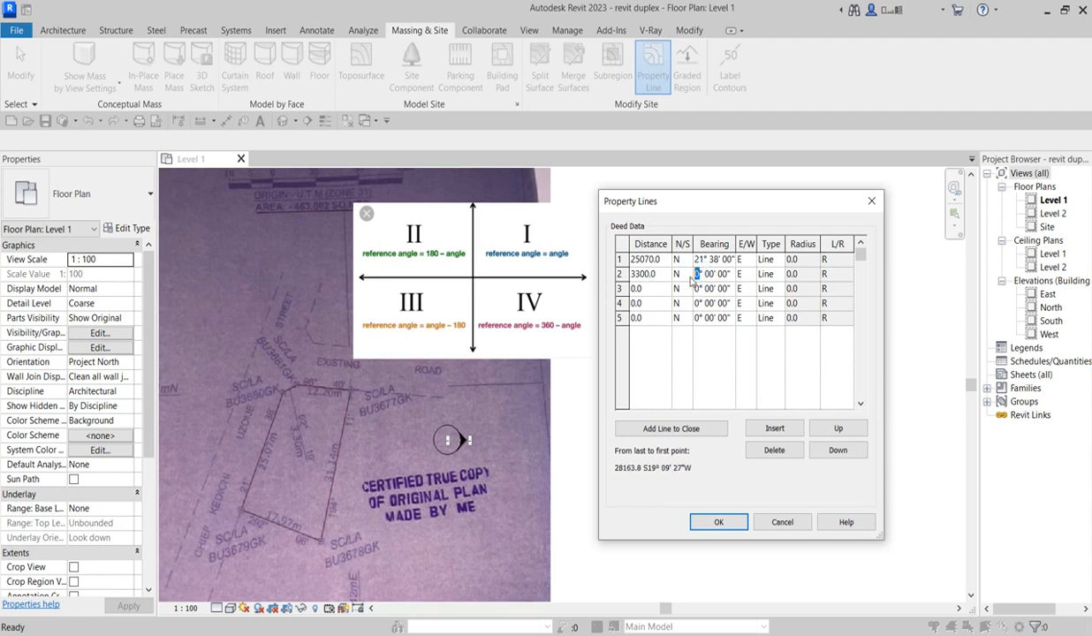
pyautogui.moveTo(502, 247)
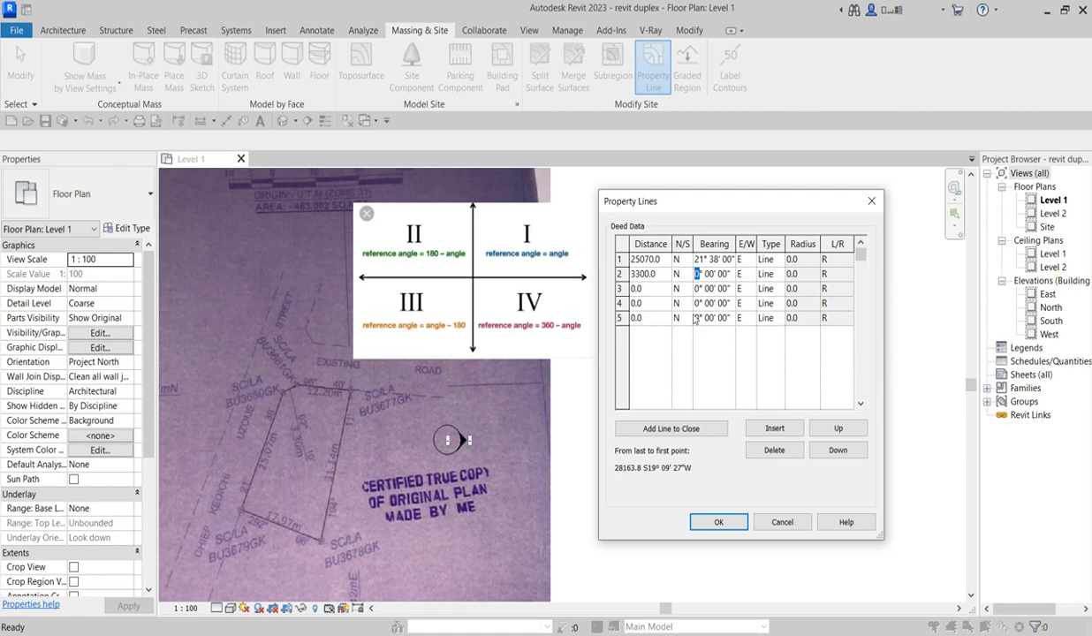
pyautogui.write('62')
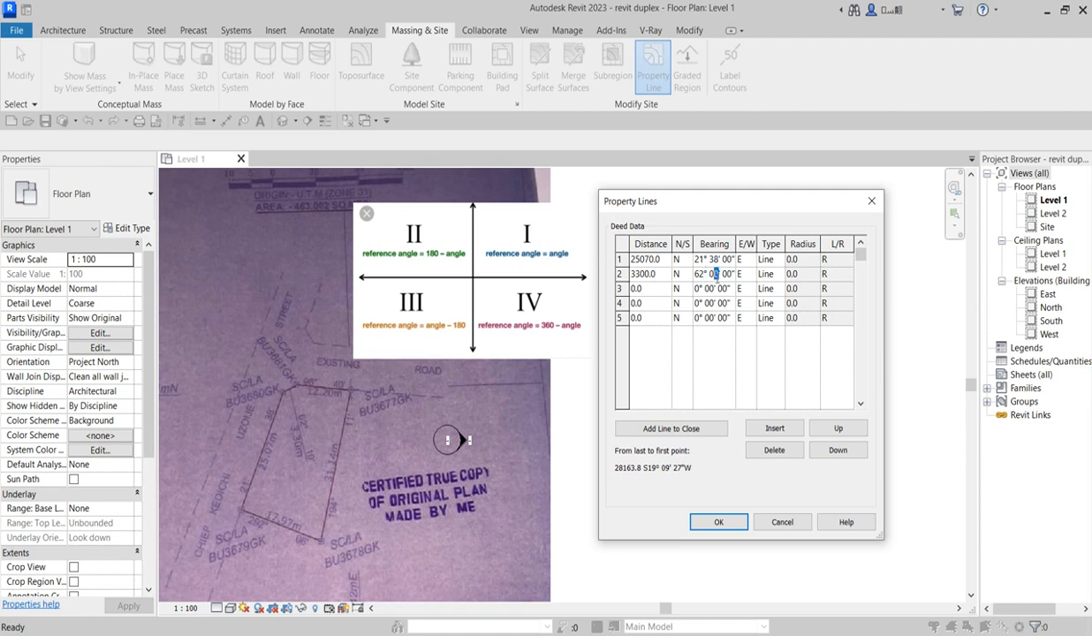
pyautogui.click(714, 273)
pyautogui.write('1')
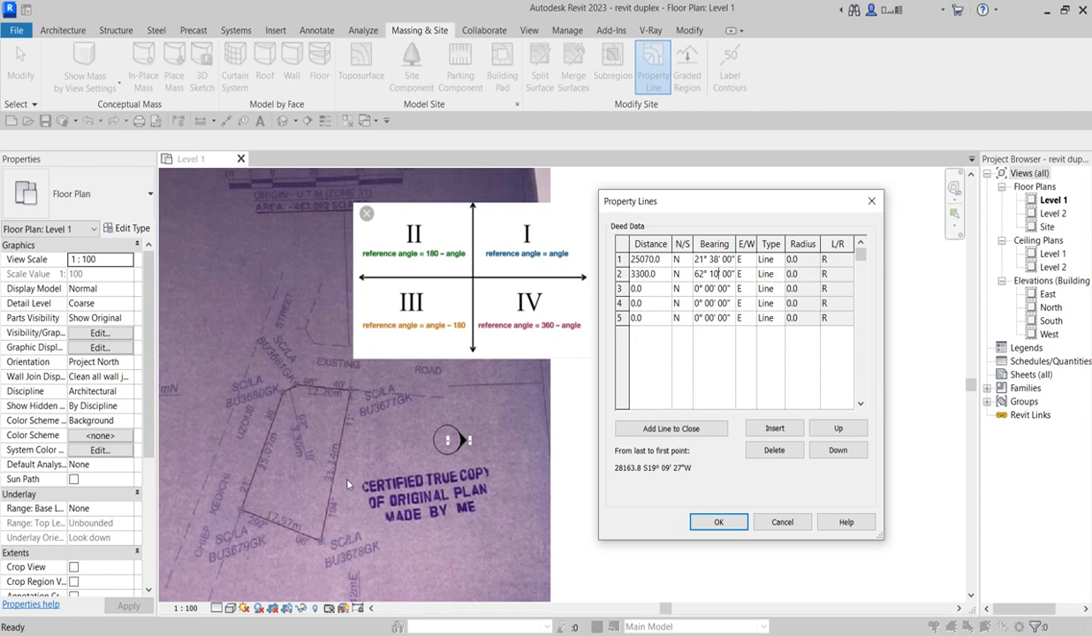
pyautogui.moveTo(298, 399)
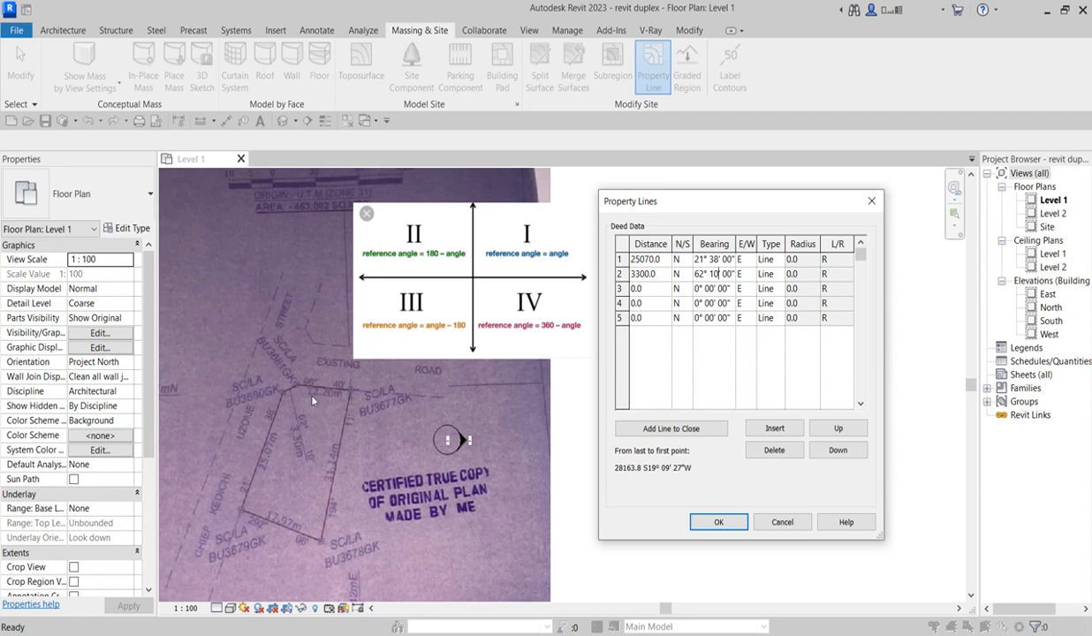
# Step: Enter distance 12200 running south for the third deed row and start its bearing
pyautogui.click(650, 288)
pyautogui.write('1')
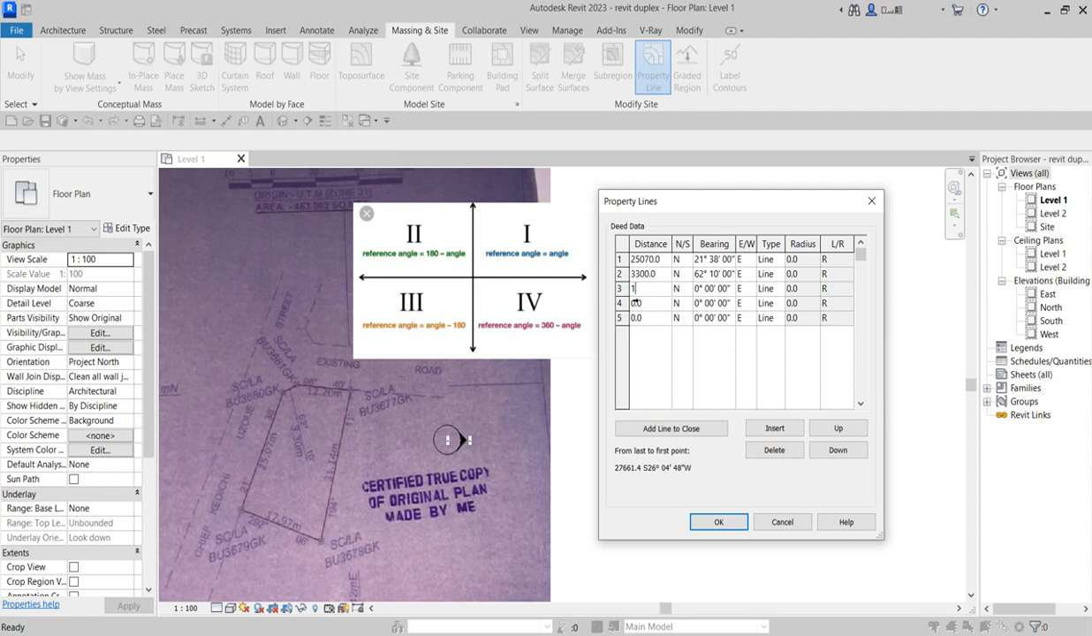
pyautogui.write('2200.0')
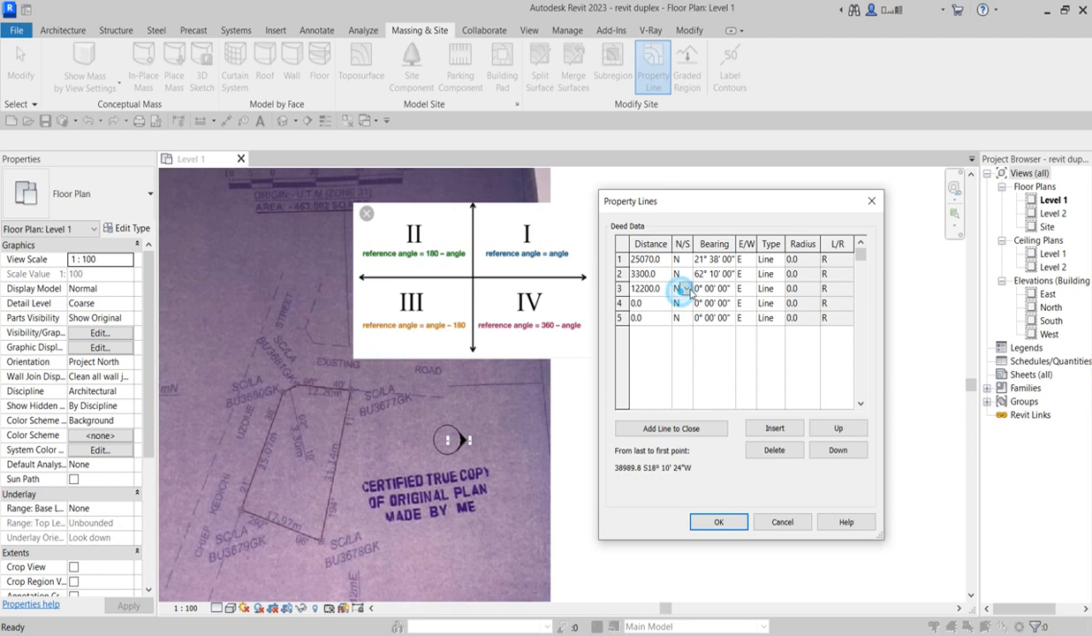
pyautogui.click(682, 288)
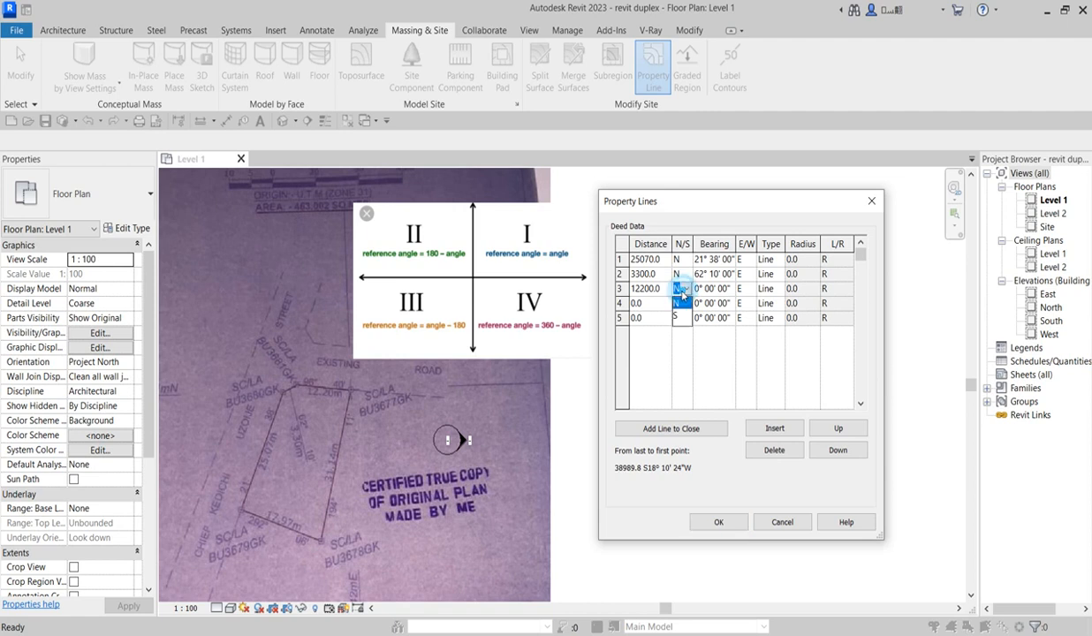
pyautogui.click(682, 288)
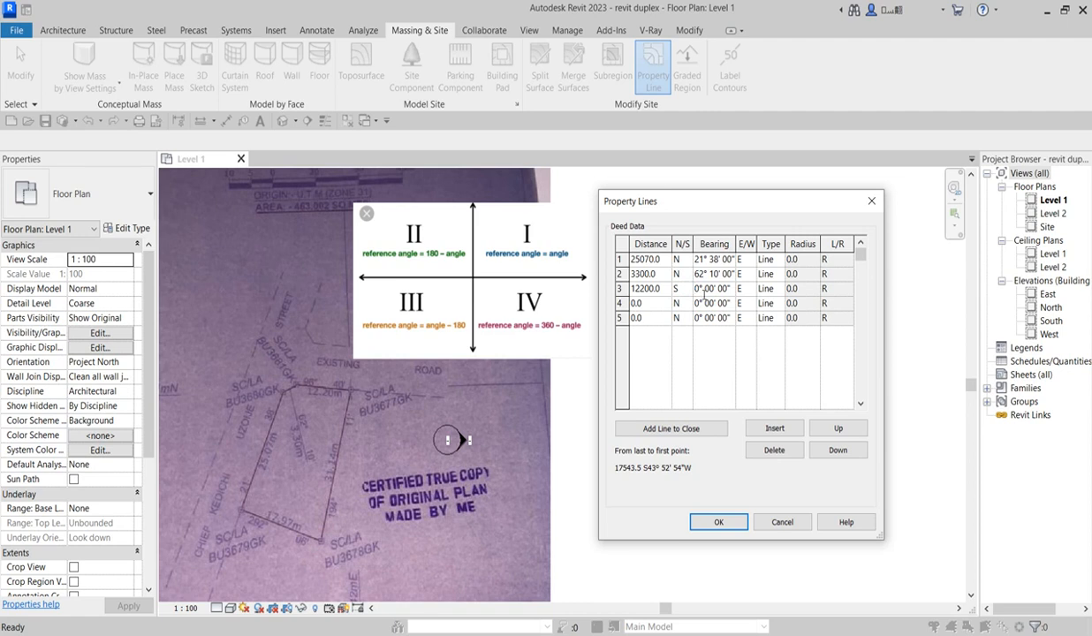
pyautogui.click(697, 288)
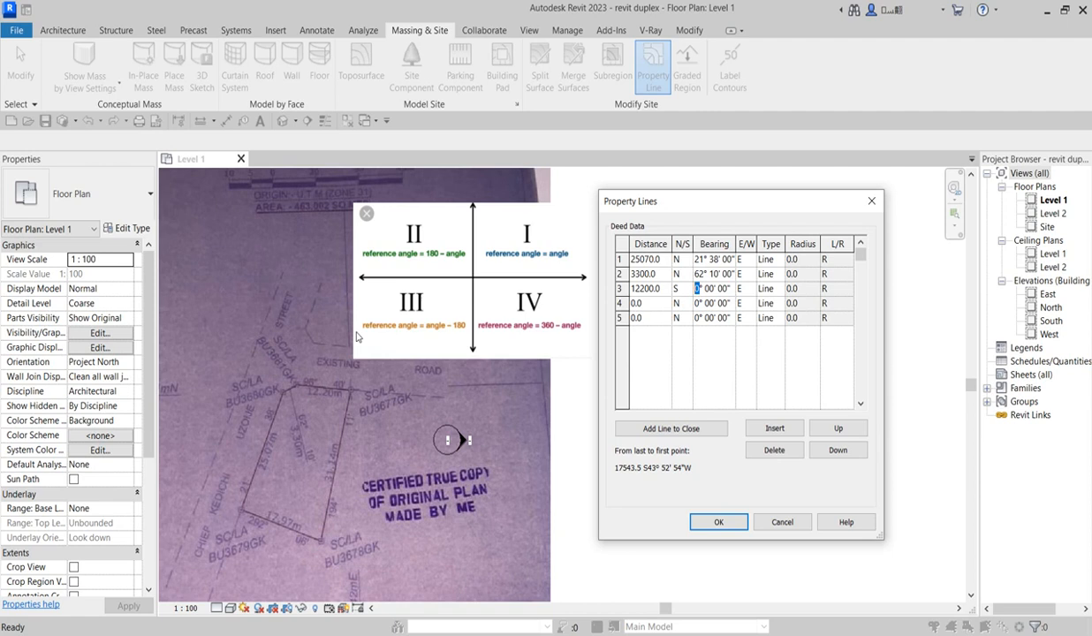
pyautogui.moveTo(440, 271)
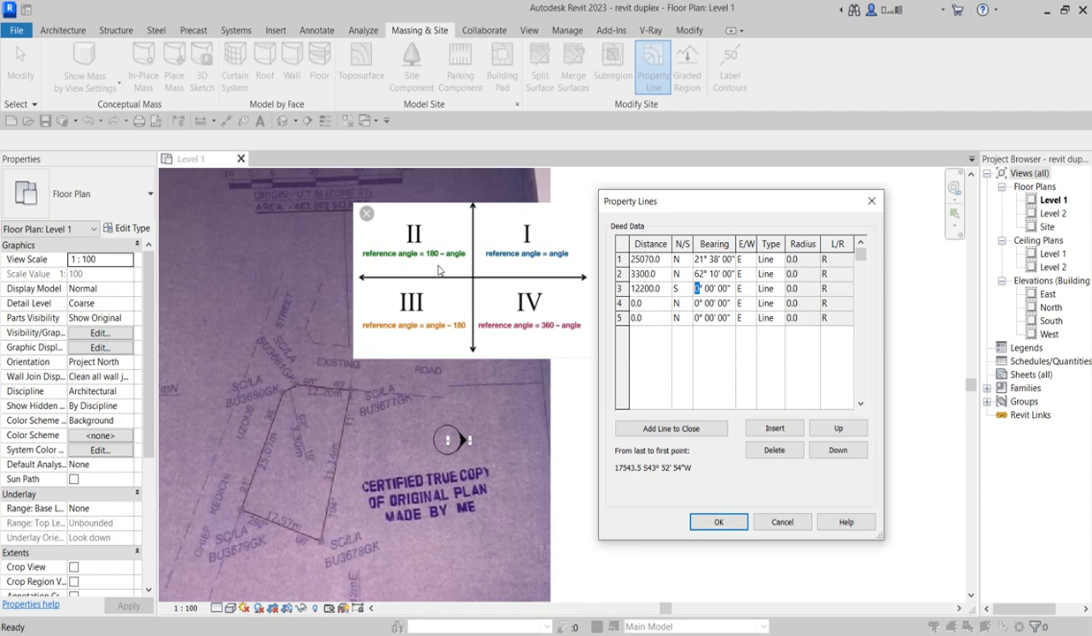
pyautogui.moveTo(318, 395)
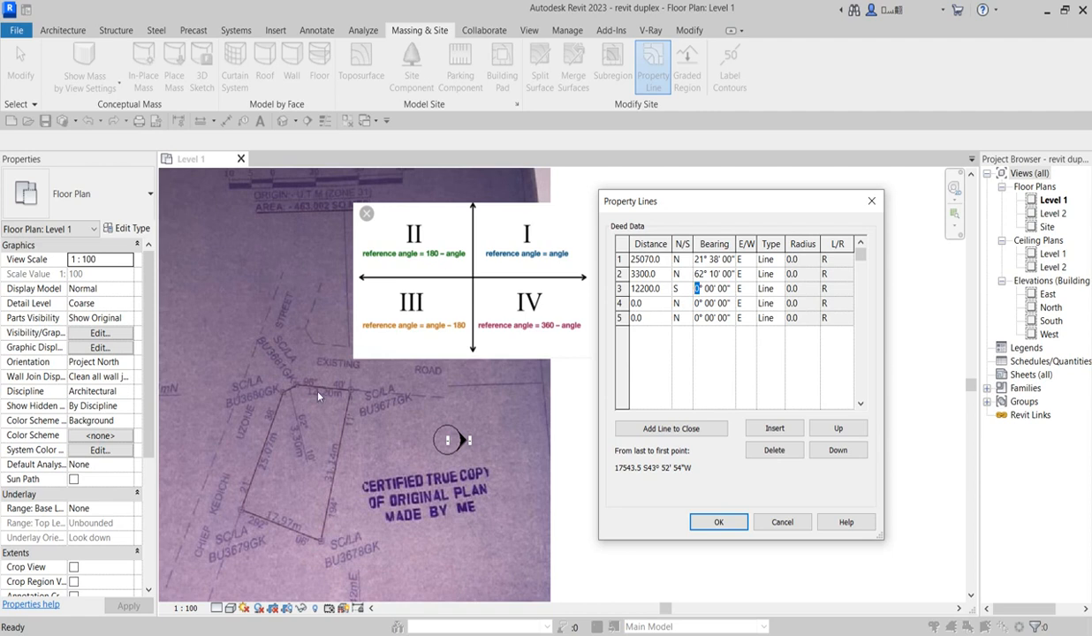
pyautogui.moveTo(541, 261)
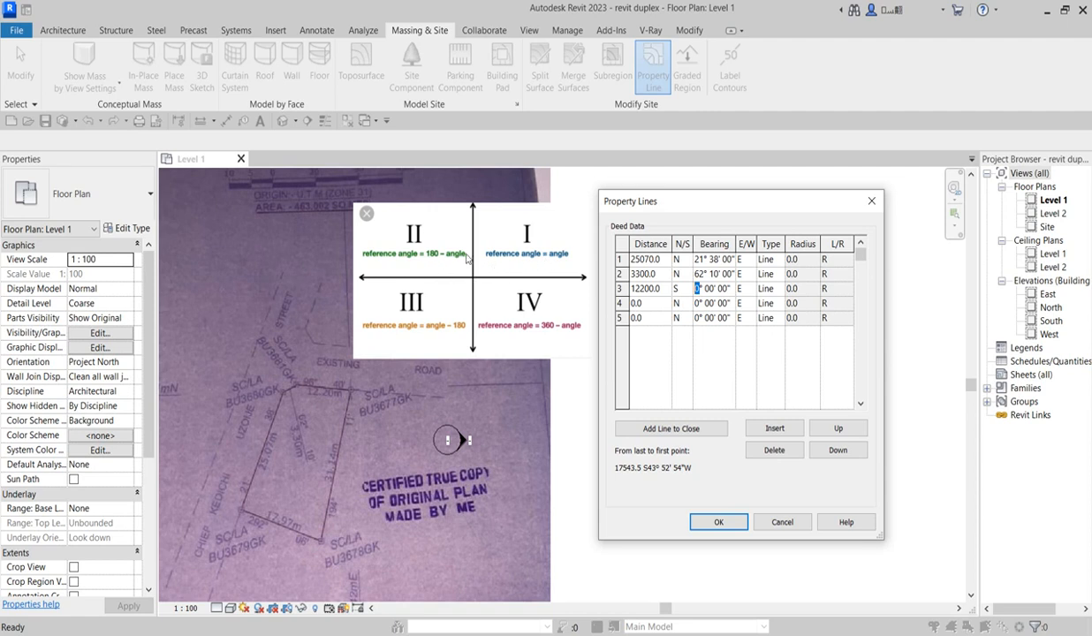
pyautogui.moveTo(417, 268)
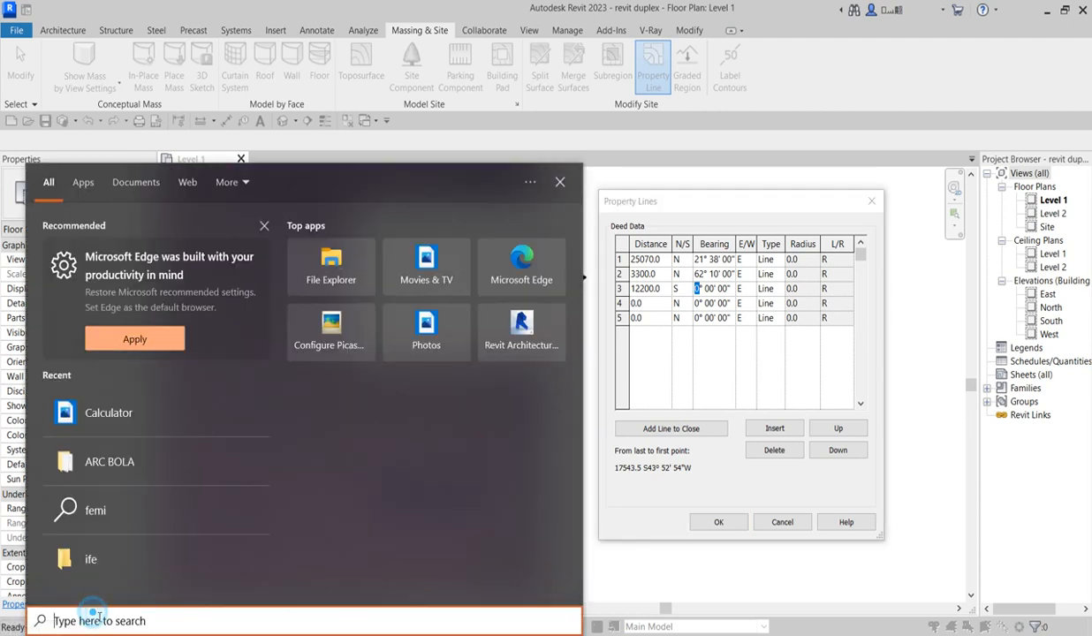
# Step: Search 'ca' to launch Calculator and check a bearing figure for the third row
pyautogui.write('ca')
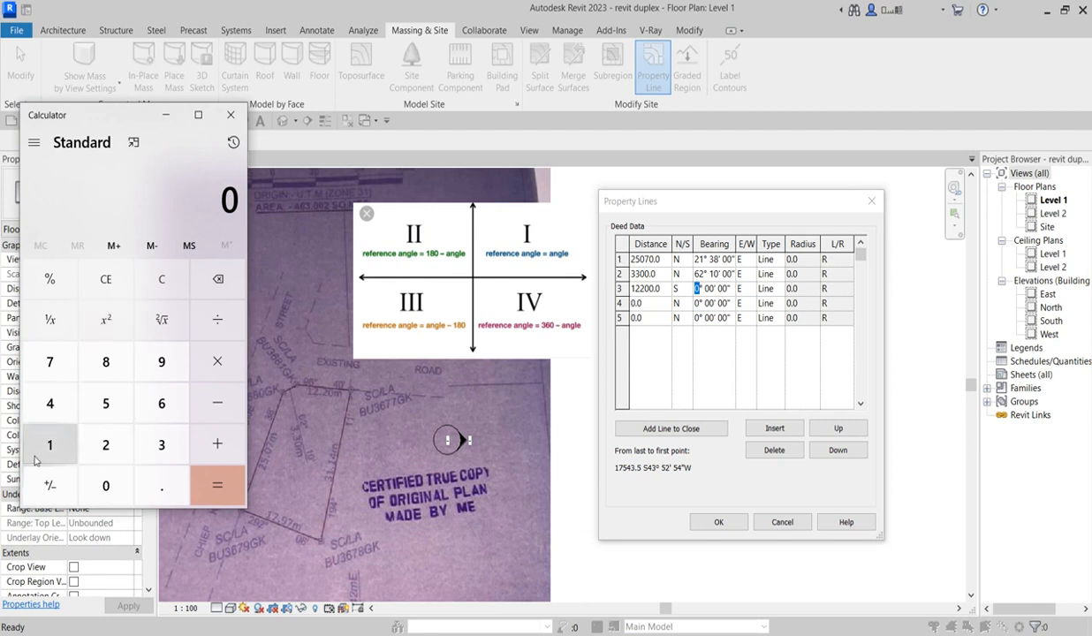
pyautogui.click(106, 360)
pyautogui.write('84')
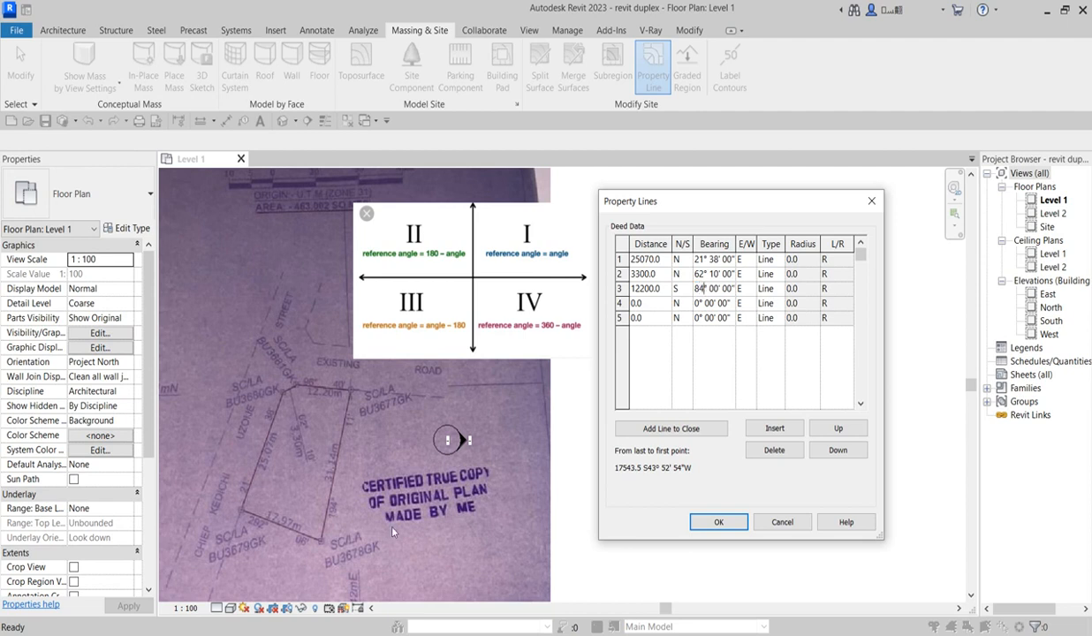
pyautogui.moveTo(664, 322)
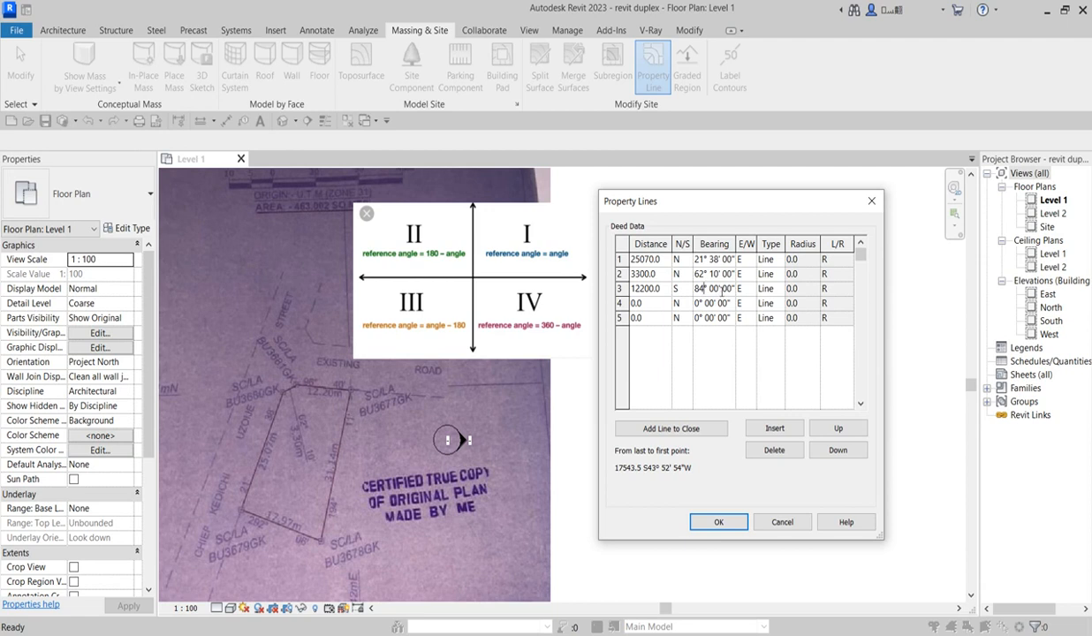
# Step: Finish the third line's bearing edit, then give row 4 a 31140 distance running south
pyautogui.doubleClick(721, 288)
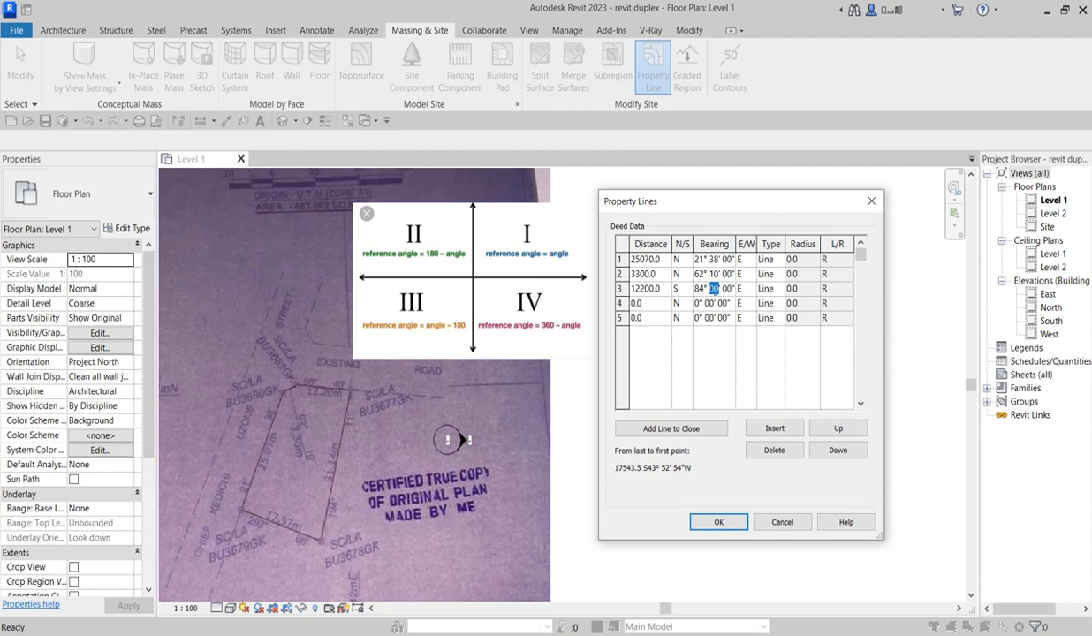
pyautogui.write('4')
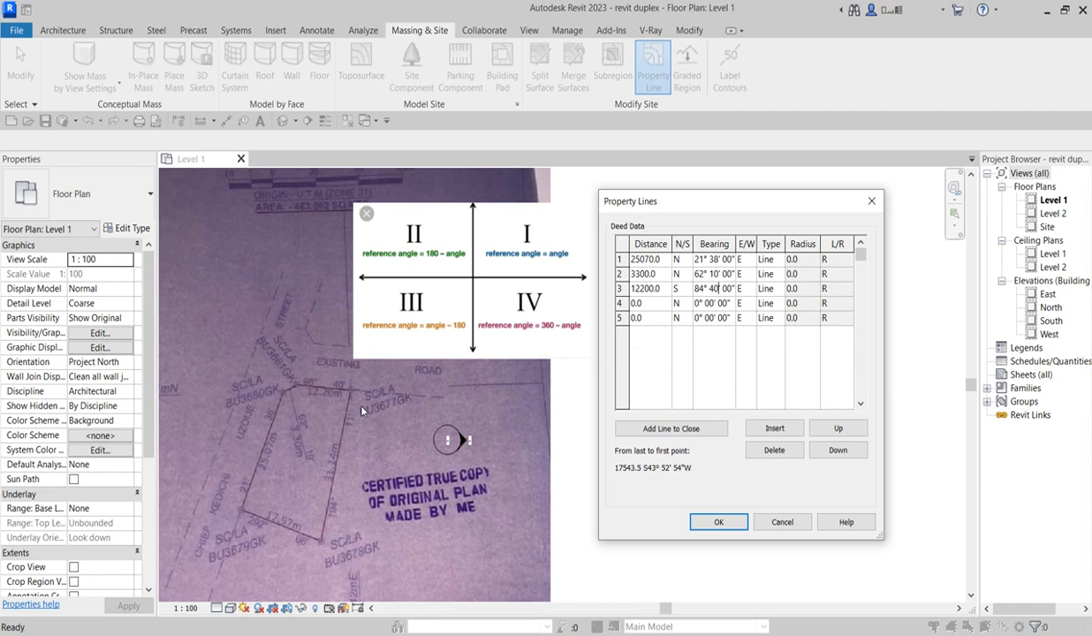
pyautogui.click(650, 304)
pyautogui.write('3')
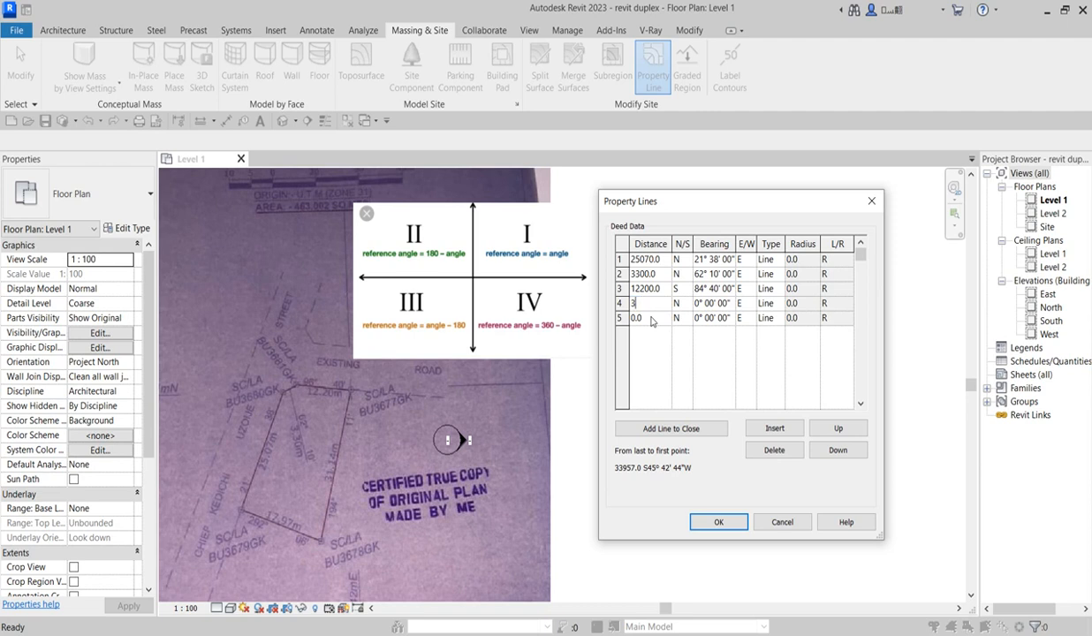
pyautogui.write('1')
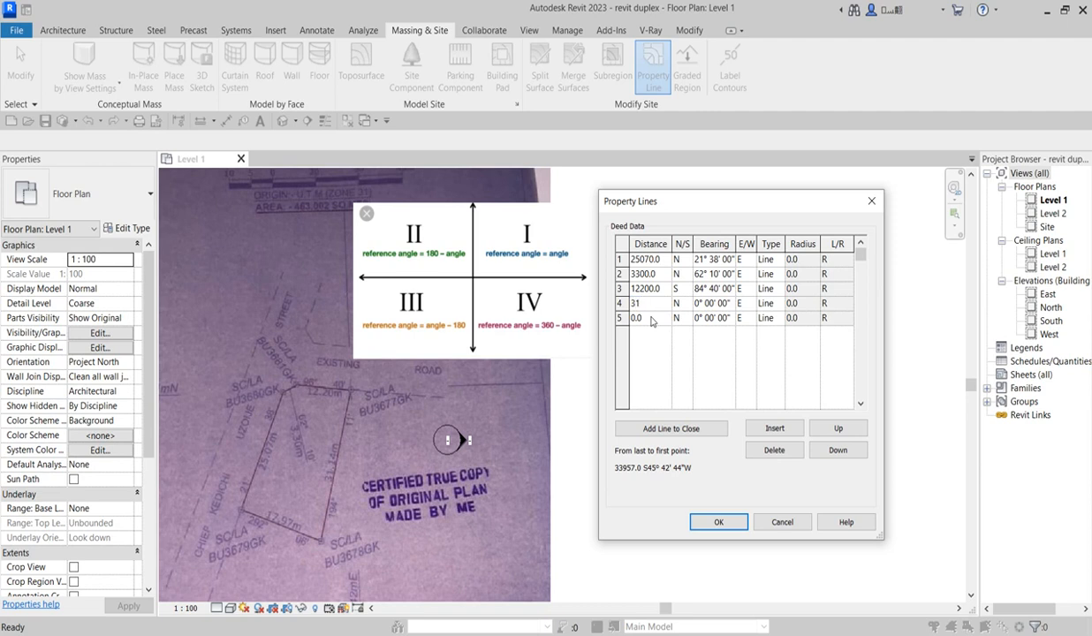
pyautogui.write('14')
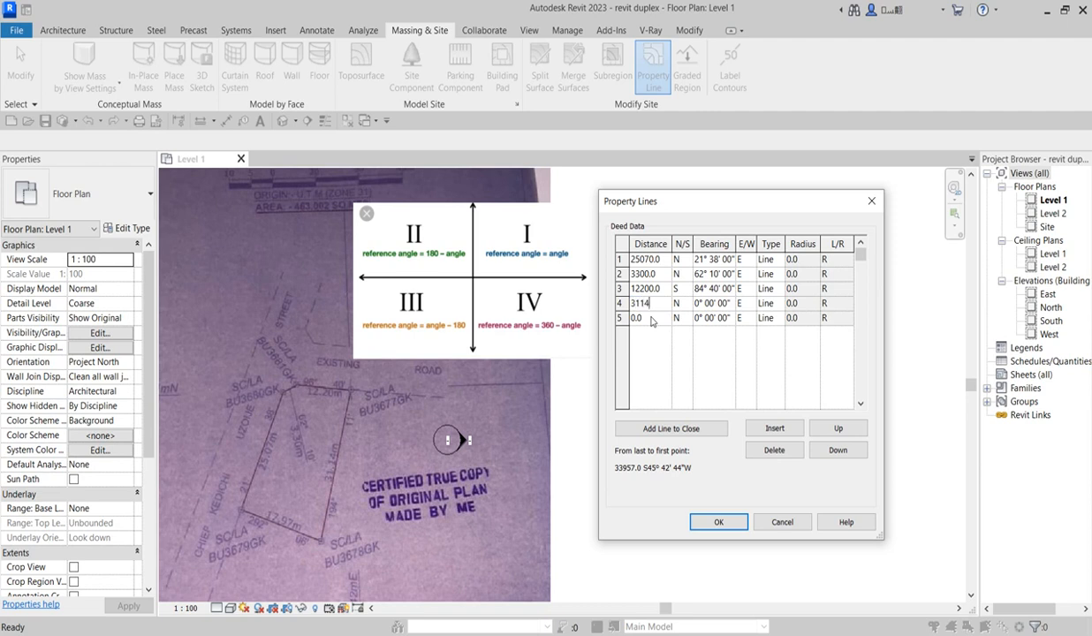
pyautogui.write('0')
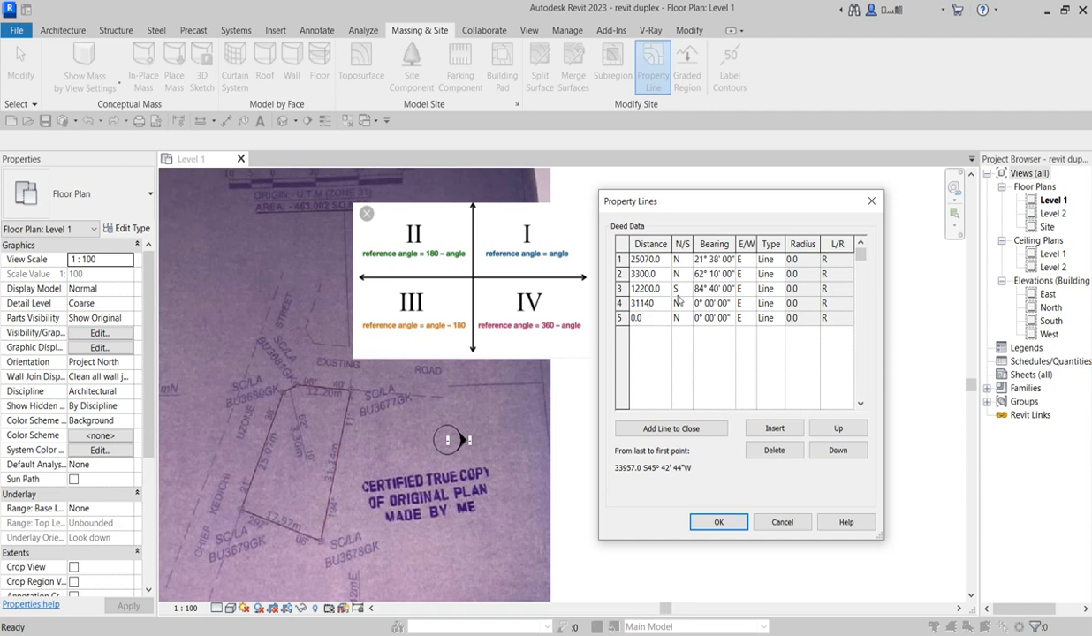
pyautogui.click(682, 304)
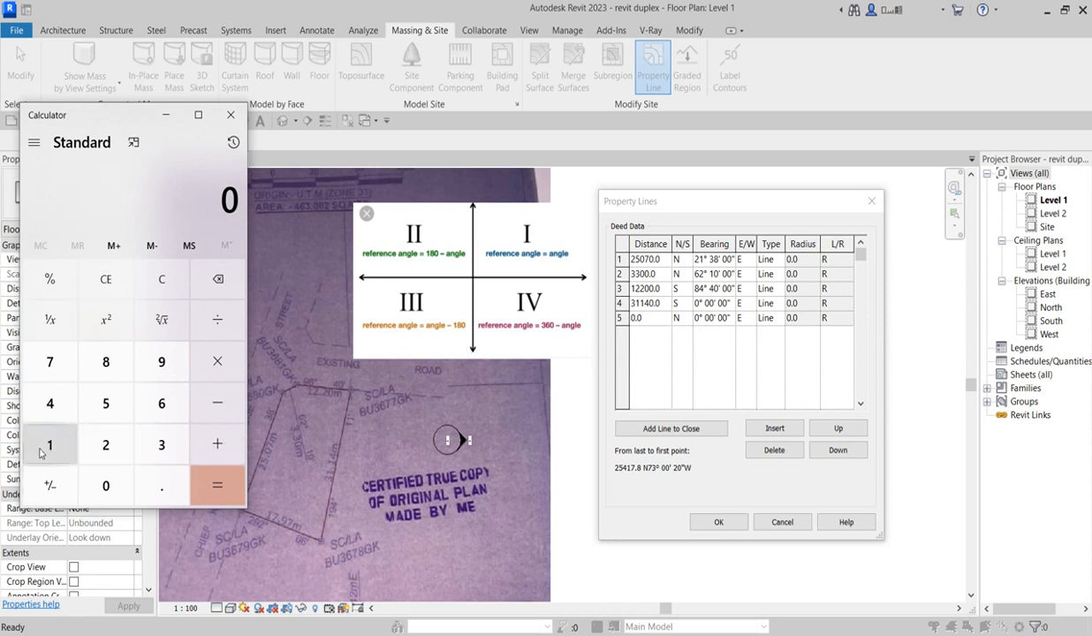
# Step: Work out 194 − 180 = 14 in Calculator for the fourth line's bearing angle
pyautogui.click(161, 362)
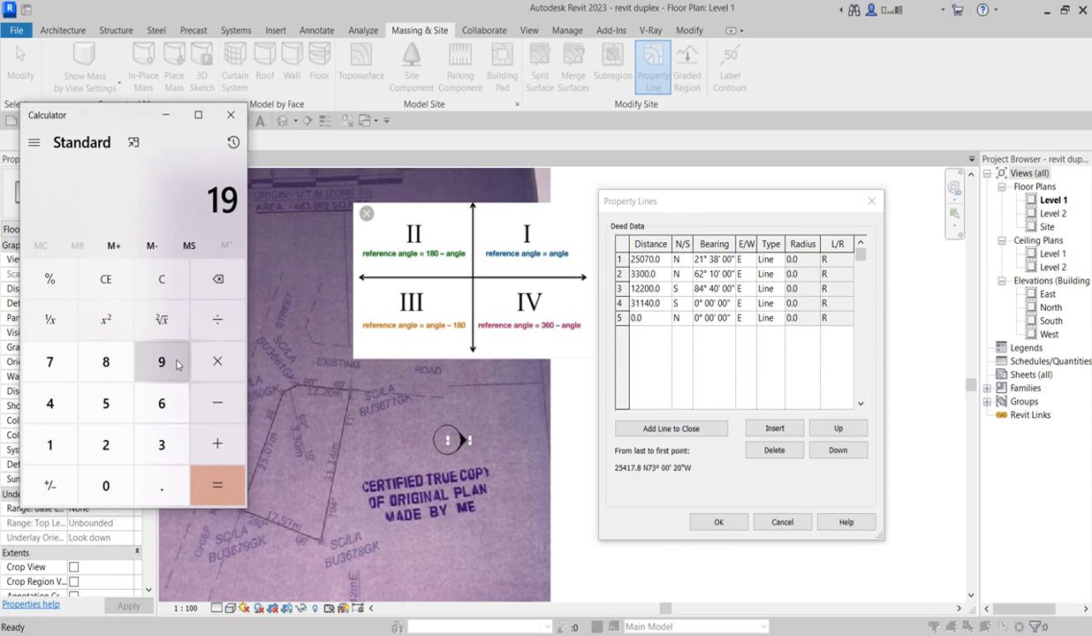
pyautogui.click(49, 403)
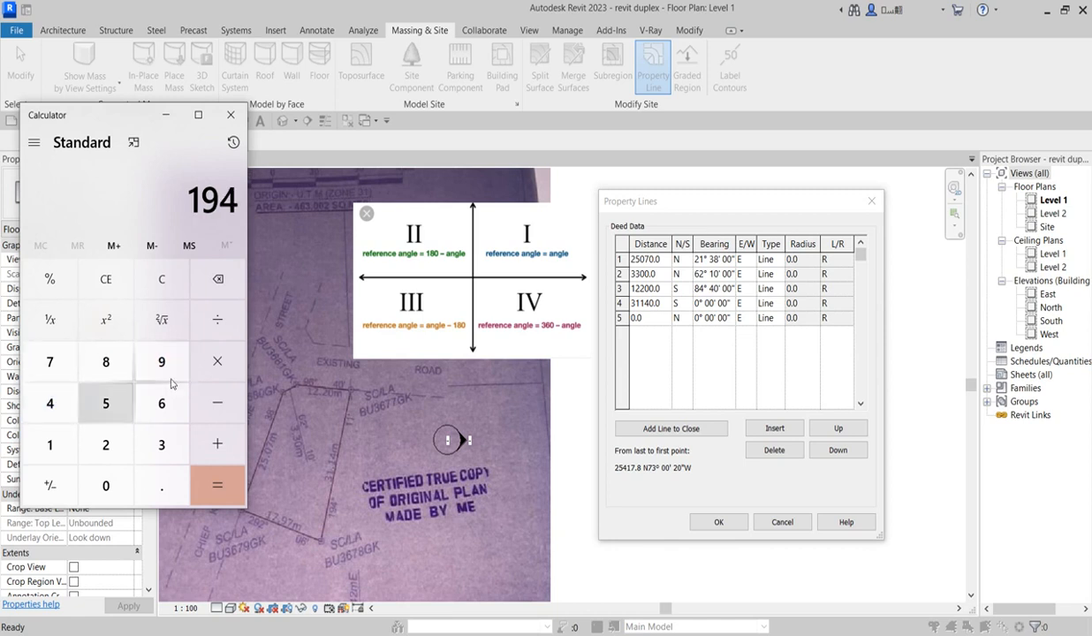
pyautogui.click(217, 403)
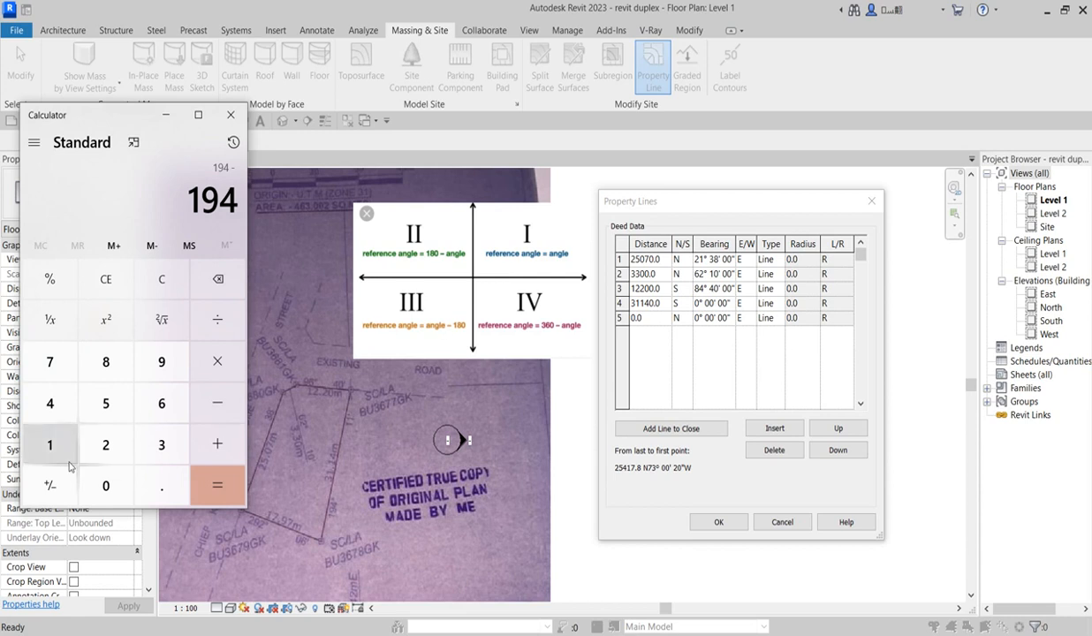
pyautogui.click(49, 445)
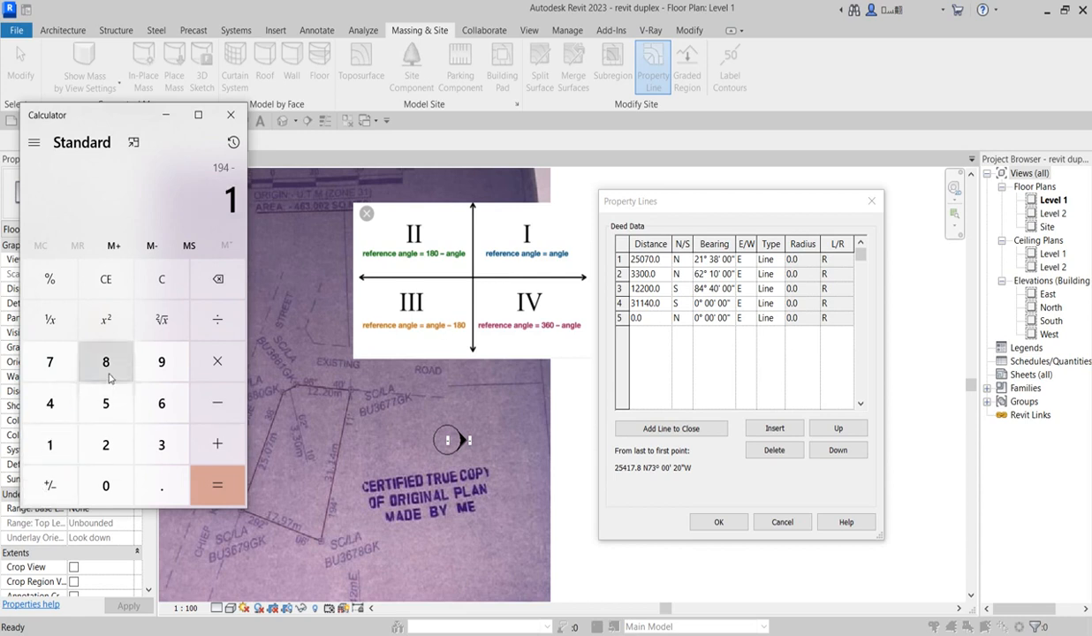
pyautogui.click(217, 484)
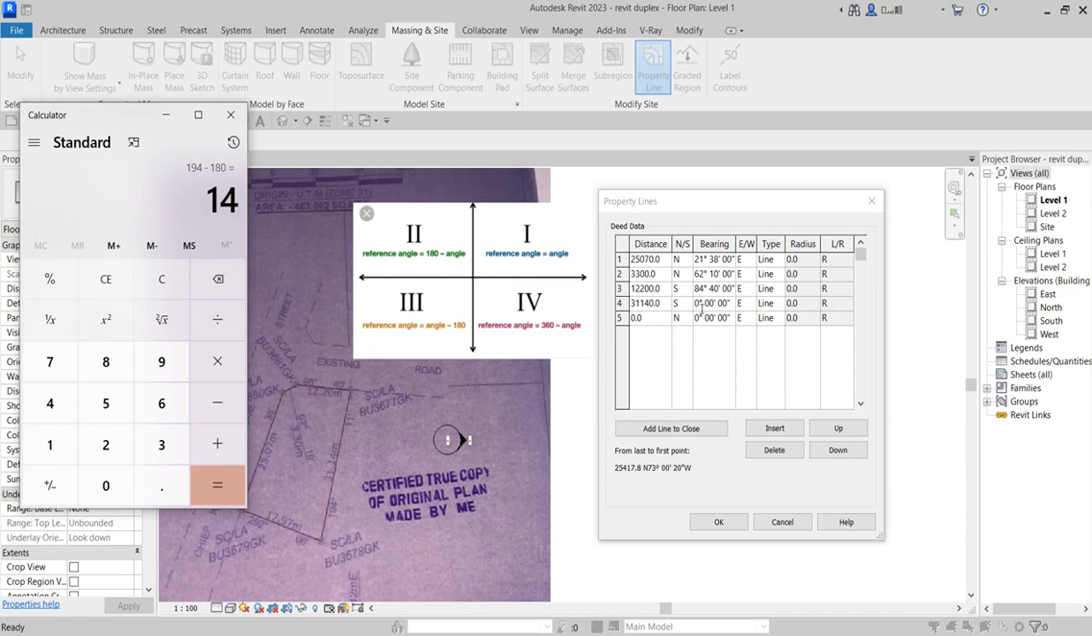
pyautogui.click(229, 115)
pyautogui.write('14')
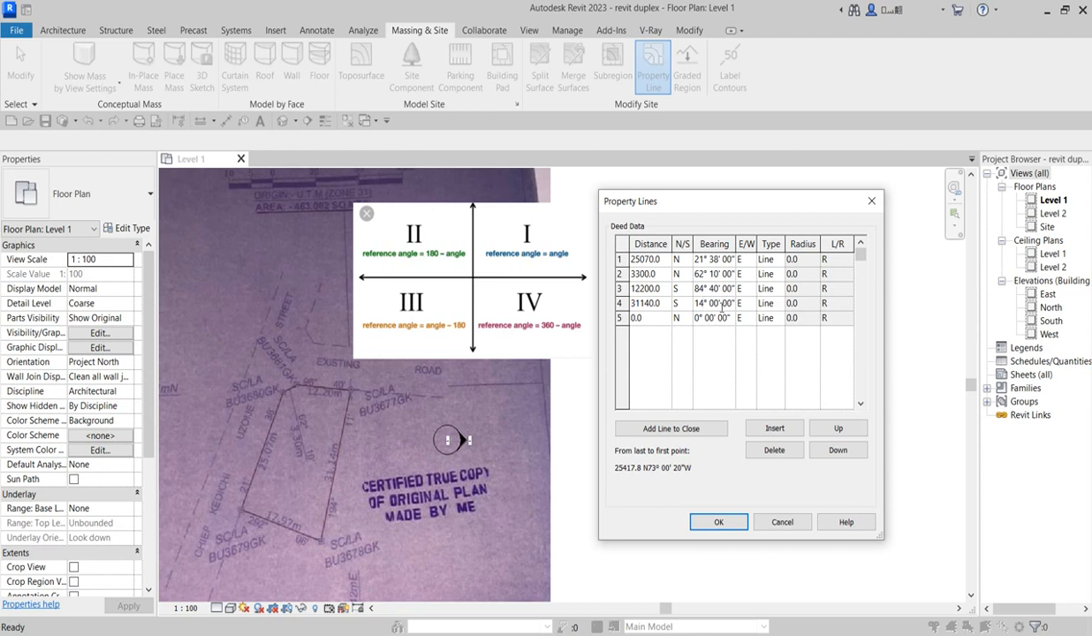
# Step: Enter 11 as the minutes of the fourth line's bearing in the Property Lines dialog
pyautogui.doubleClick(714, 303)
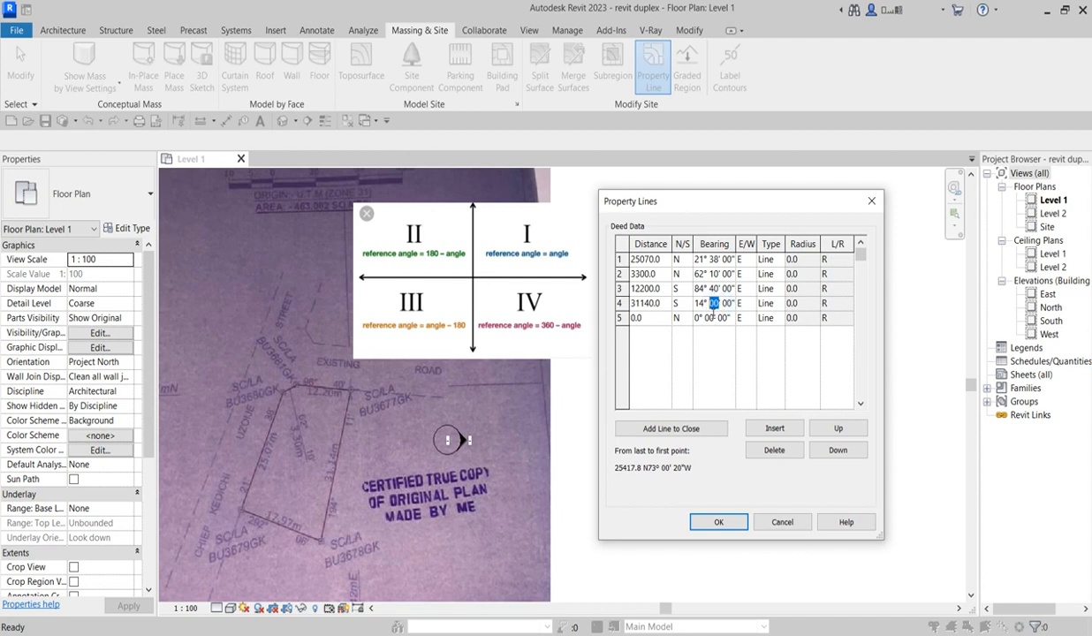
pyautogui.write('11')
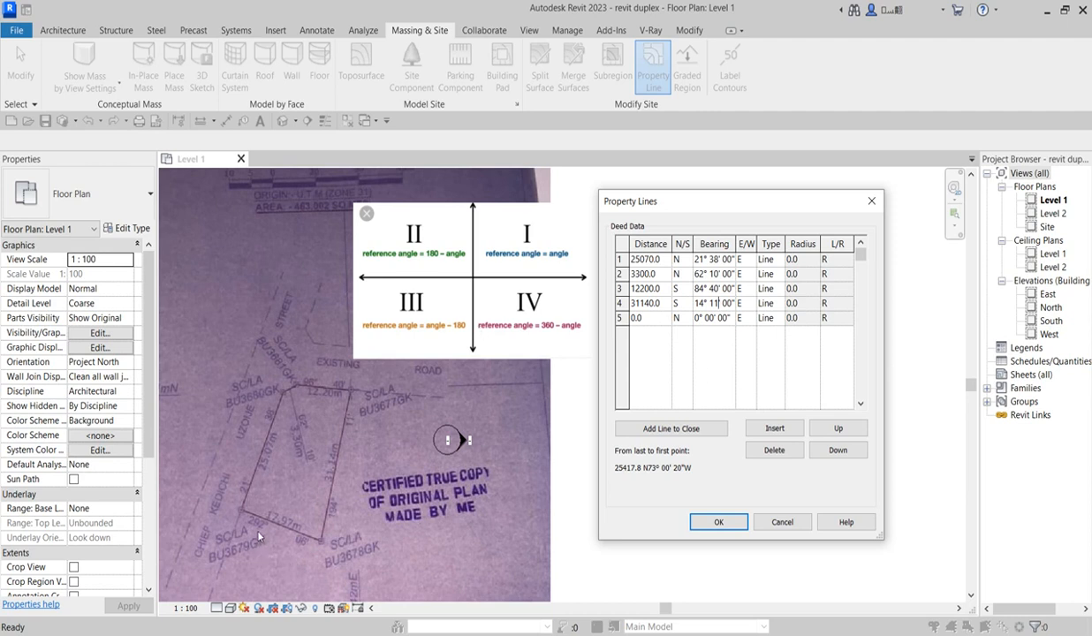
pyautogui.moveTo(395, 453)
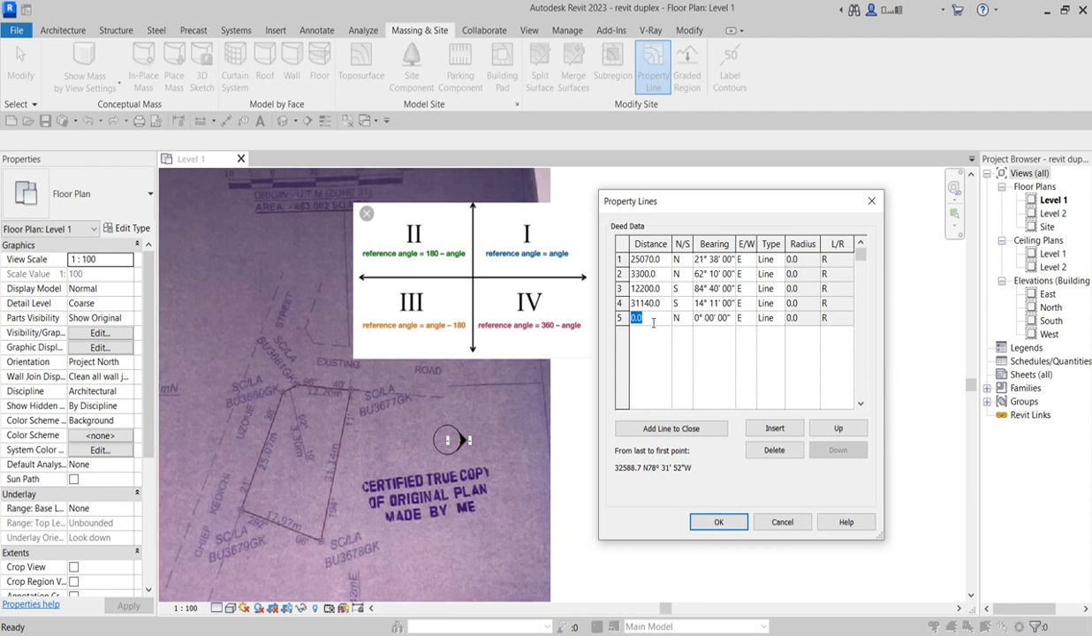
# Step: Enter the fifth line's 17970 distance heading south, and turn the fourth line's bearing west
pyautogui.write('1')
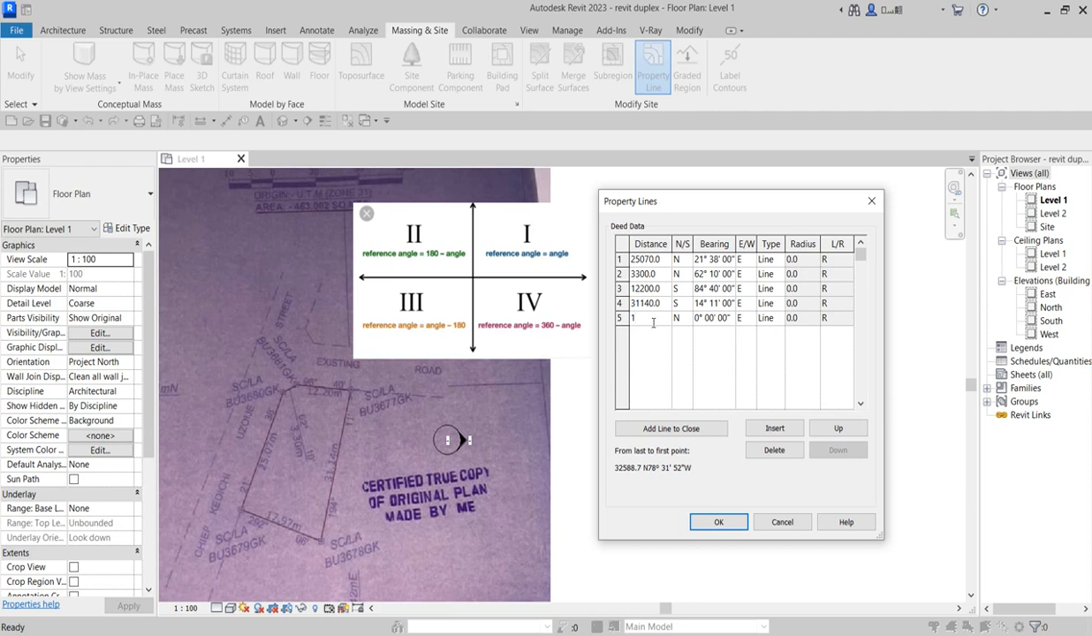
pyautogui.write('7970')
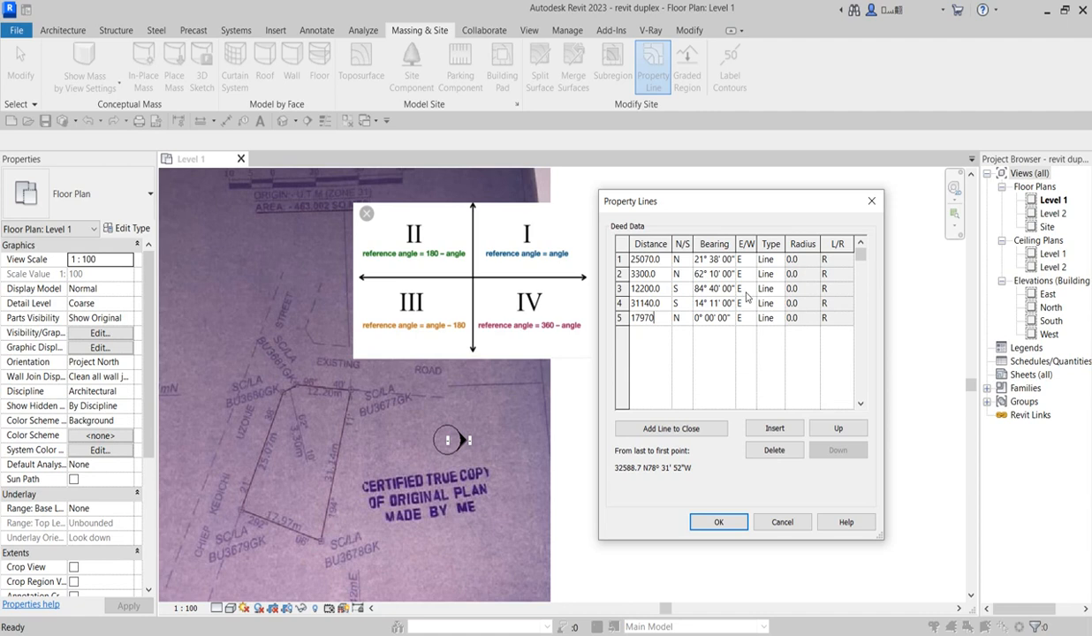
pyautogui.moveTo(761, 452)
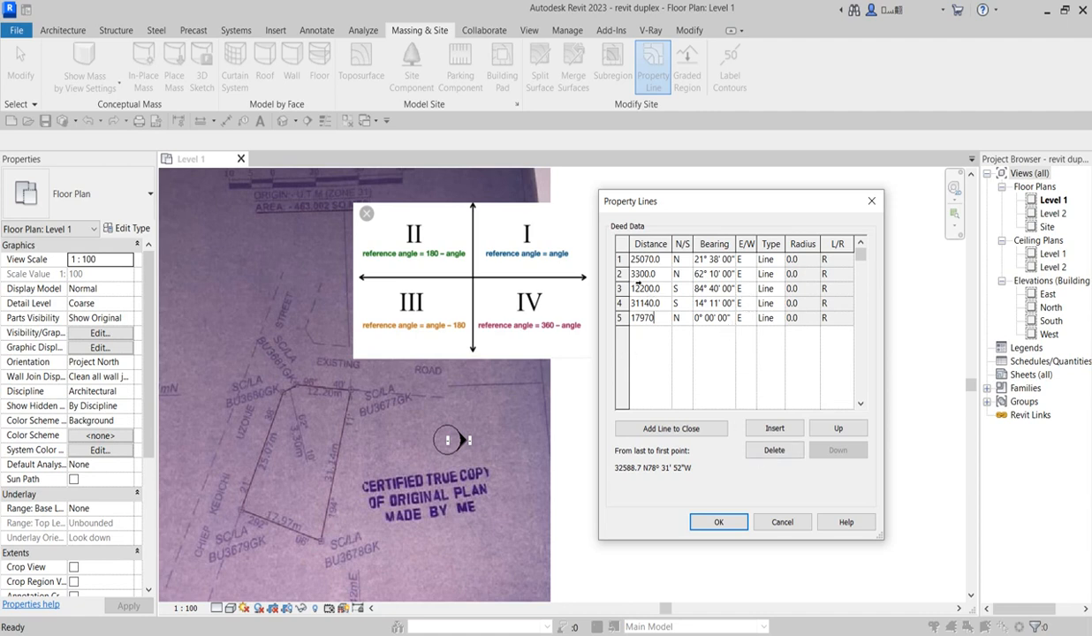
pyautogui.moveTo(361, 382)
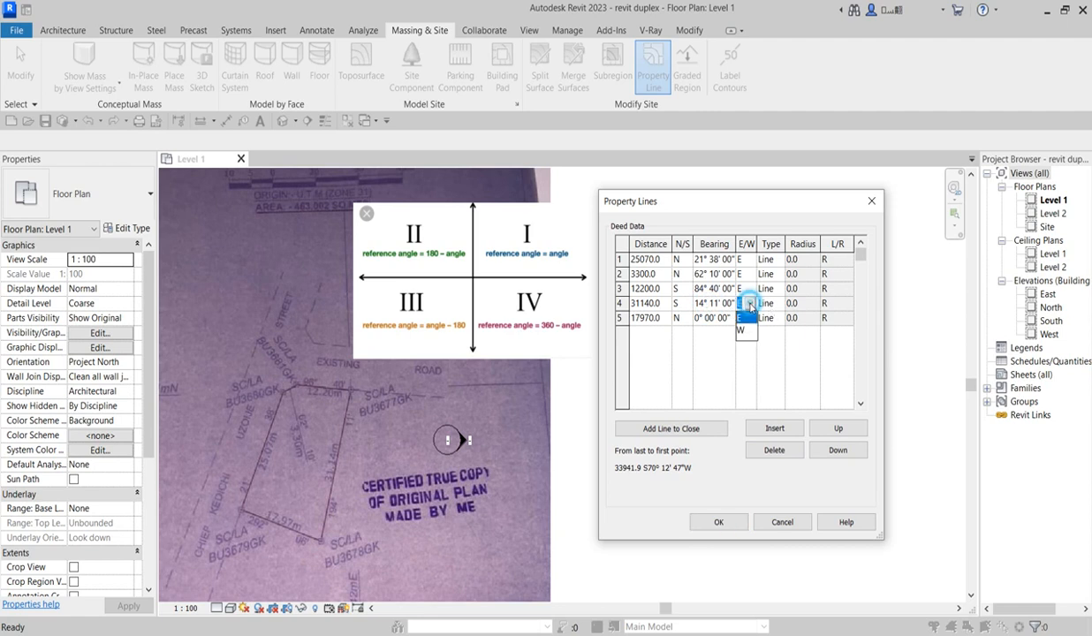
pyautogui.click(746, 330)
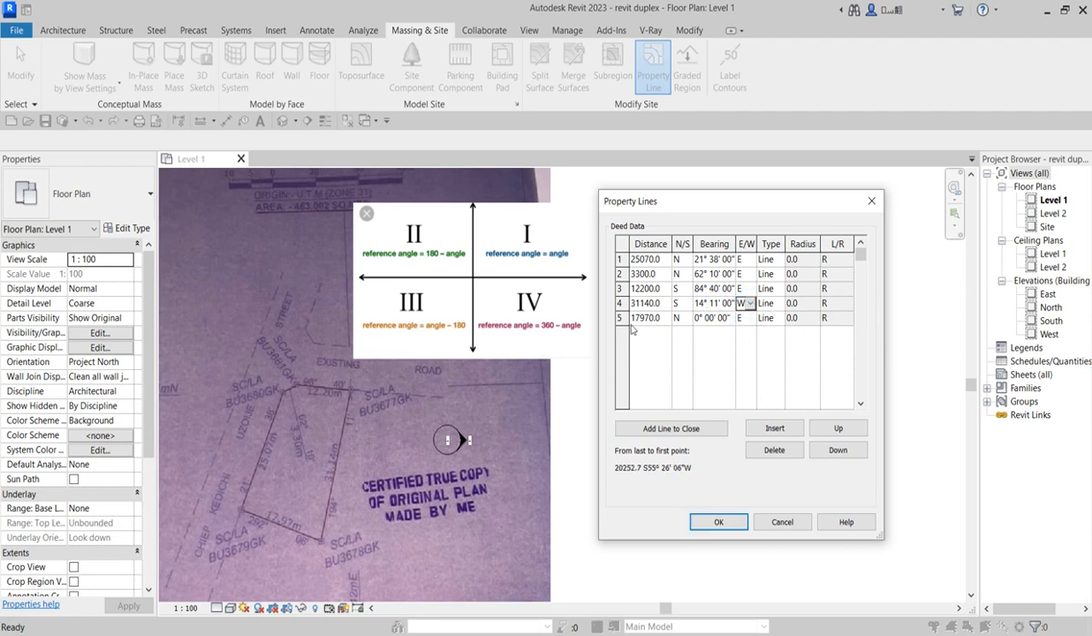
pyautogui.click(710, 318)
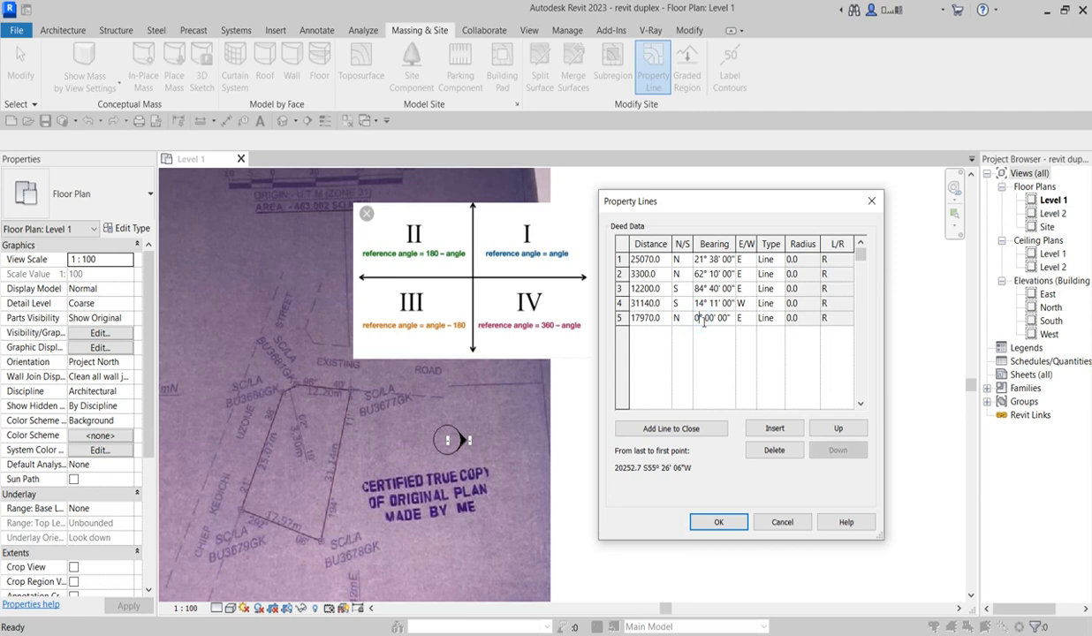
pyautogui.click(680, 318)
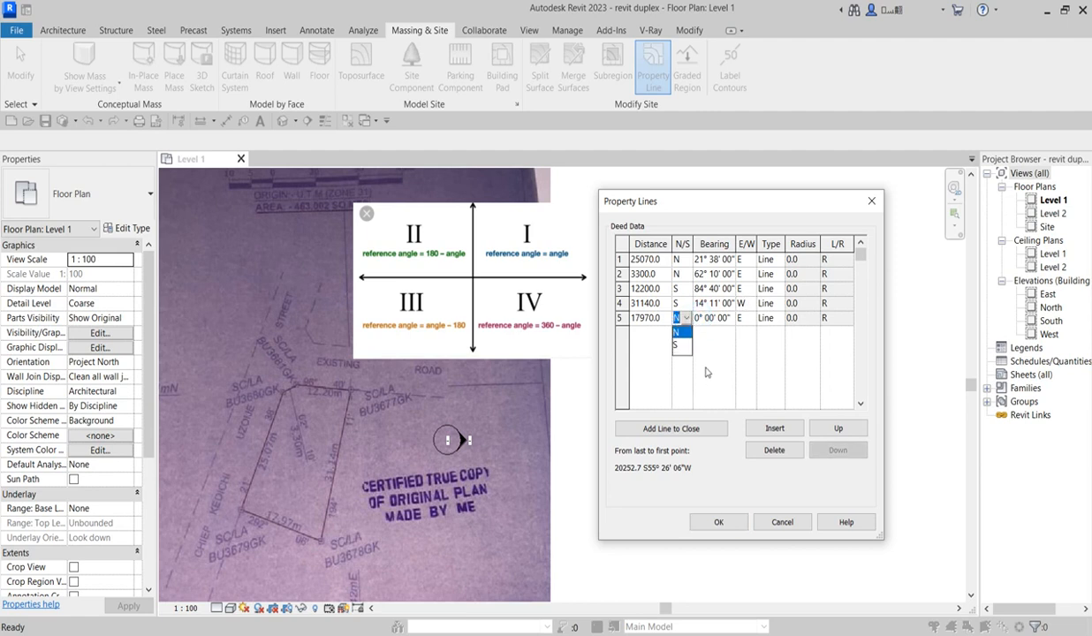
pyautogui.moveTo(685, 350)
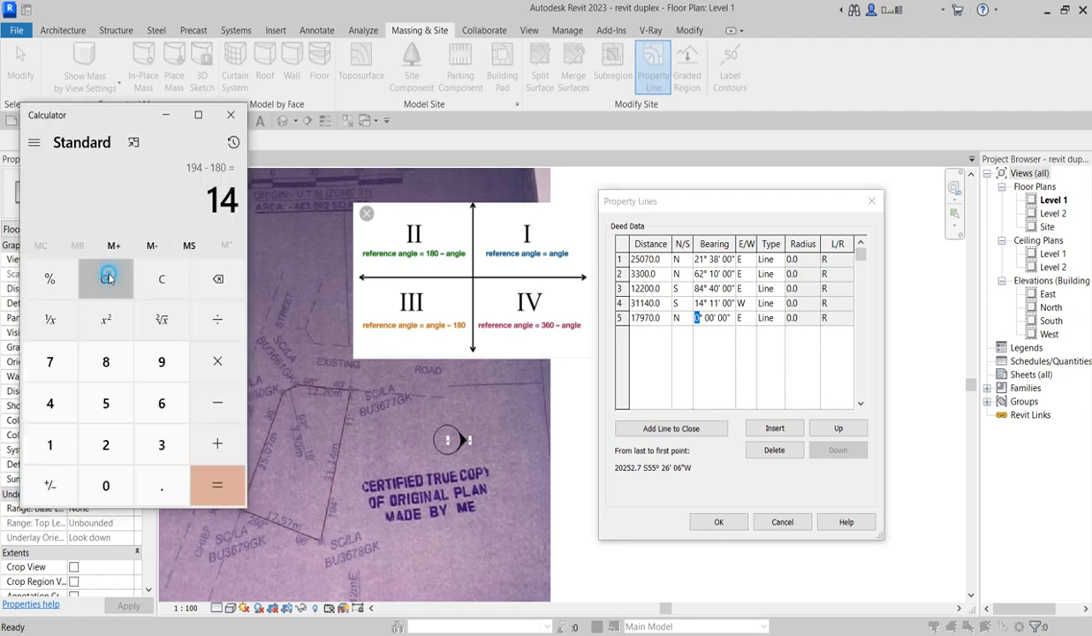
# Step: Compute 360 − 292 = 68 in Calculator, then return to the Property Lines dialog
pyautogui.click(106, 279)
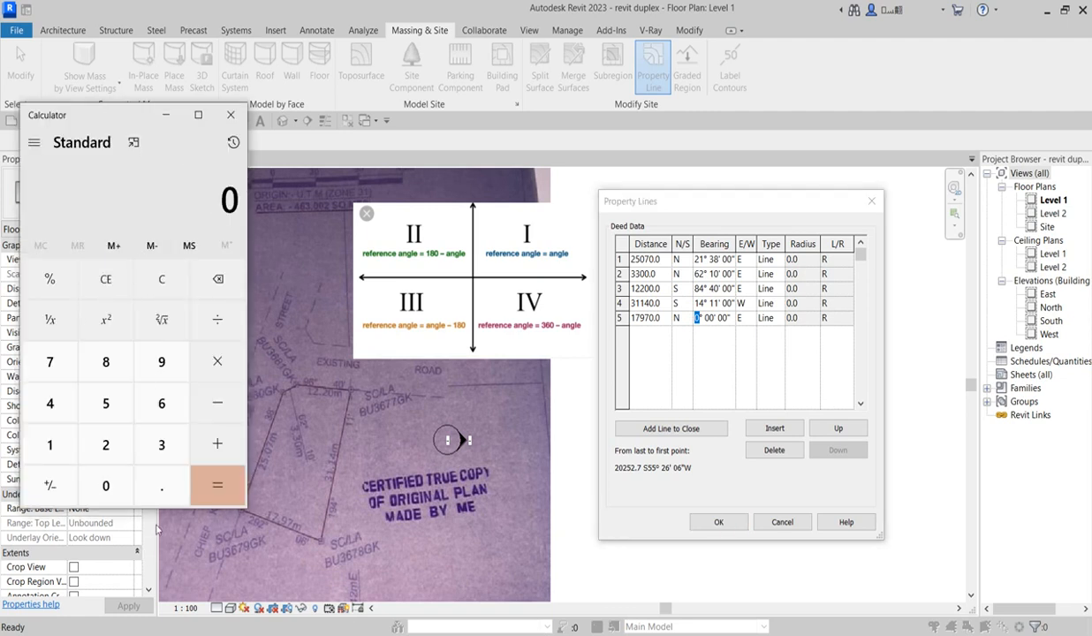
pyautogui.moveTo(161, 445)
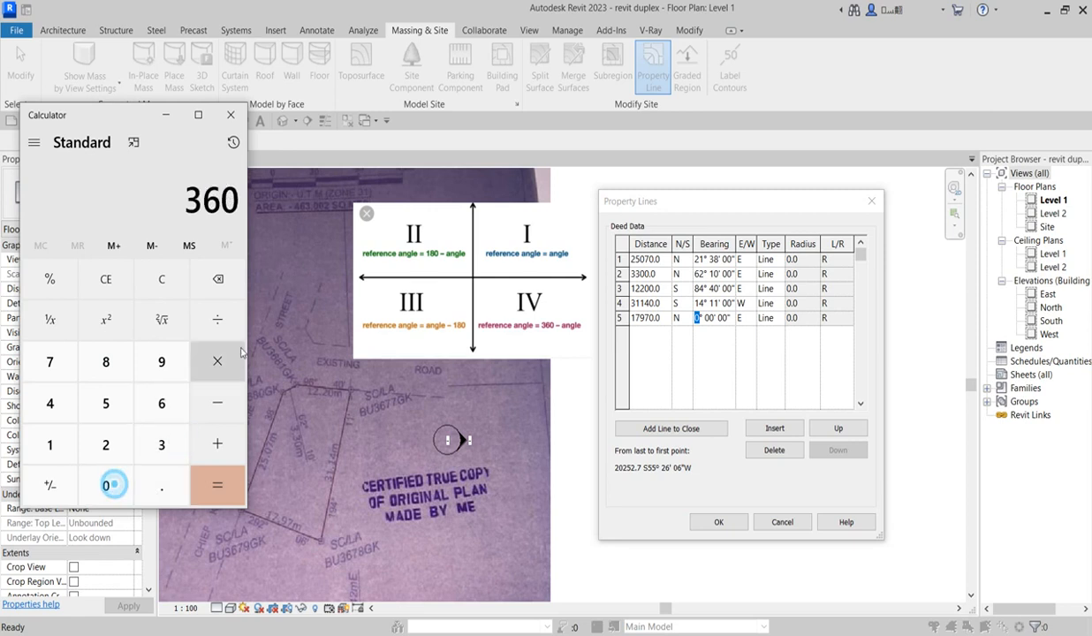
pyautogui.click(215, 402)
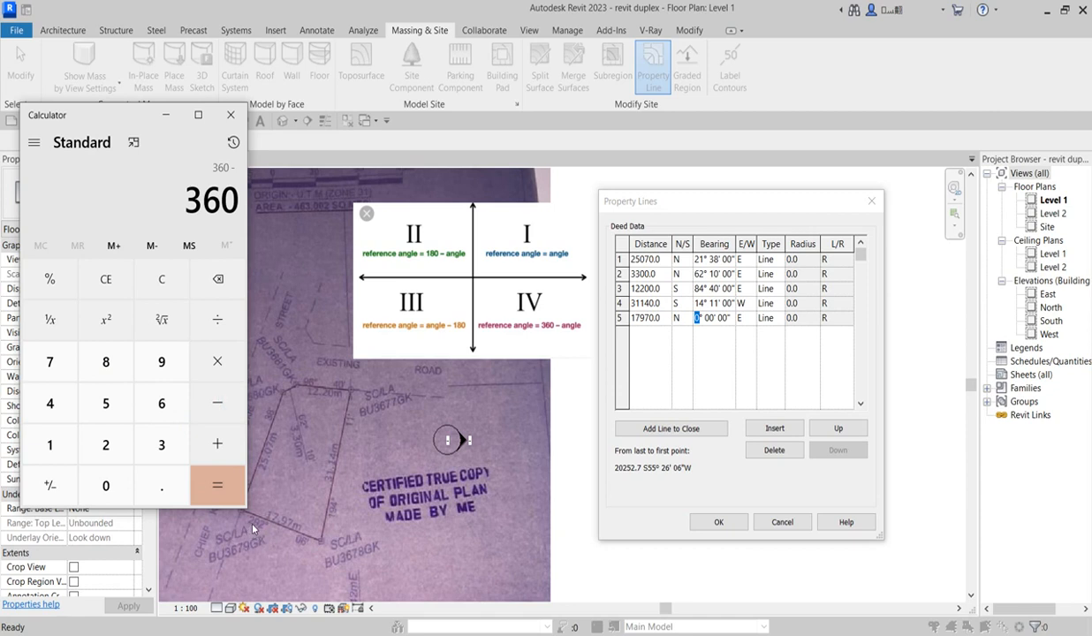
pyautogui.moveTo(106, 445)
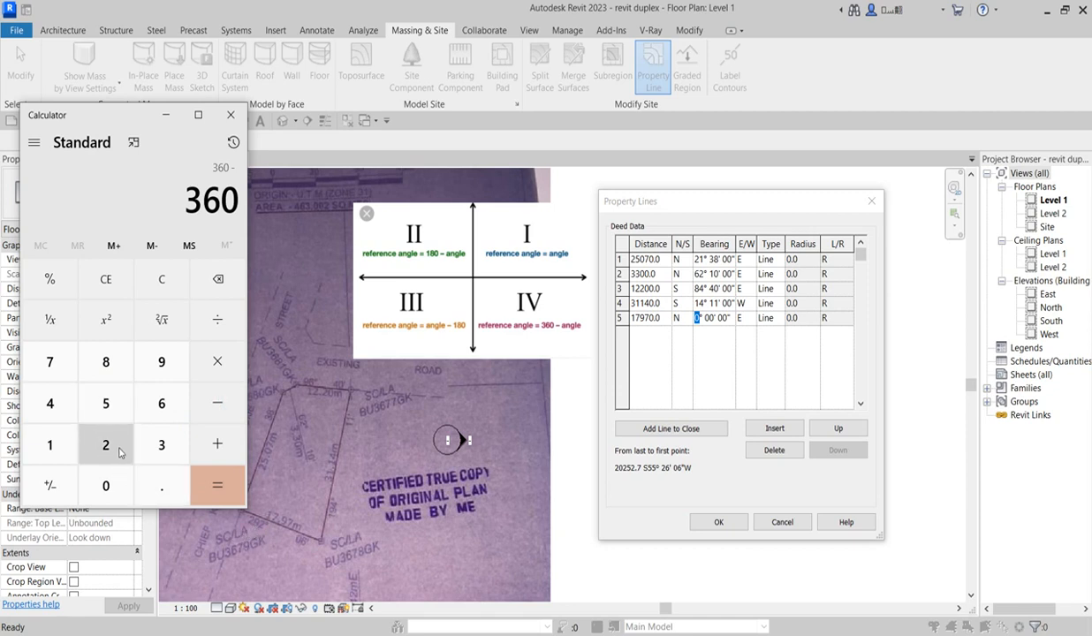
pyautogui.click(106, 445)
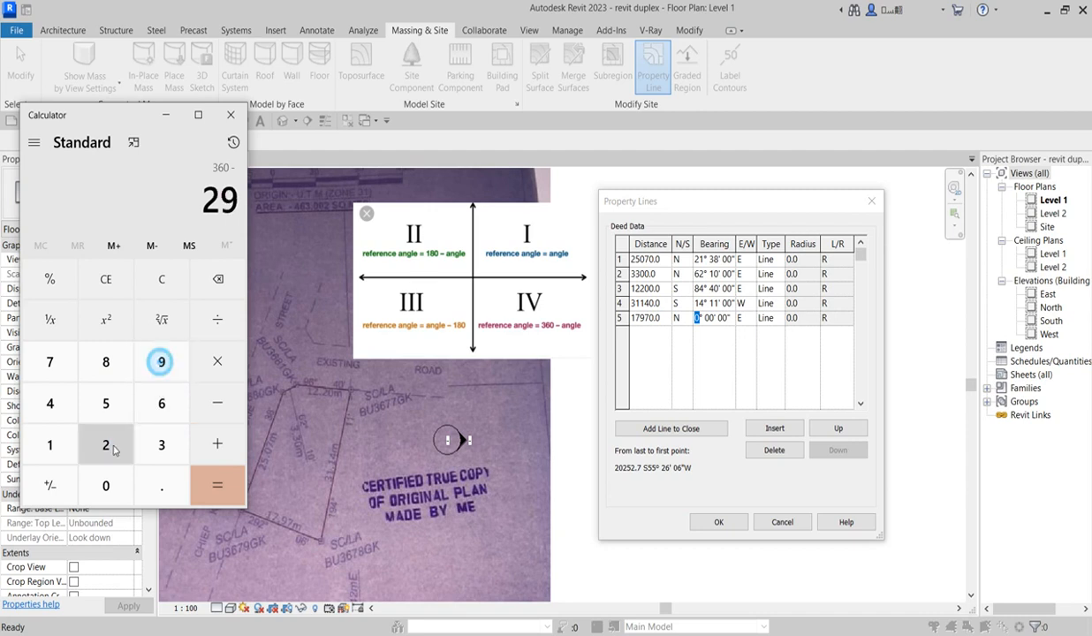
pyautogui.click(216, 484)
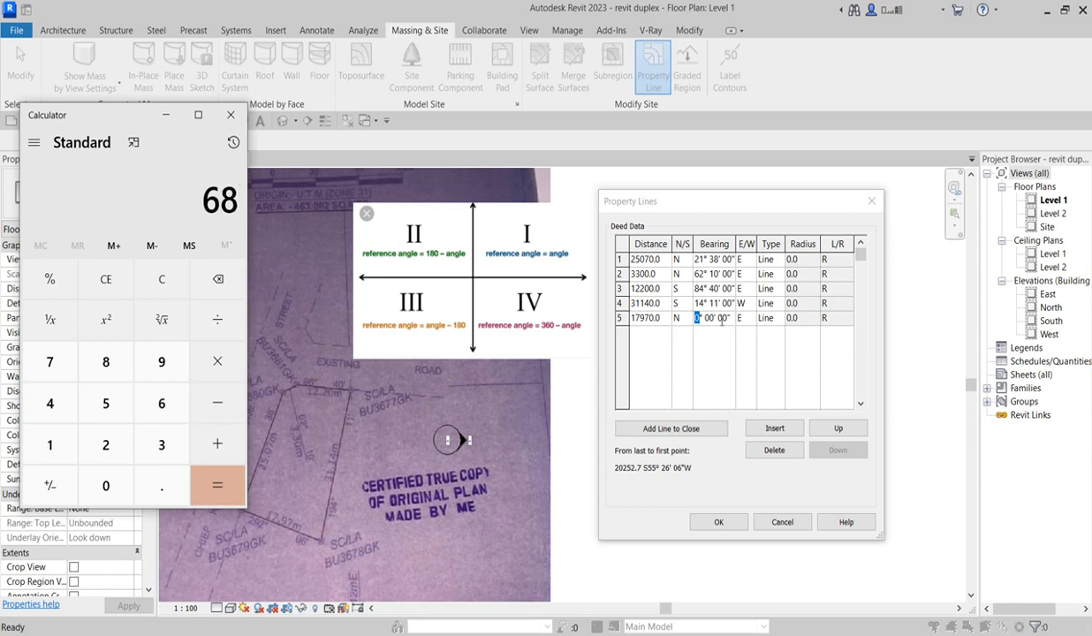
pyautogui.click(229, 115)
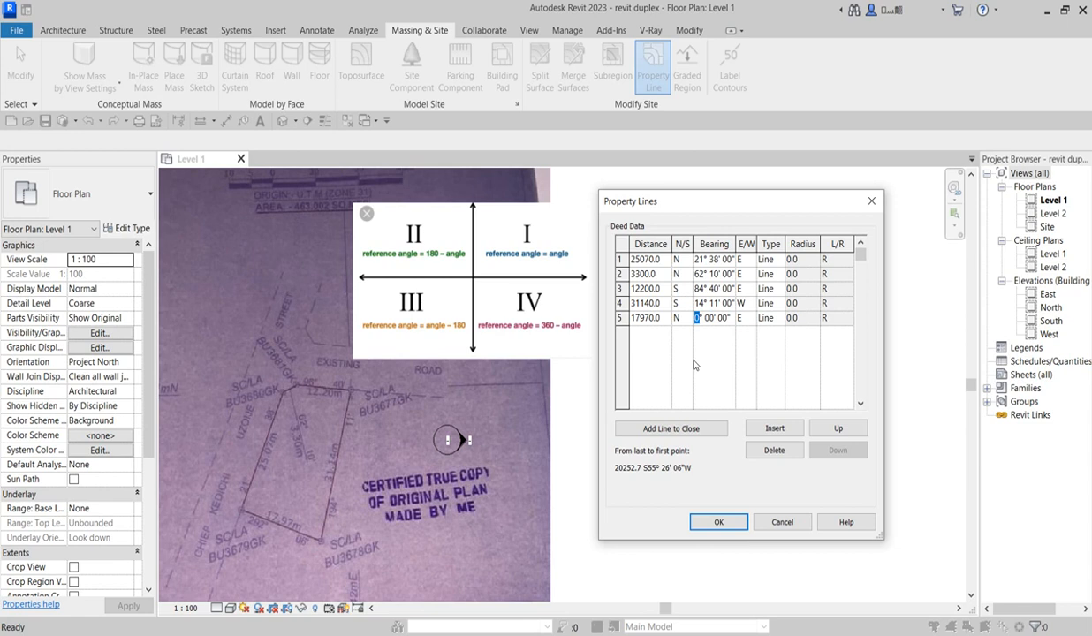
# Step: Set the fifth line's bearing to 68° west, leaving a 213.1 closing gap
pyautogui.write('68')
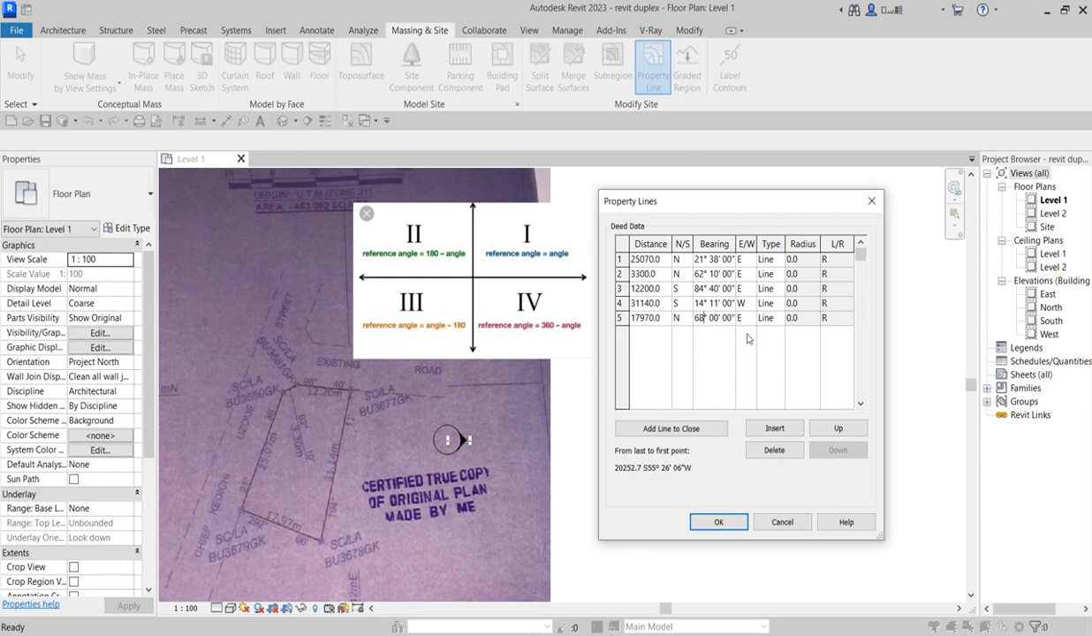
pyautogui.moveTo(707, 348)
pyautogui.write('8')
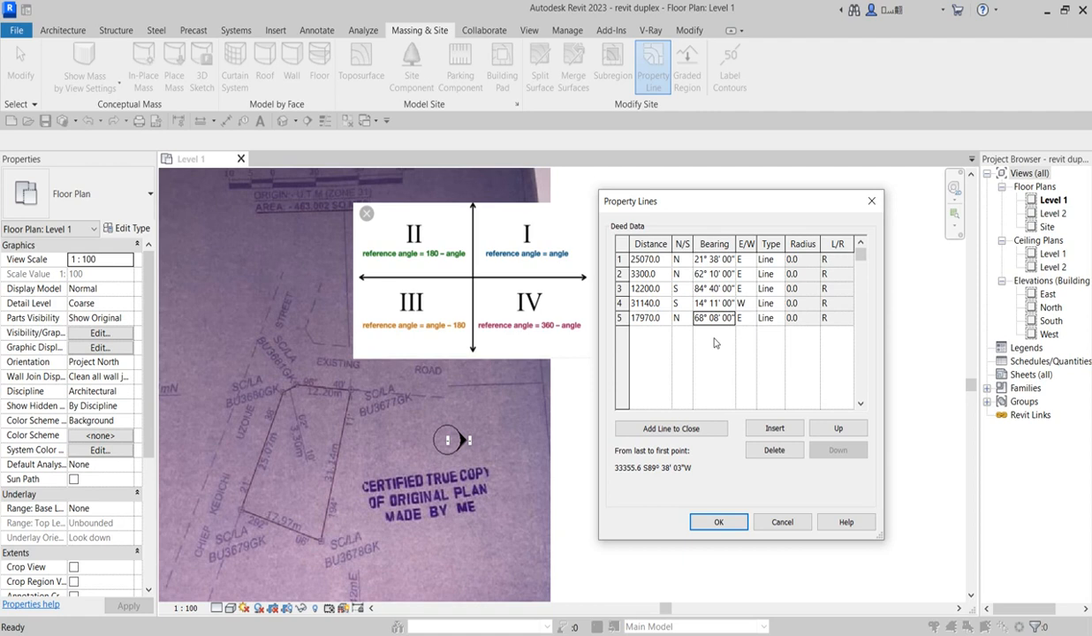
pyautogui.moveTo(754, 322)
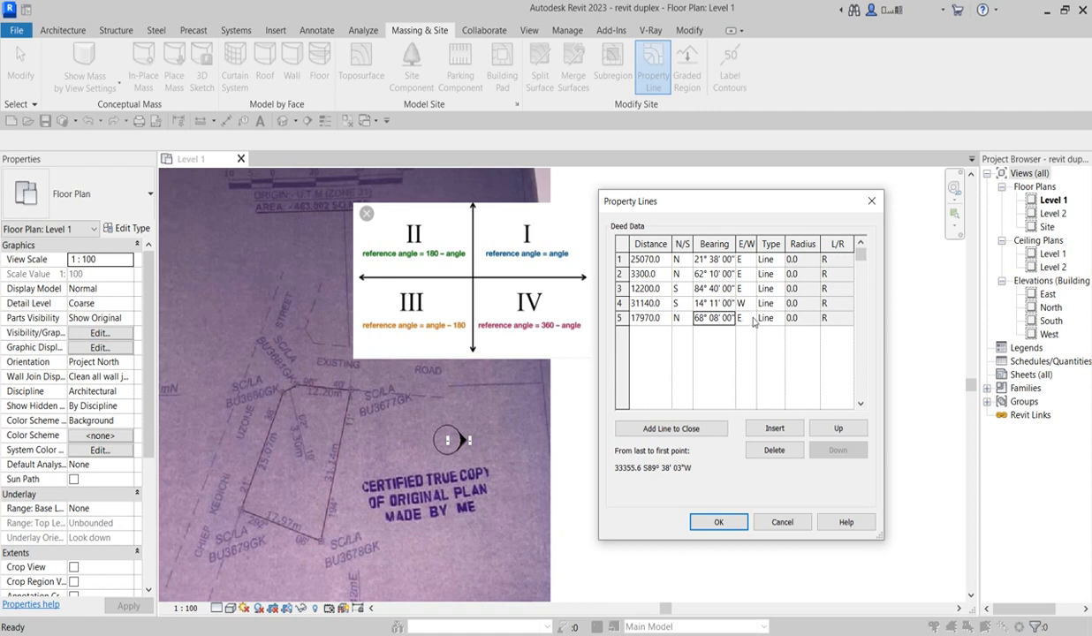
pyautogui.click(746, 318)
pyautogui.write('W')
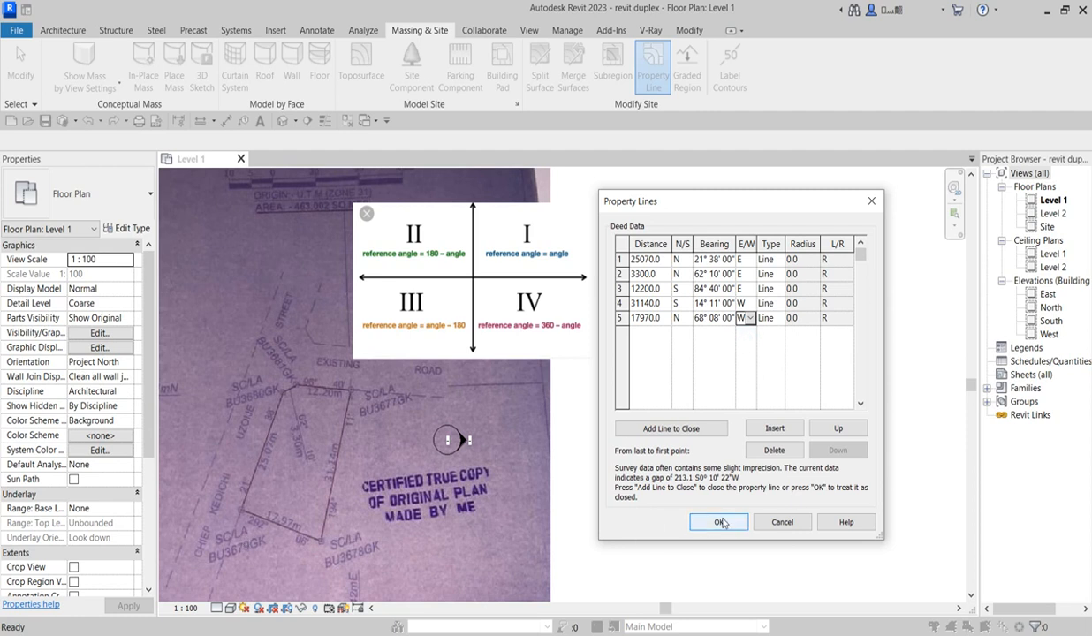
# Step: Accept the bearings to draw the five-segment boundary on Level 1, then deselect the survey image
pyautogui.click(717, 522)
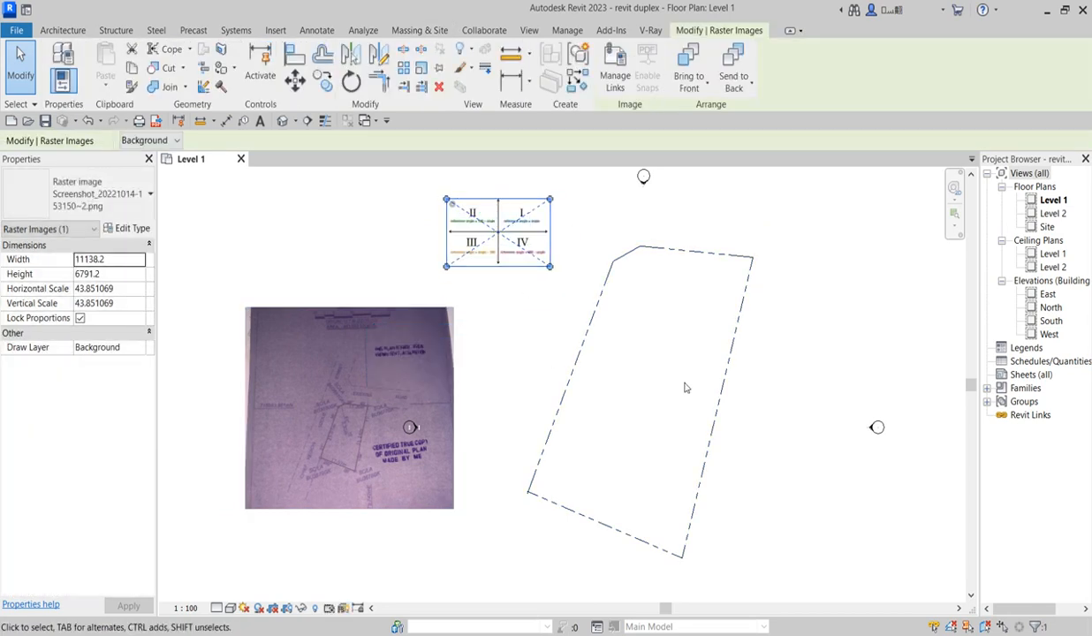
pyautogui.click(421, 28)
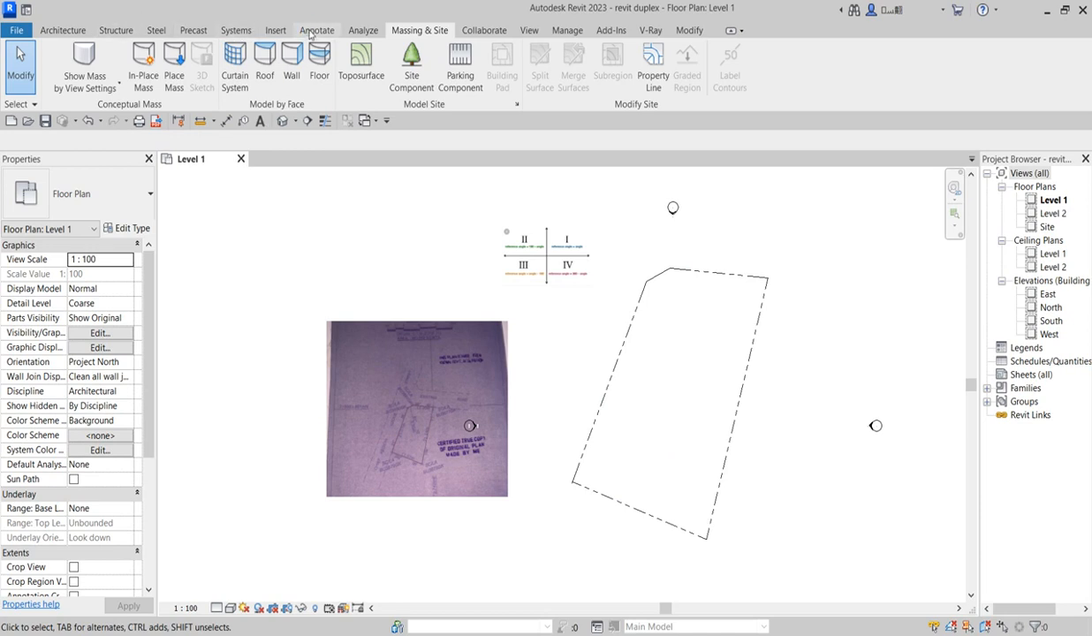
# Step: Cancel an aligned dimension attempt and switch to the Detail Line tool instead
pyautogui.click(316, 28)
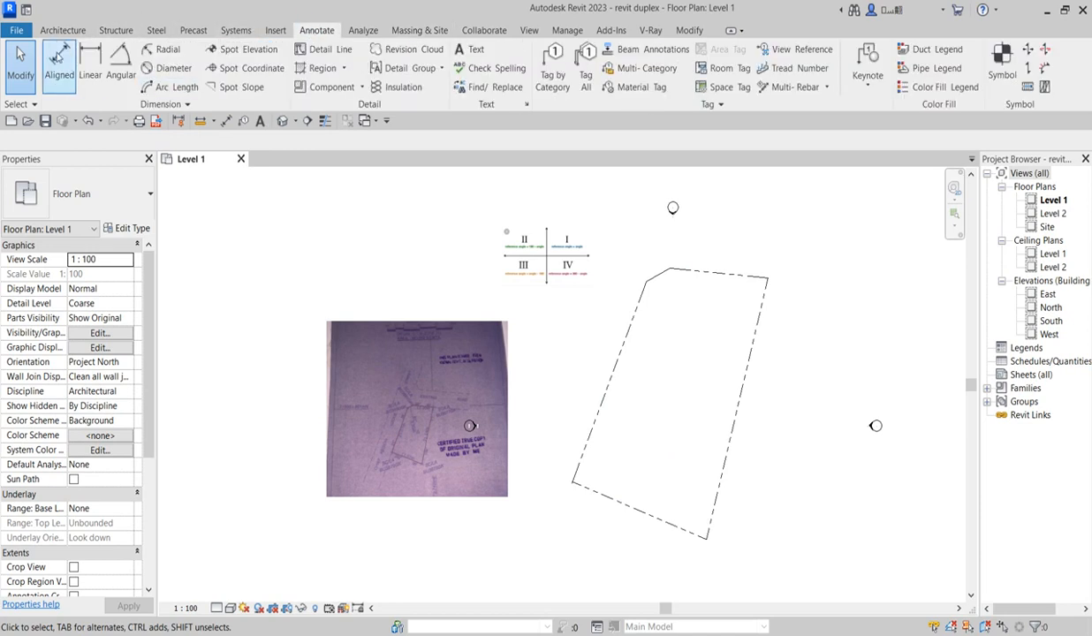
pyautogui.click(58, 56)
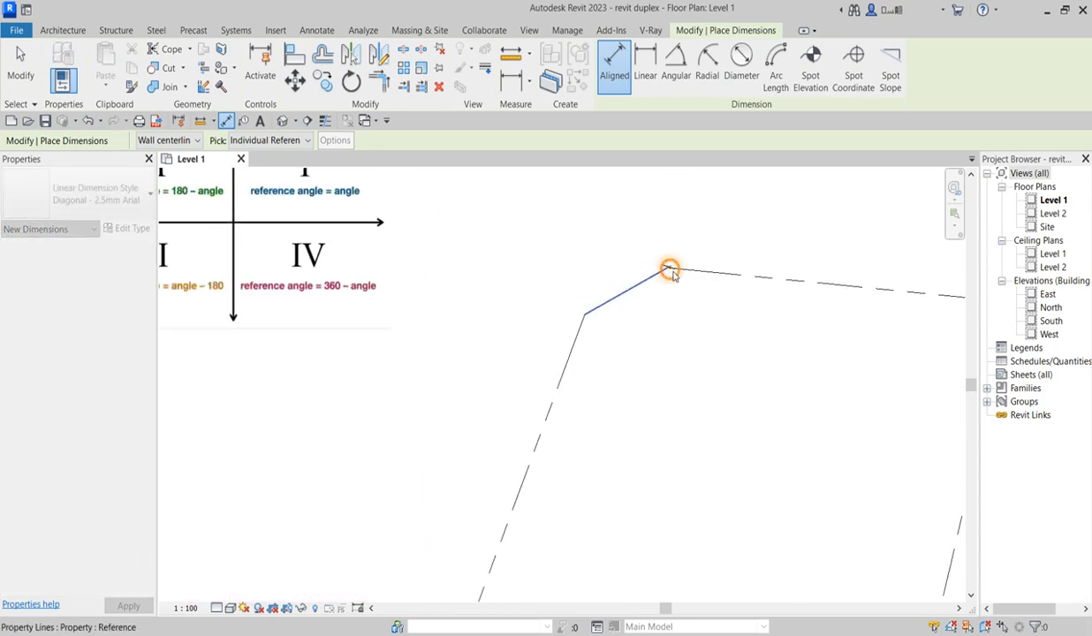
pyautogui.rightClick(670, 269)
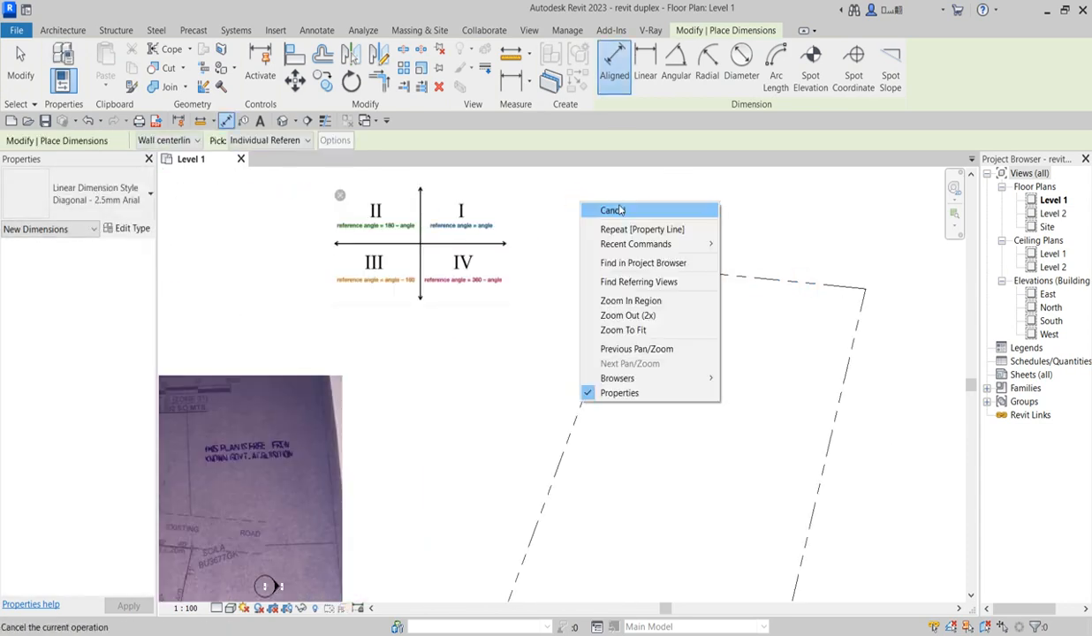
pyautogui.click(611, 210)
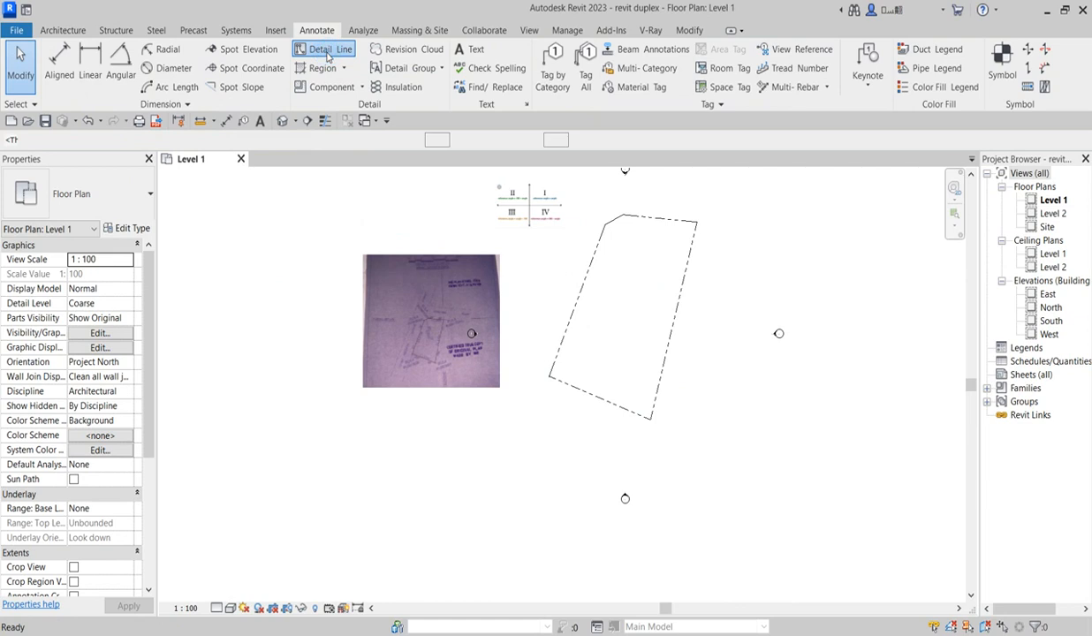
pyautogui.click(322, 50)
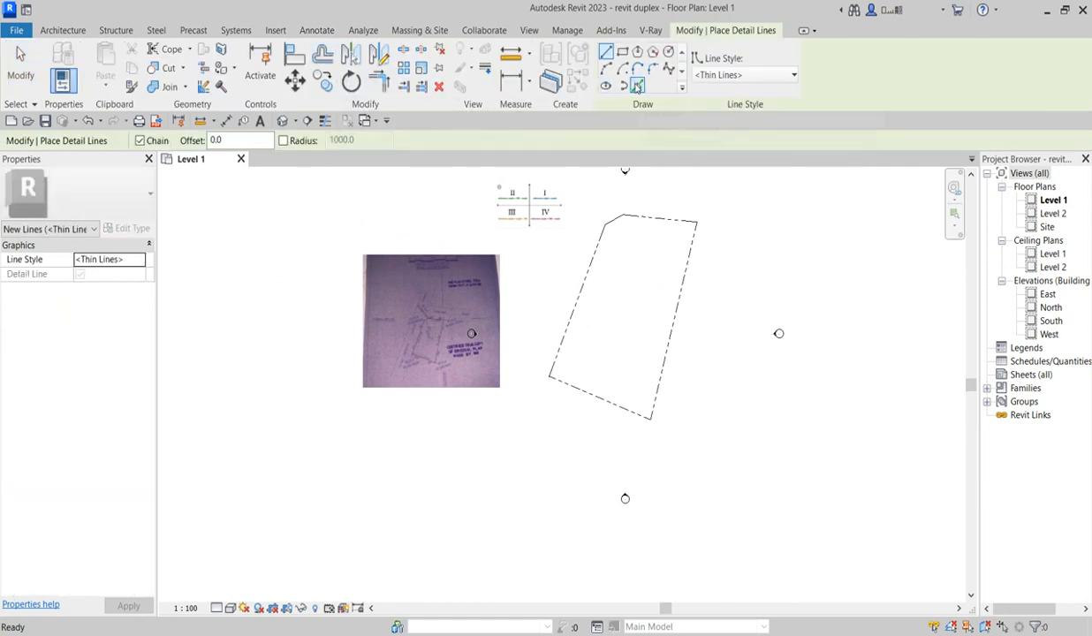
# Step: Use Pick Lines with a 100 offset to trace detail lines off the boundary edges
pyautogui.click(636, 85)
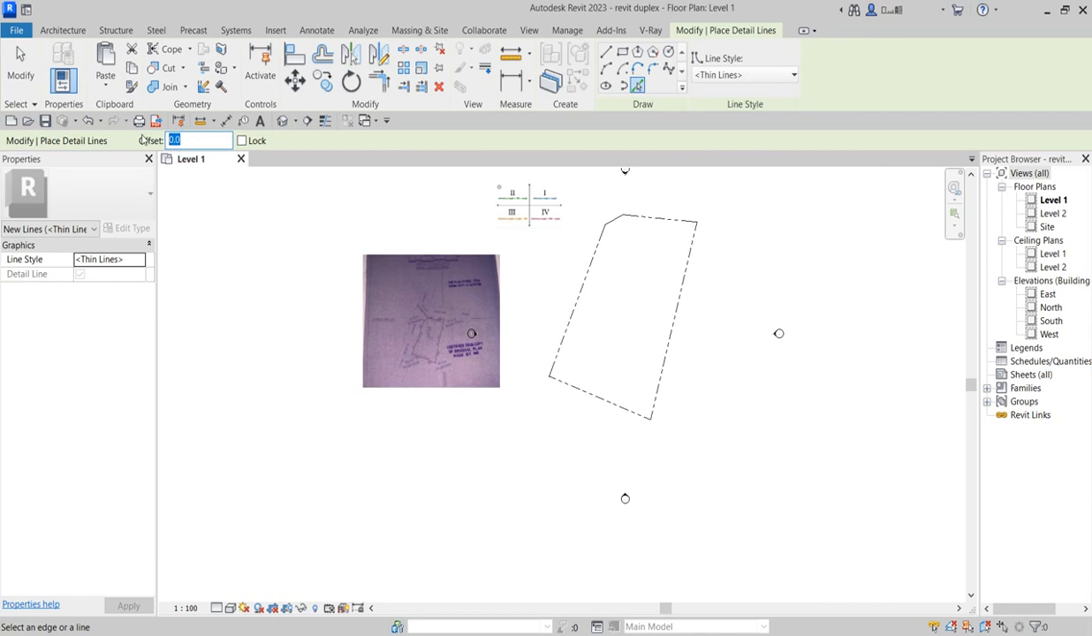
pyautogui.write('100')
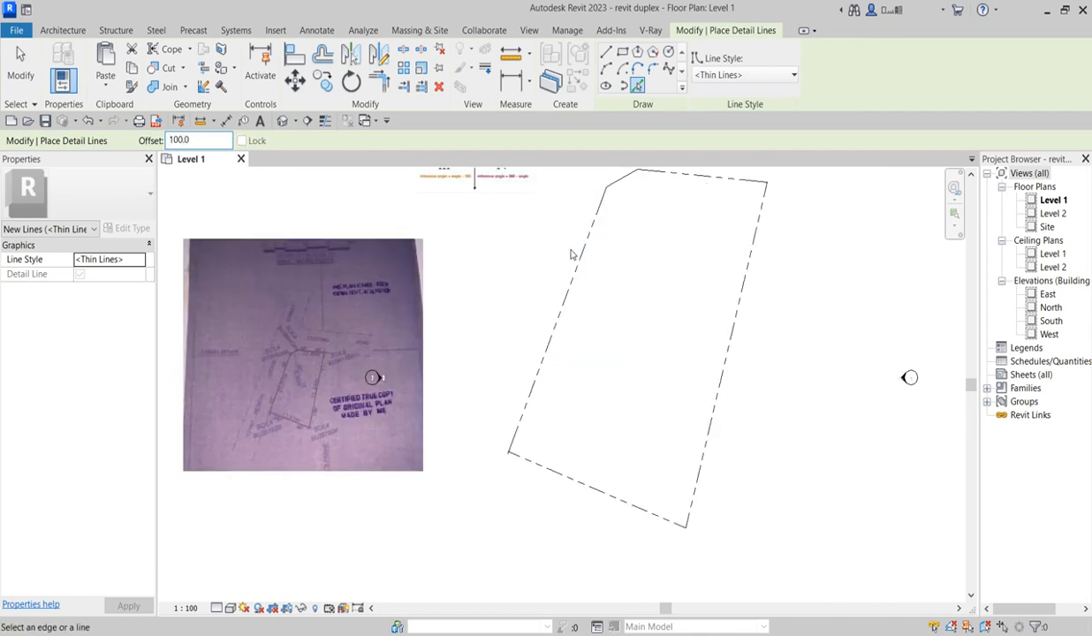
pyautogui.moveTo(607, 246)
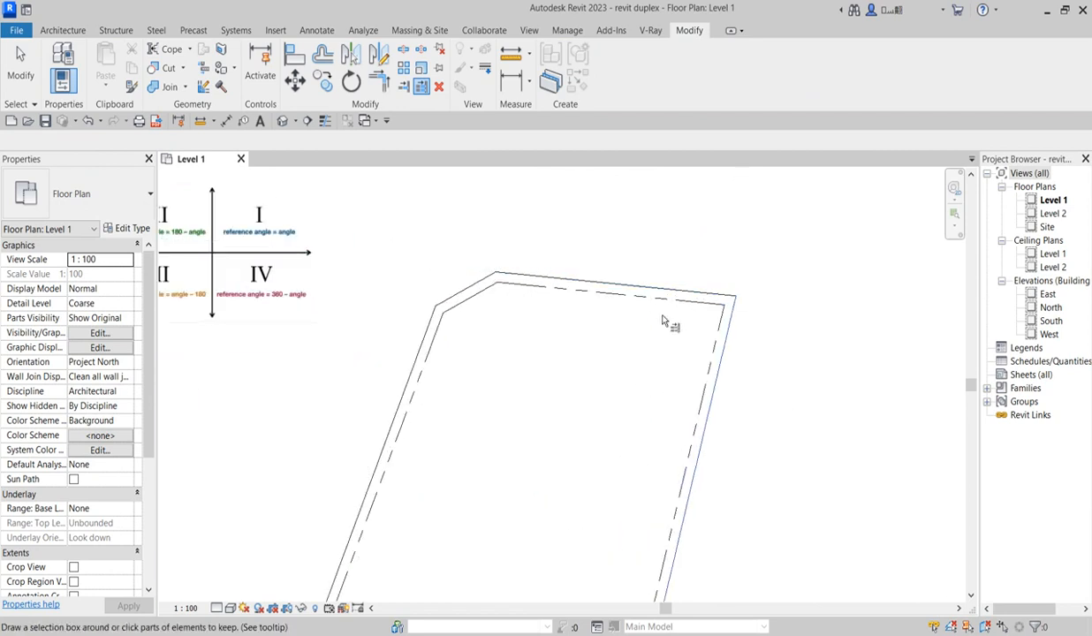
pyautogui.moveTo(686, 304)
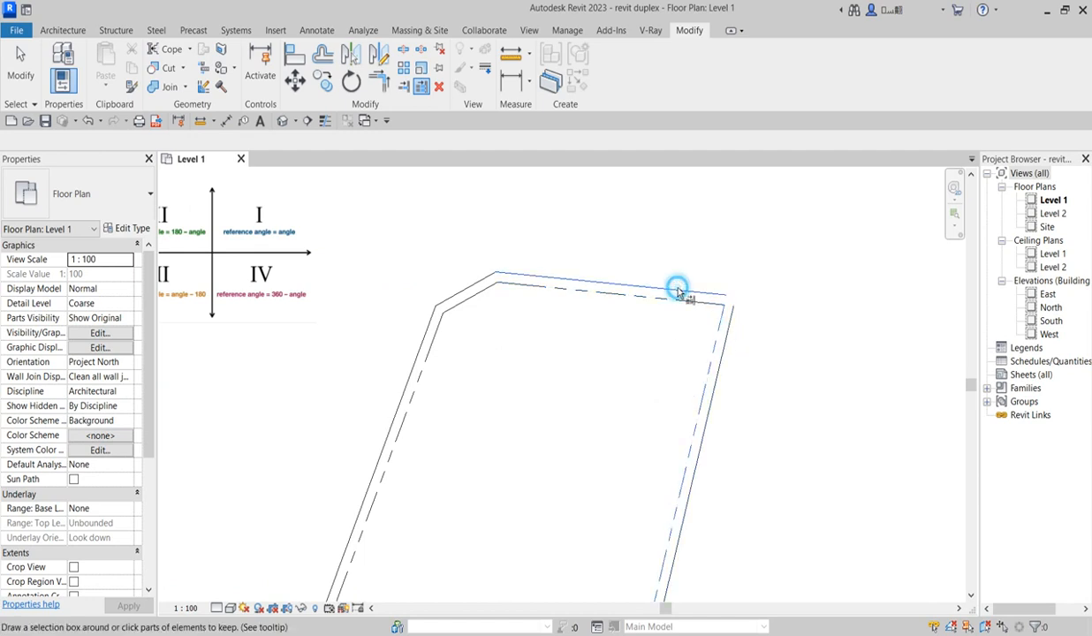
pyautogui.moveTo(434, 343)
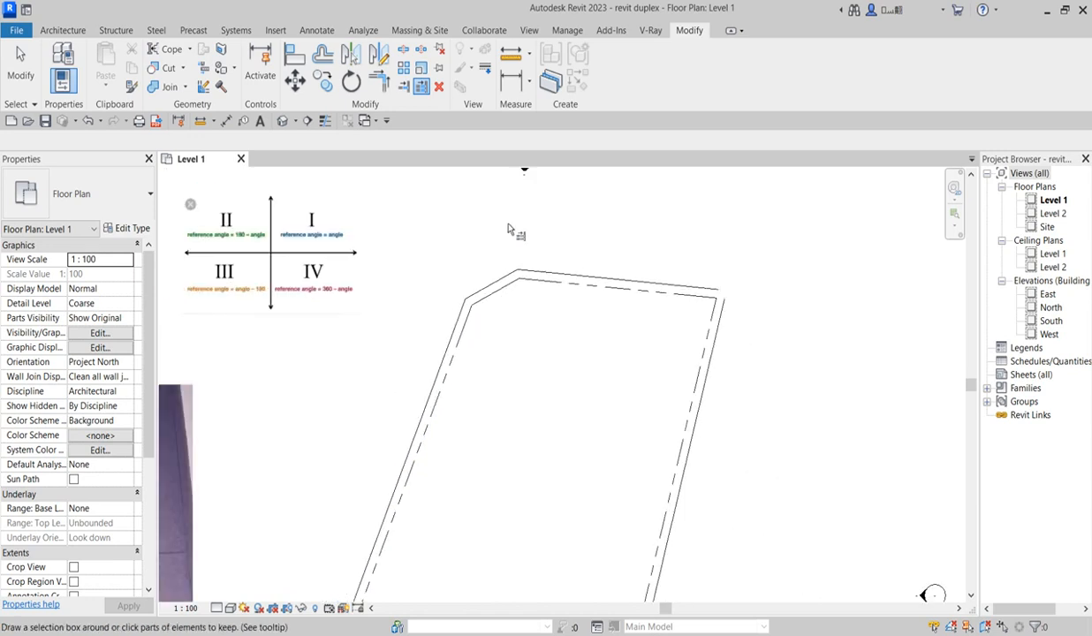
# Step: Trim/extend the two offset lines so they meet at the top-left corner
pyautogui.click(513, 281)
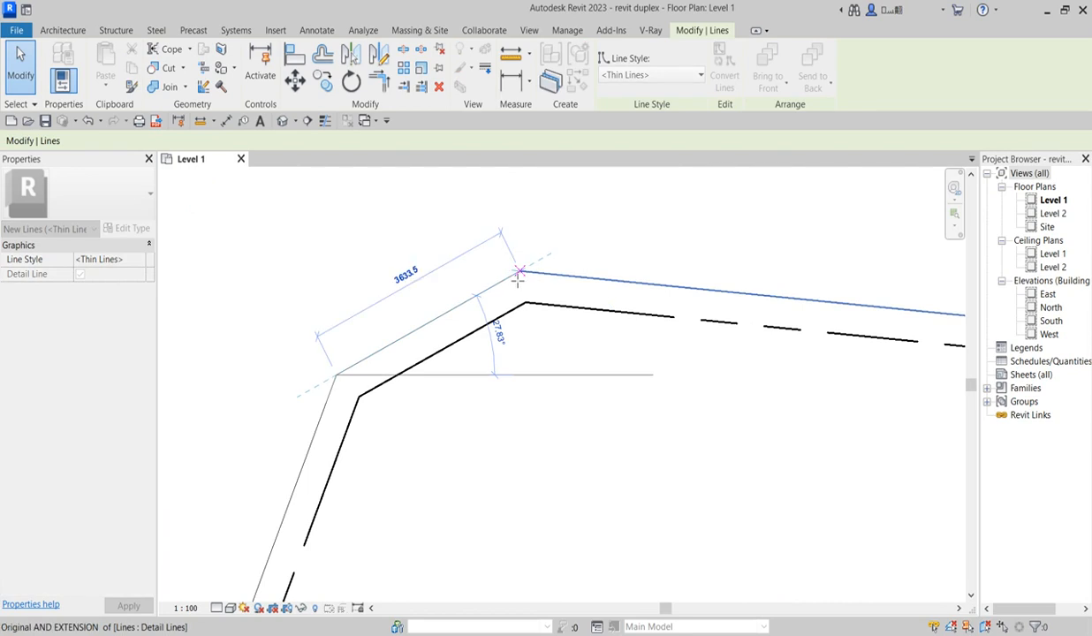
pyautogui.moveTo(355, 371)
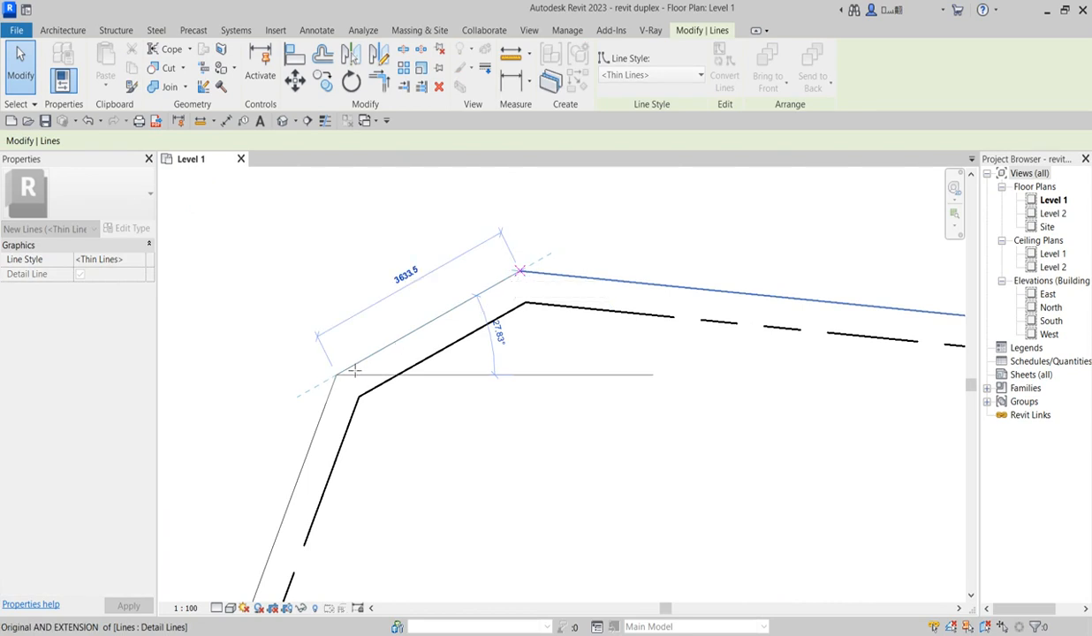
pyautogui.click(519, 272)
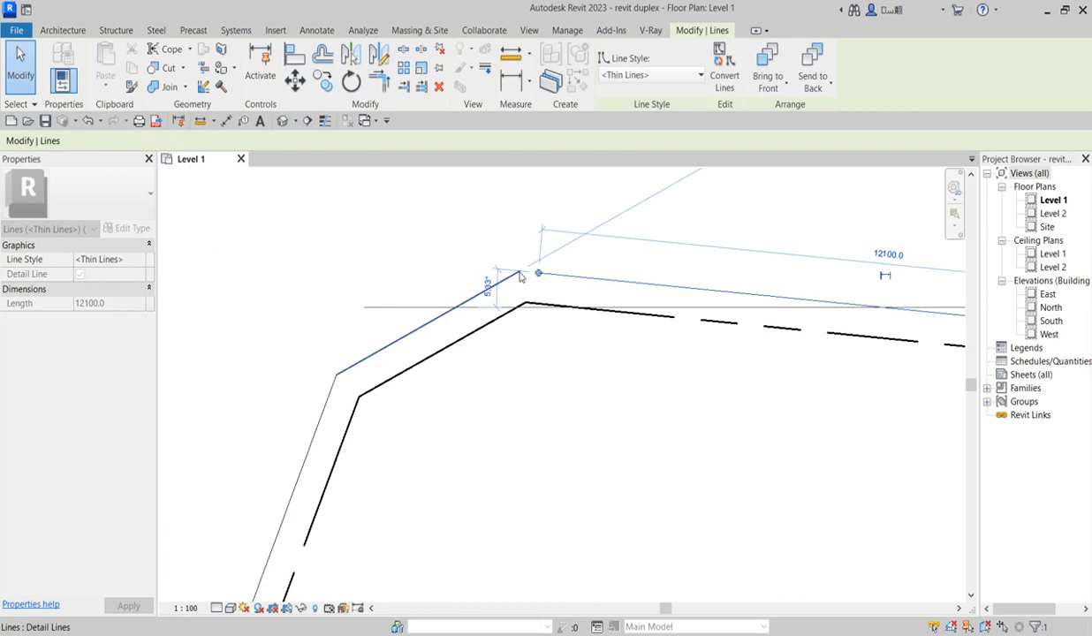
pyautogui.click(445, 327)
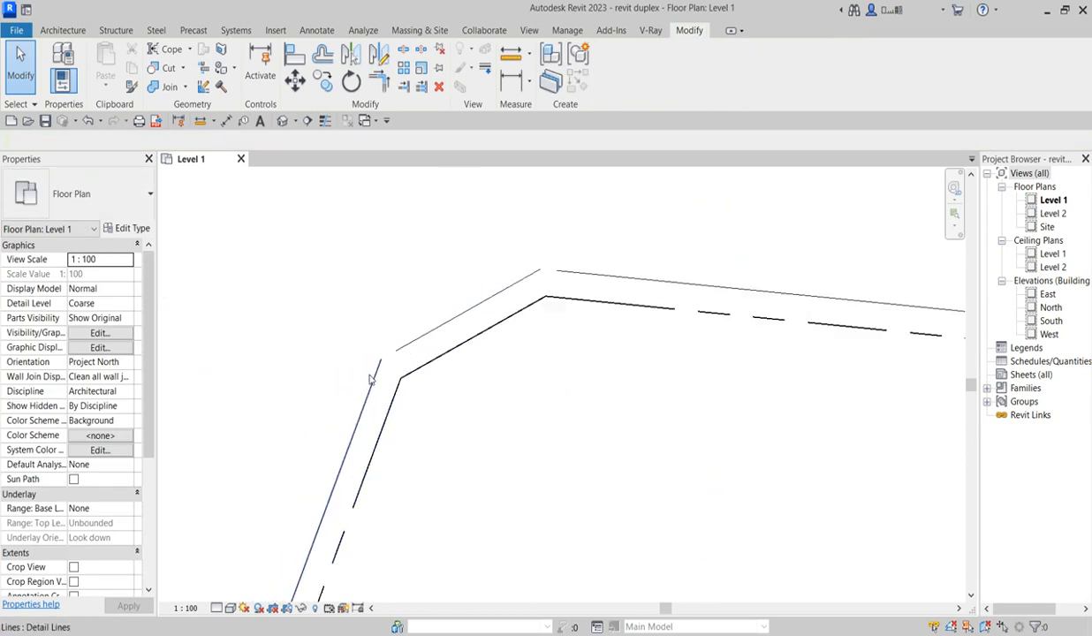
pyautogui.click(380, 366)
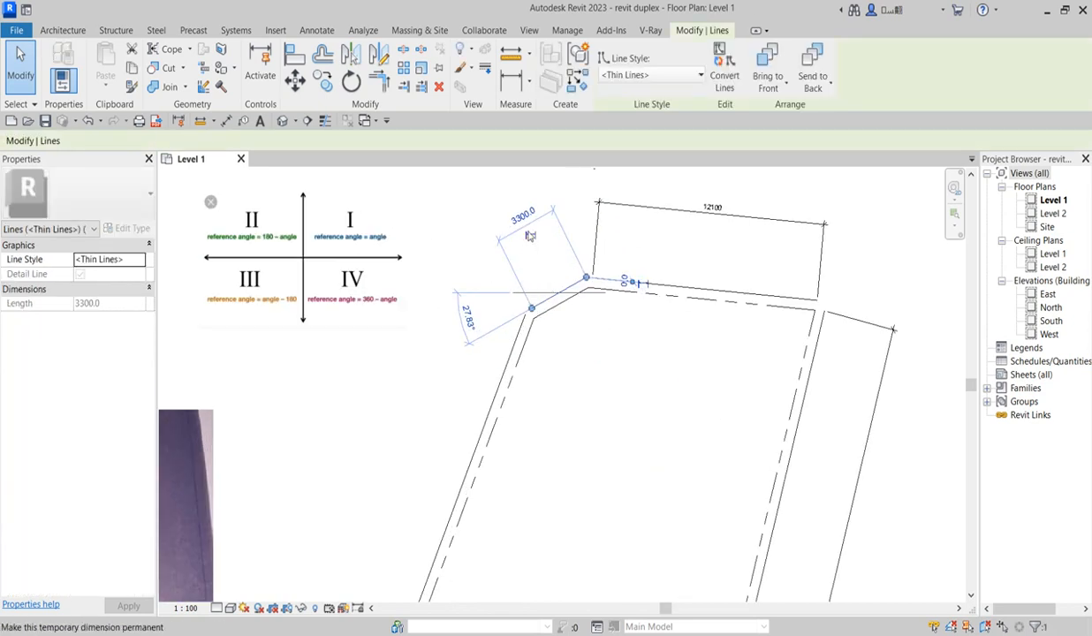
# Step: Make the offset lines' length dimensions permanent and select the bottom-edge line for editing
pyautogui.click(511, 361)
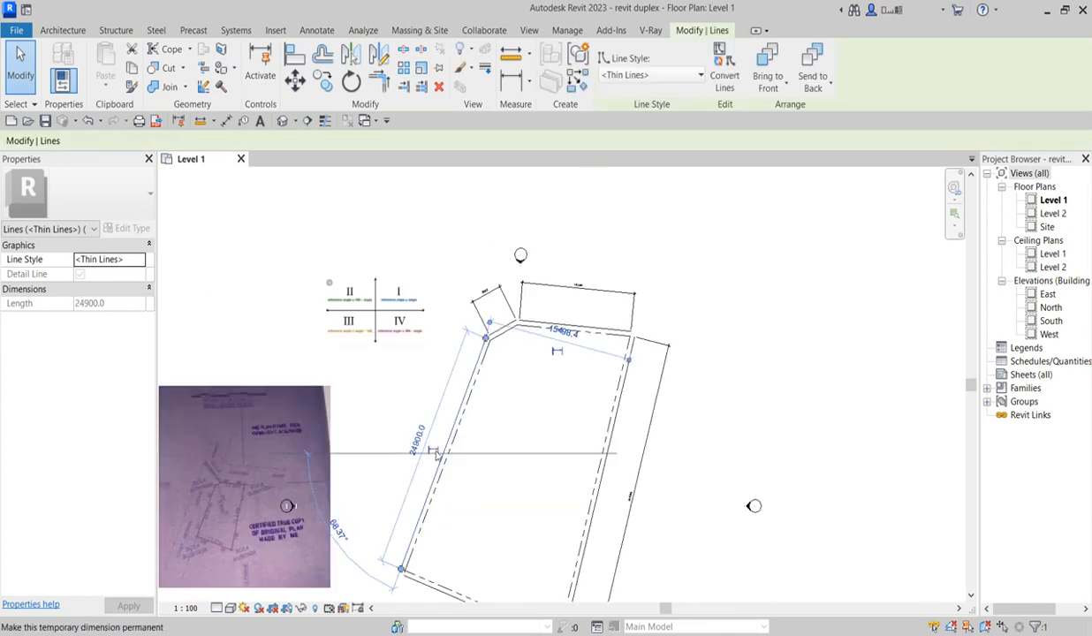
pyautogui.click(548, 393)
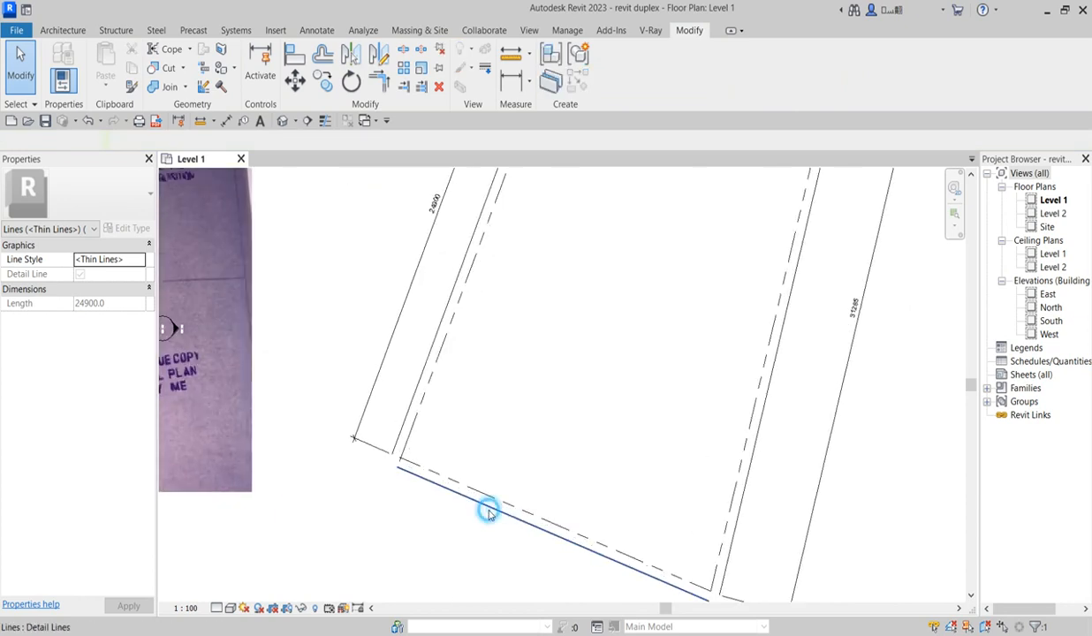
pyautogui.click(488, 511)
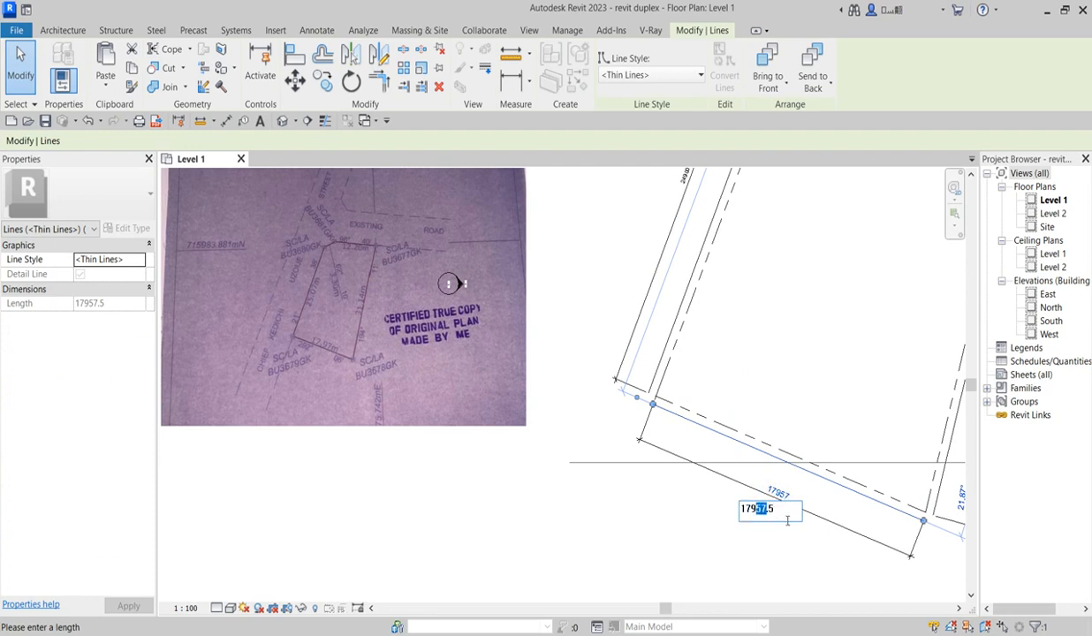
pyautogui.moveTo(765, 532)
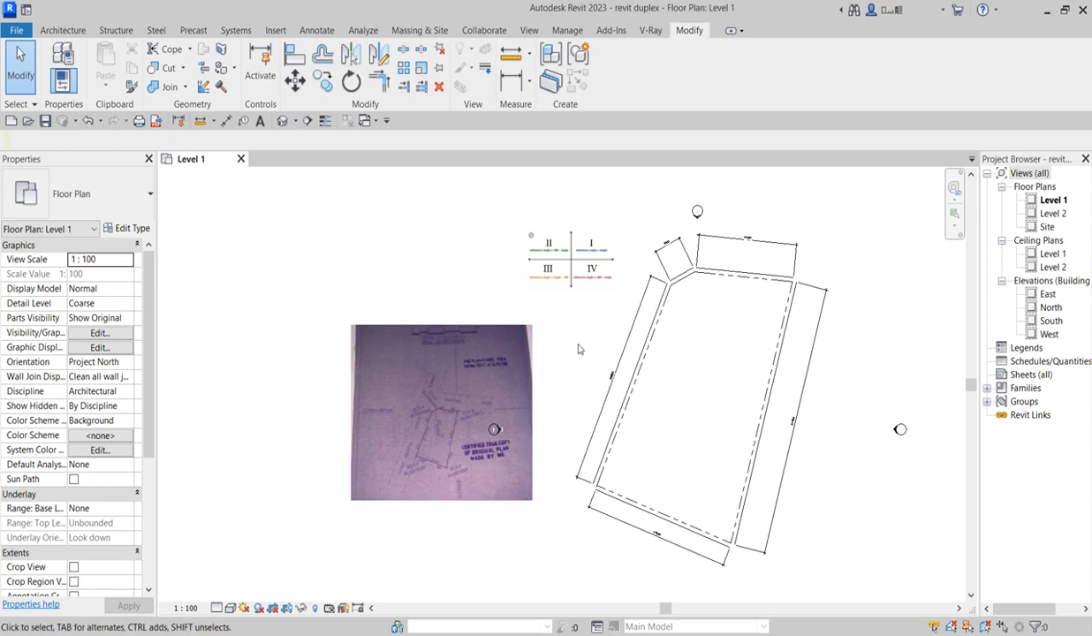
pyautogui.moveTo(462, 521)
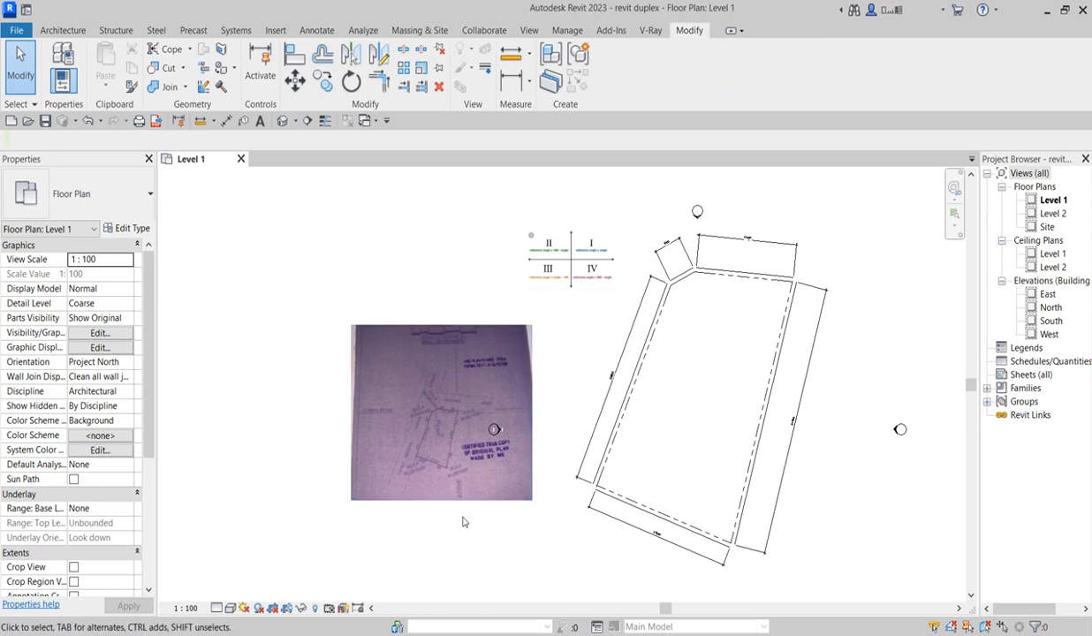